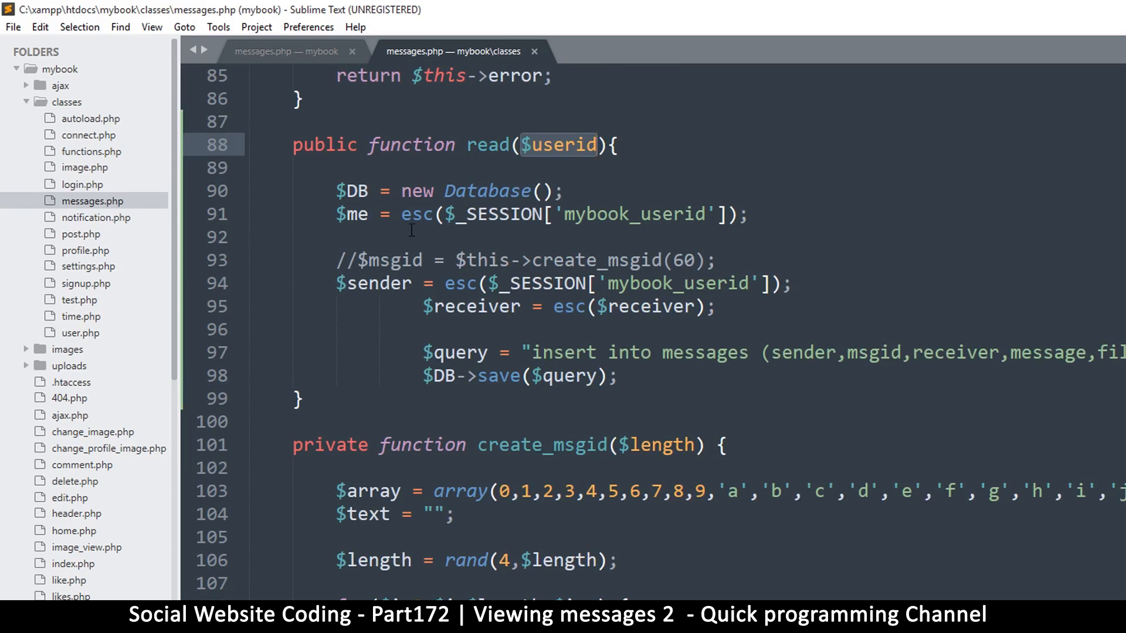
{"action": "mouse_move", "coordinate": [447, 356]}
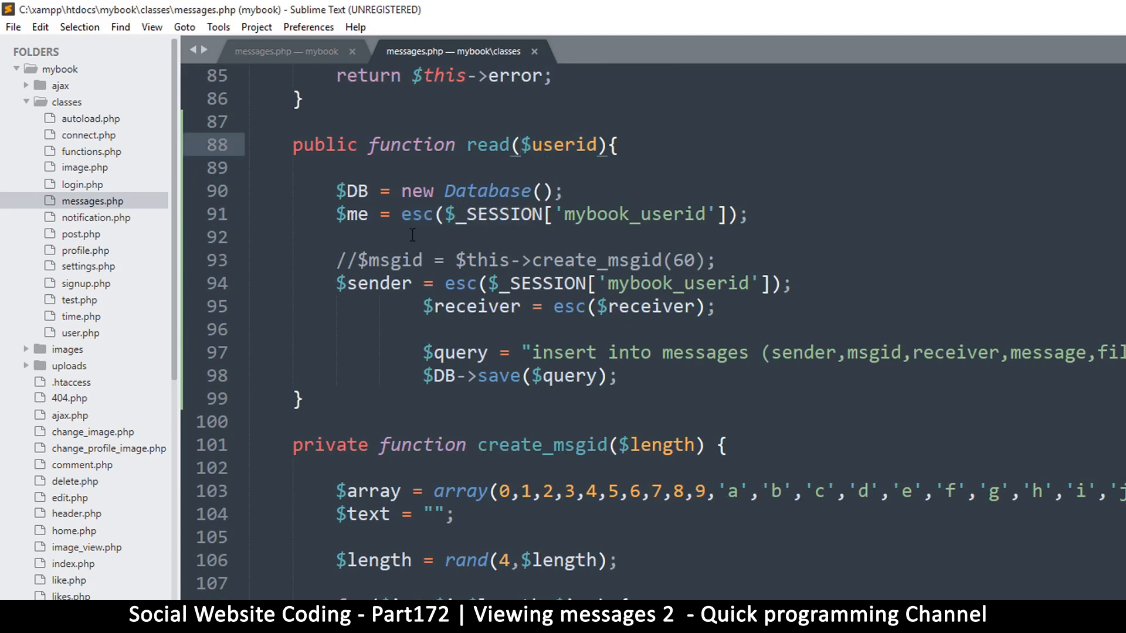
Begin $query = "select * from messages" in read(), fixing the table name to messages.
{"action": "type", "text": "$"}
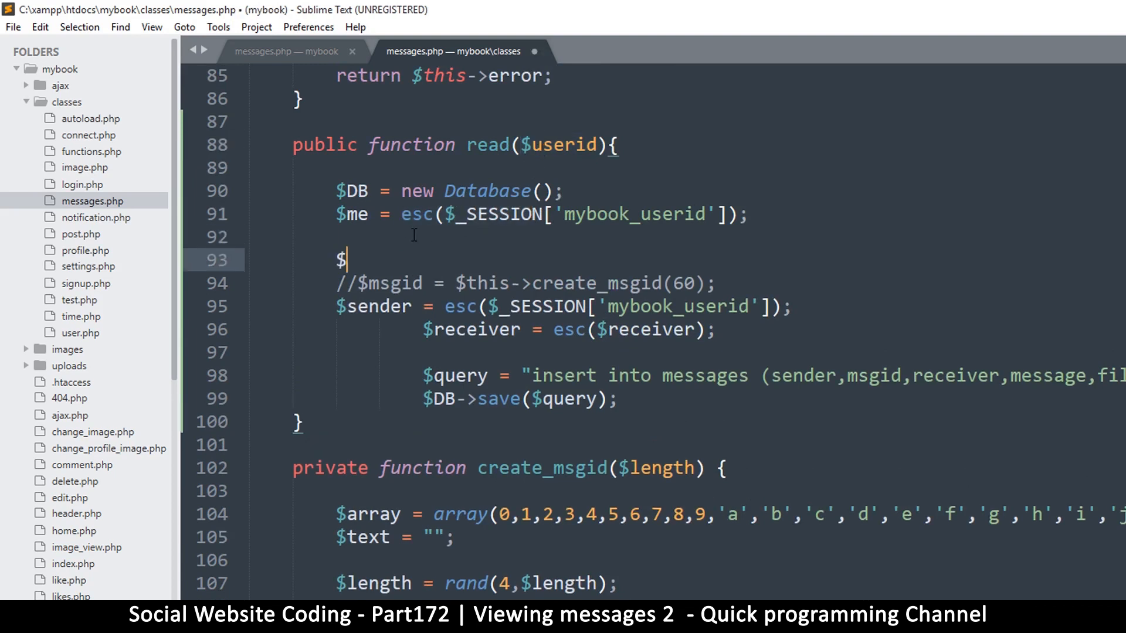
{"action": "type", "text": "query ="}
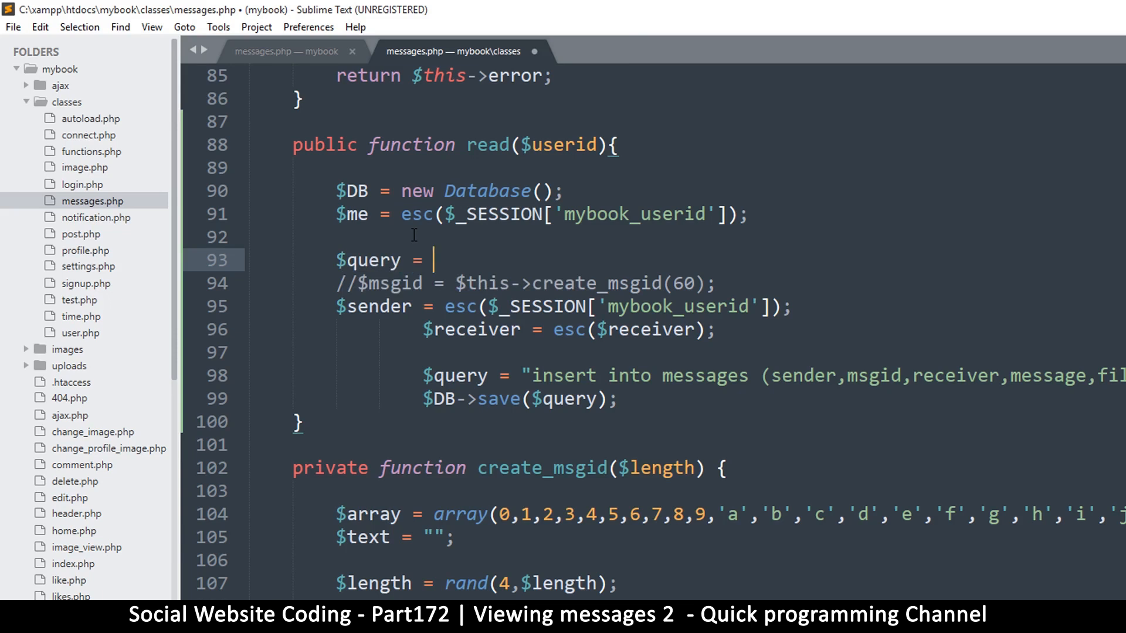
{"action": "type", "text": "\"sele"}
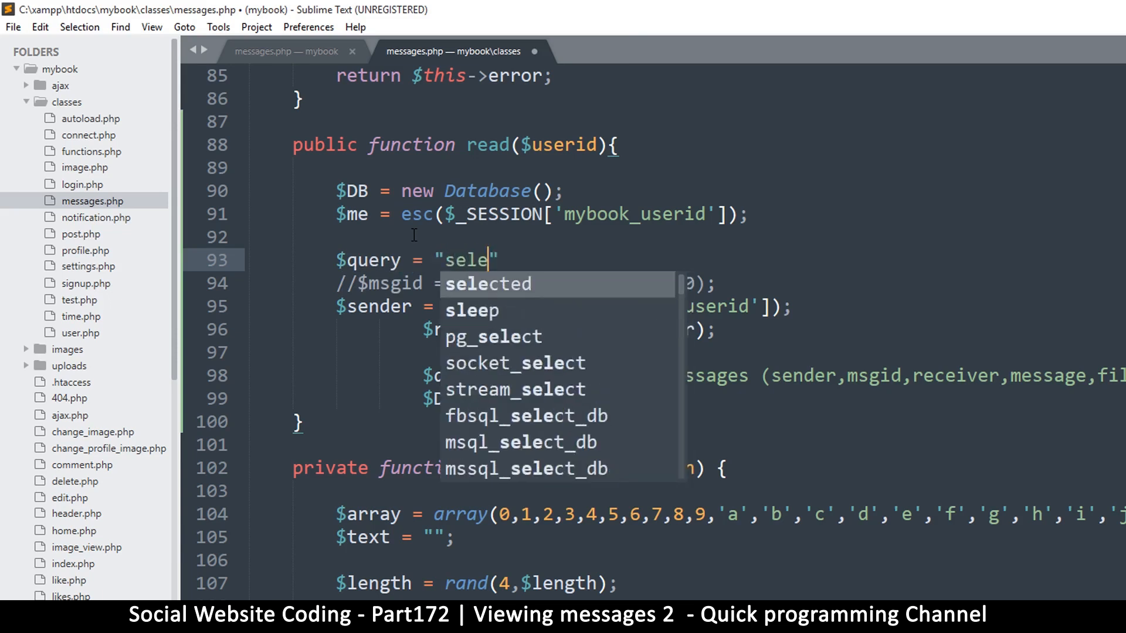
{"action": "type", "text": "ct * from"}
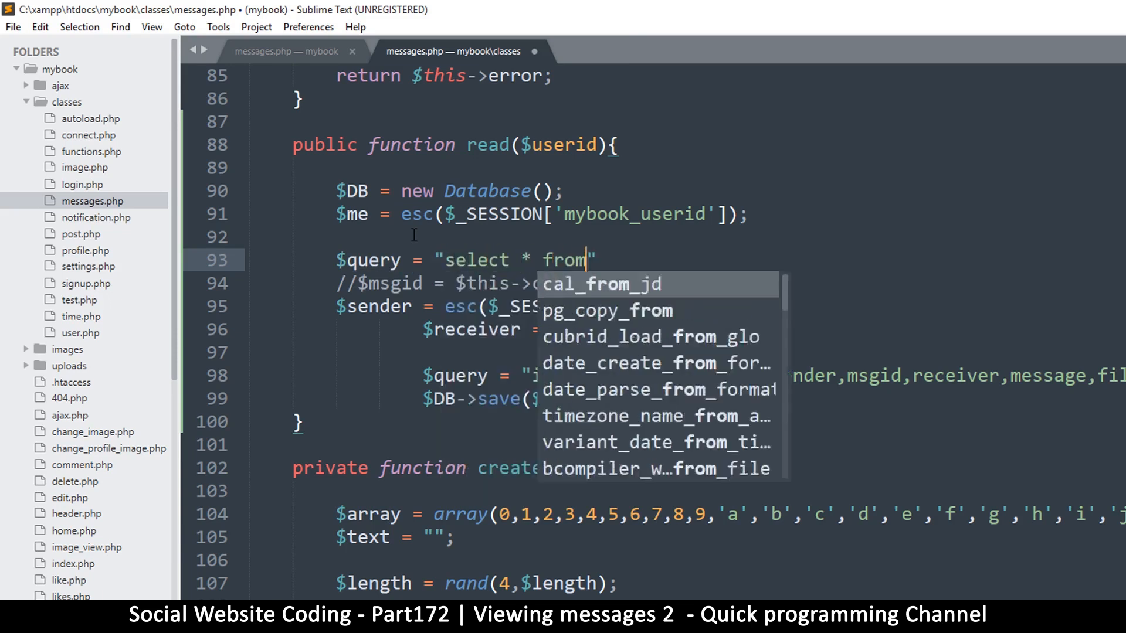
{"action": "type", "text": "me\""}
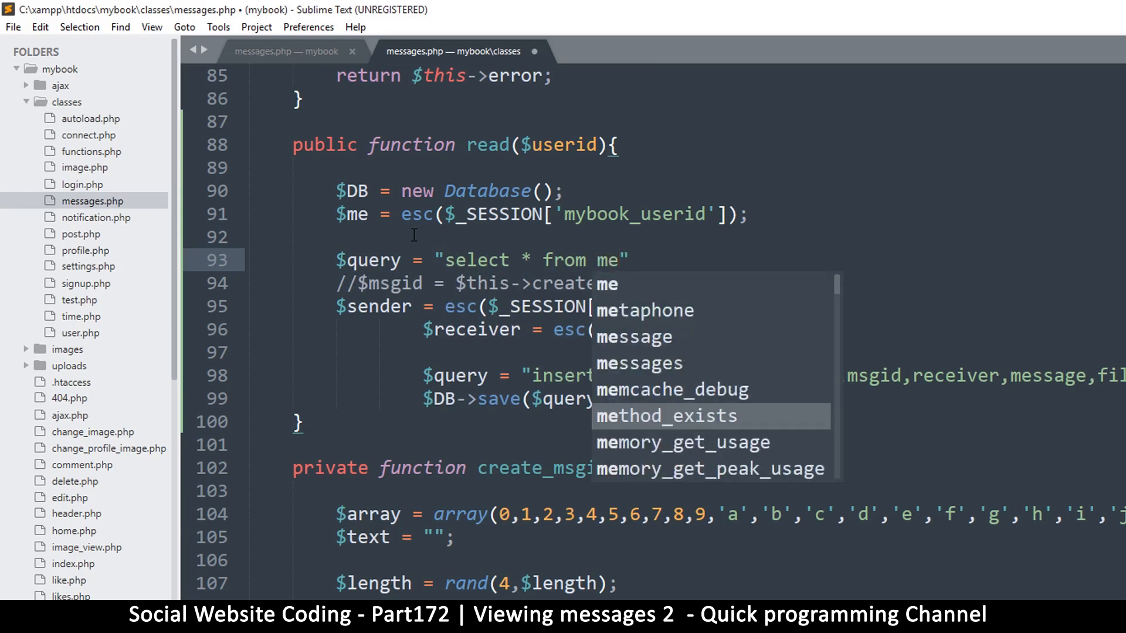
{"action": "key", "text": "Backspace"}
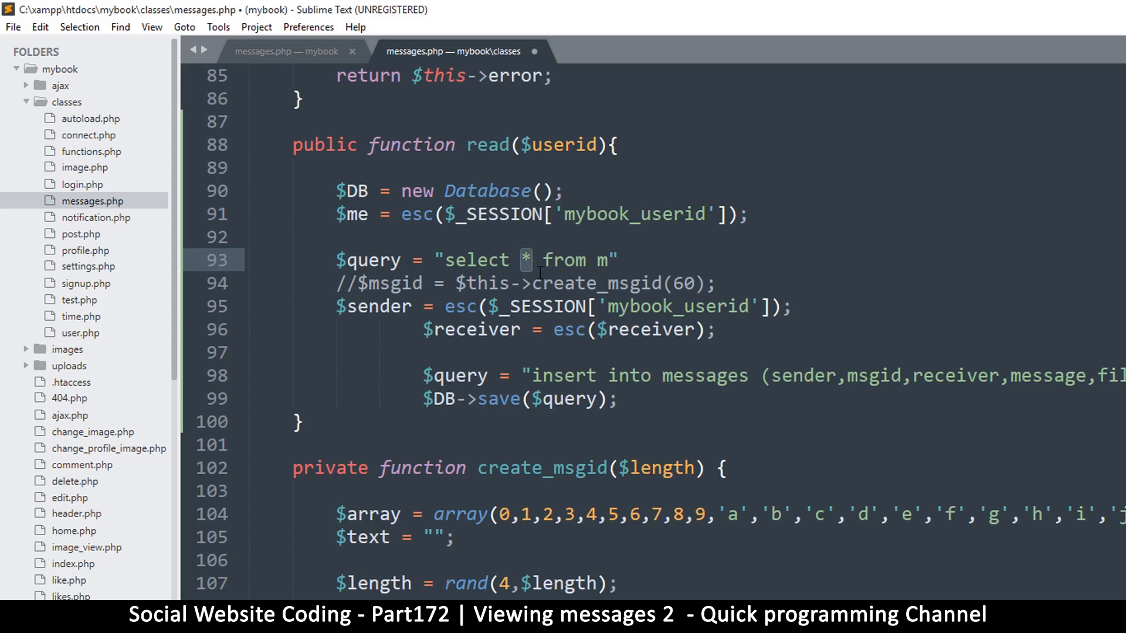
{"action": "left_click", "coordinate": [552, 260]}
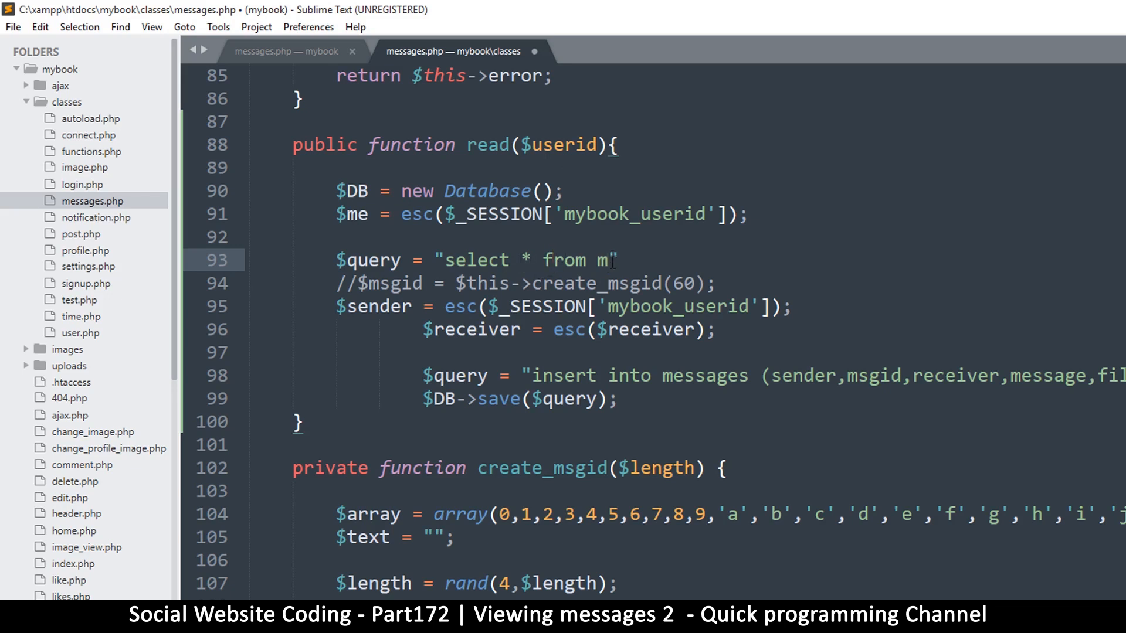
{"action": "type", "text": "essages"}
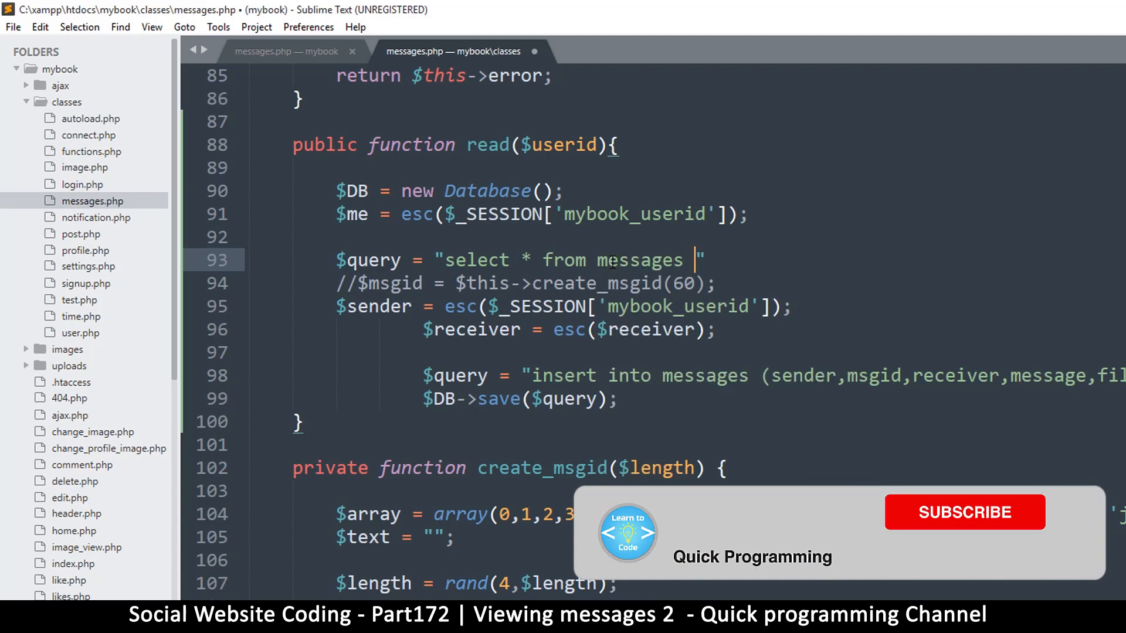
Add the condition where sender = '$me' to the query.
{"action": "type", "text": "where"}
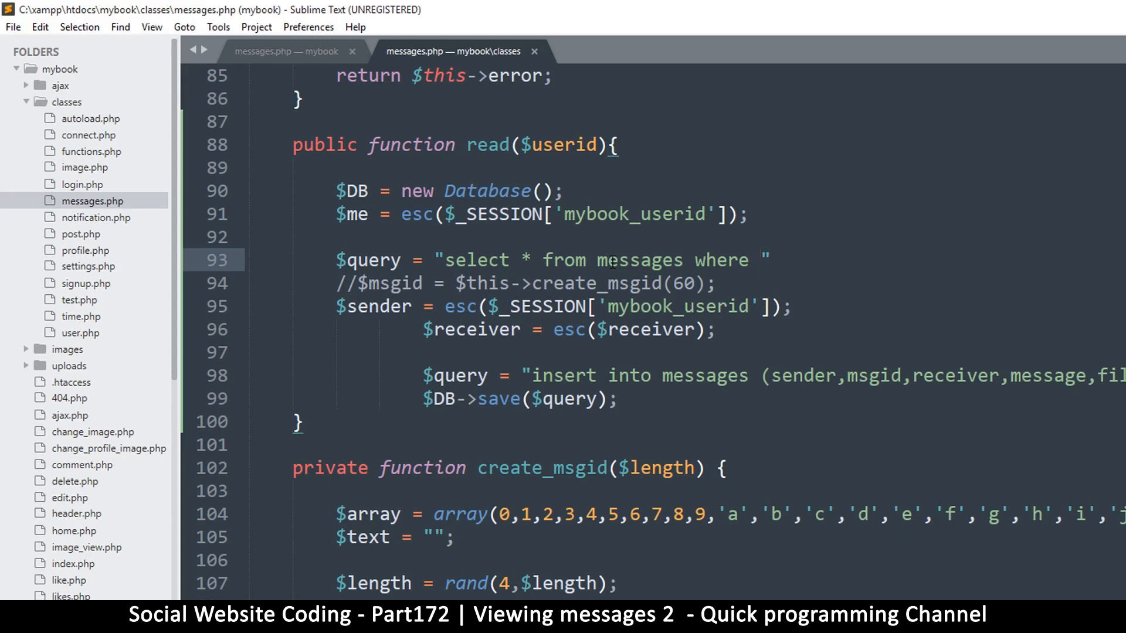
{"action": "type", "text": "sender ="}
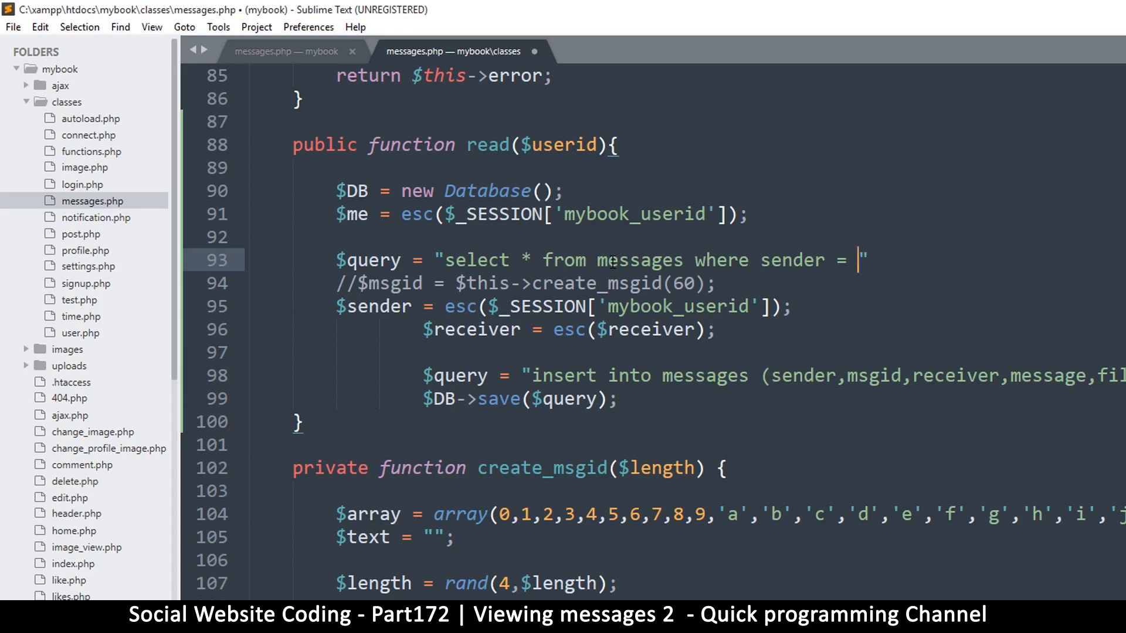
{"action": "type", "text": "$me"}
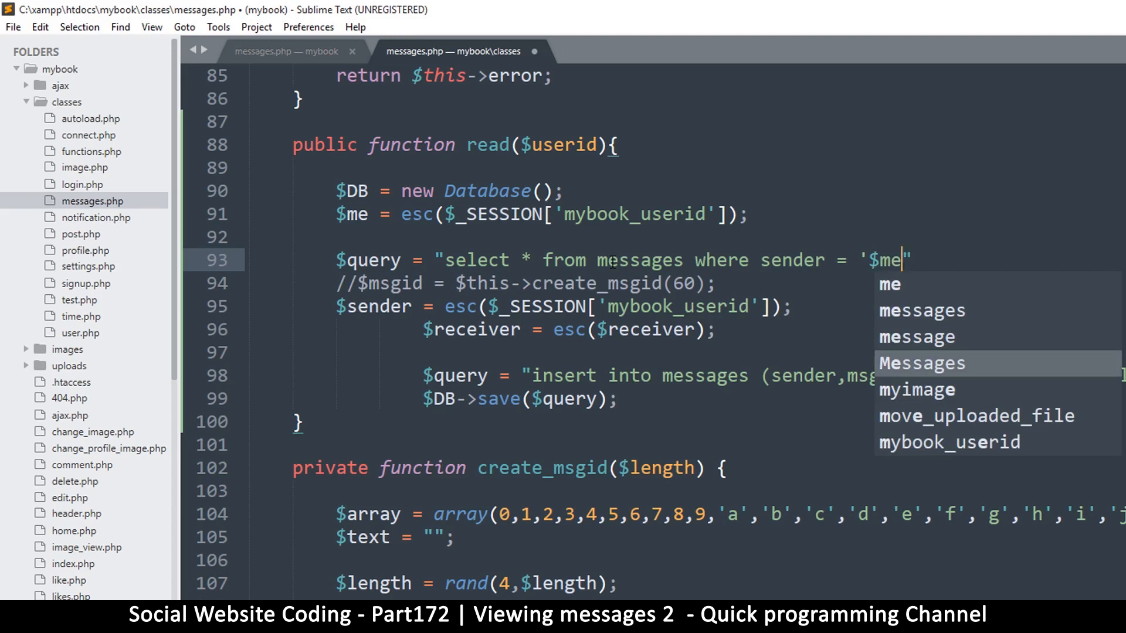
{"action": "type", "text": "'"}
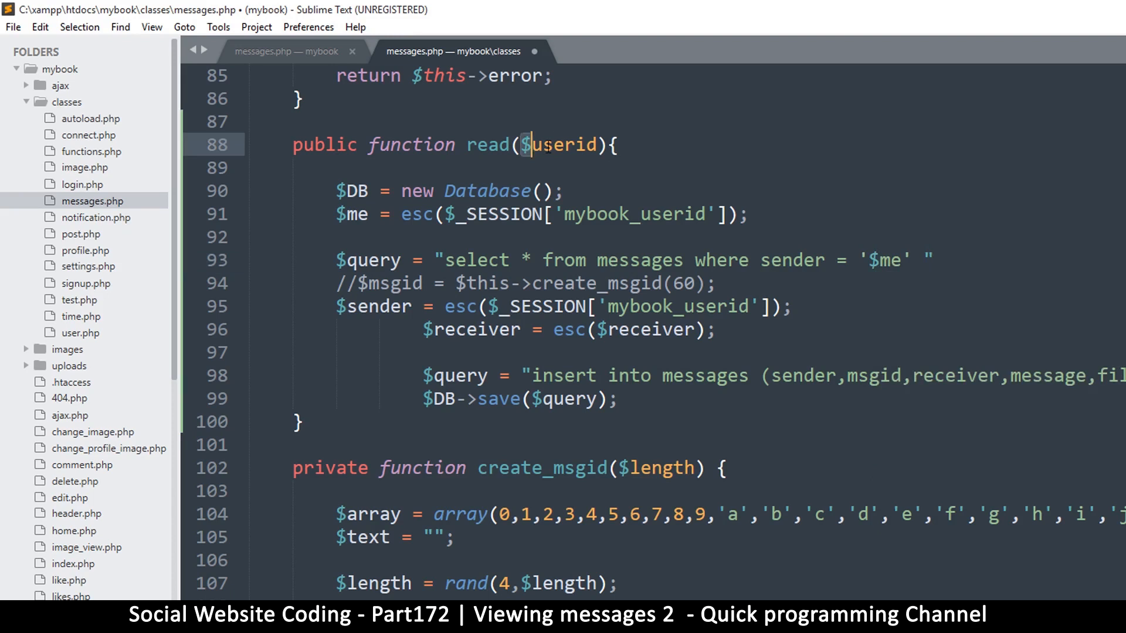
Escape $userid below $me and append && receiver = '$userid' to the query.
{"action": "double_click", "coordinate": [567, 144]}
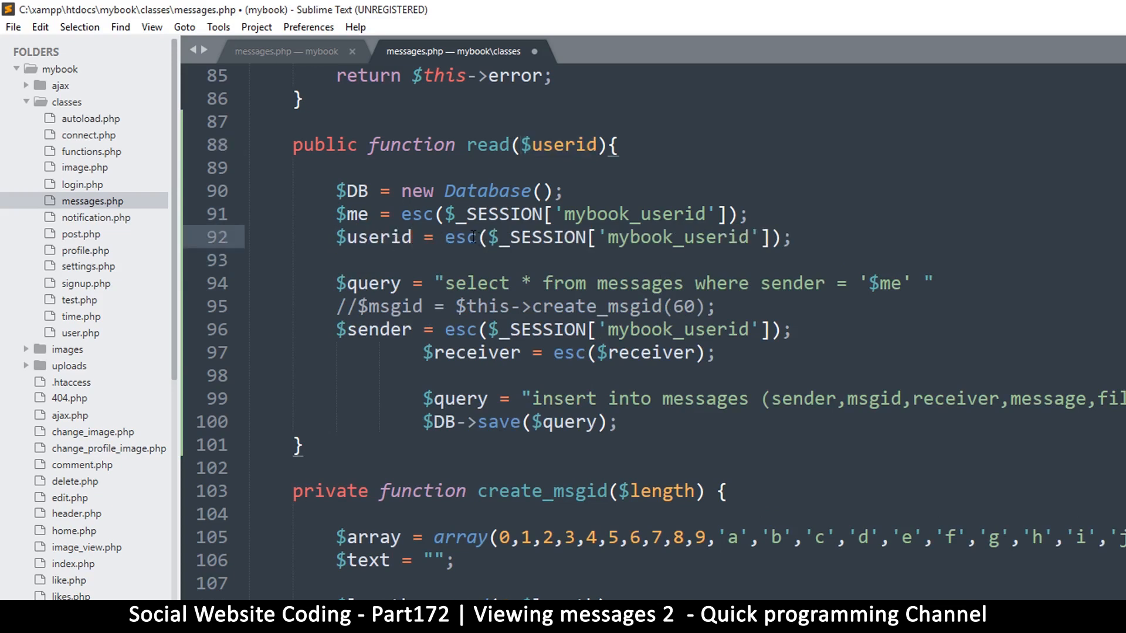
{"action": "type", "text": "$userid"}
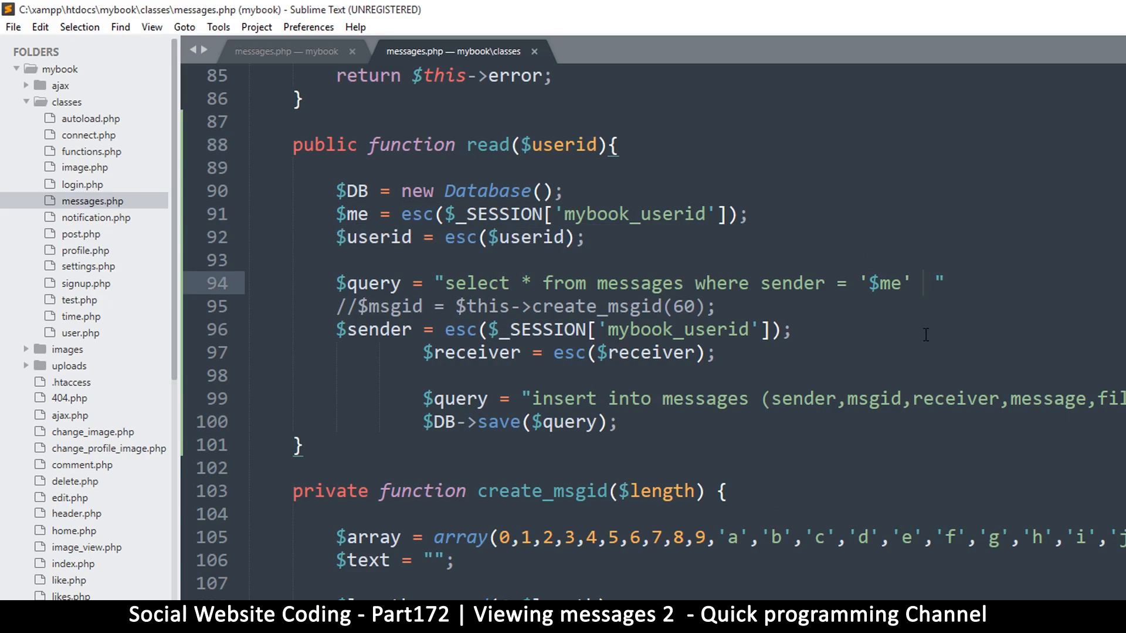
{"action": "type", "text": "&& receiver"}
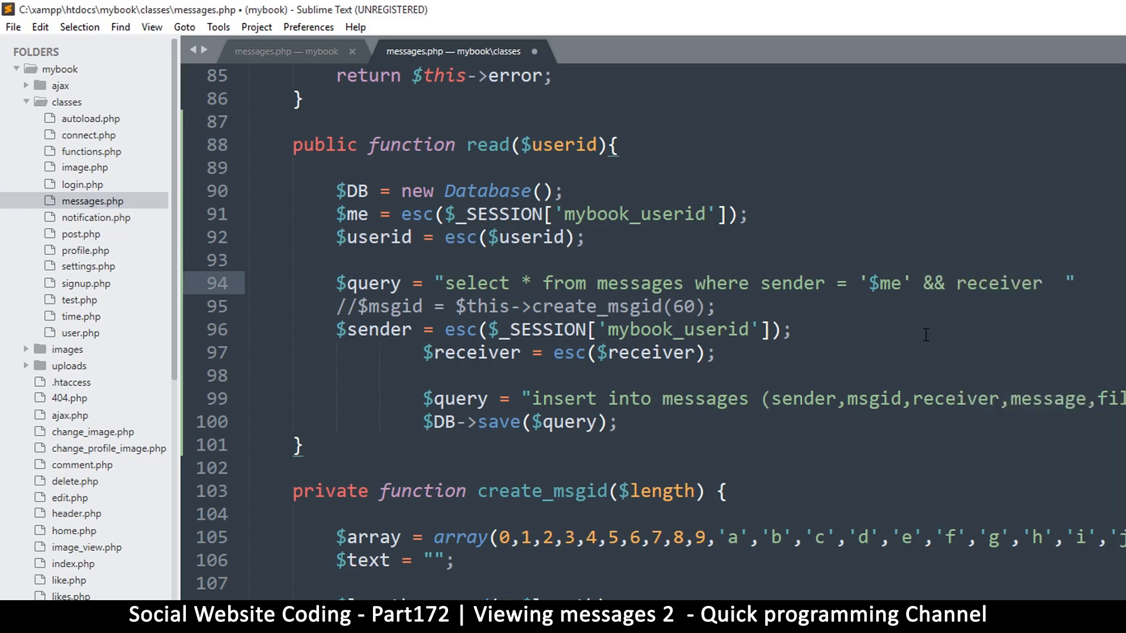
{"action": "type", "text": "= ''"}
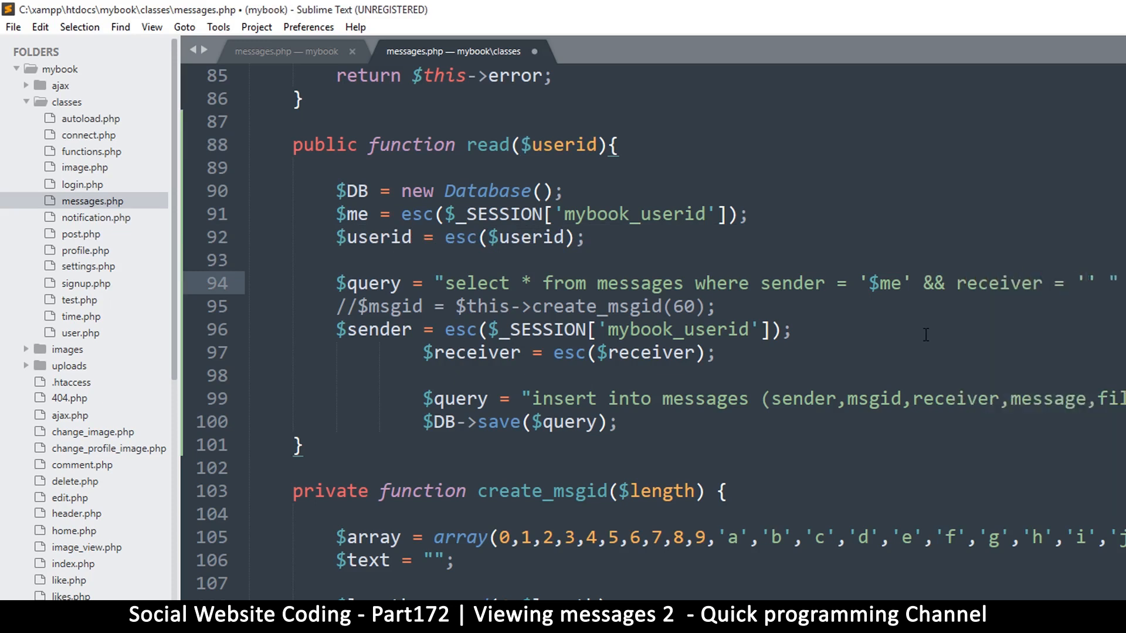
{"action": "type", "text": "use"}
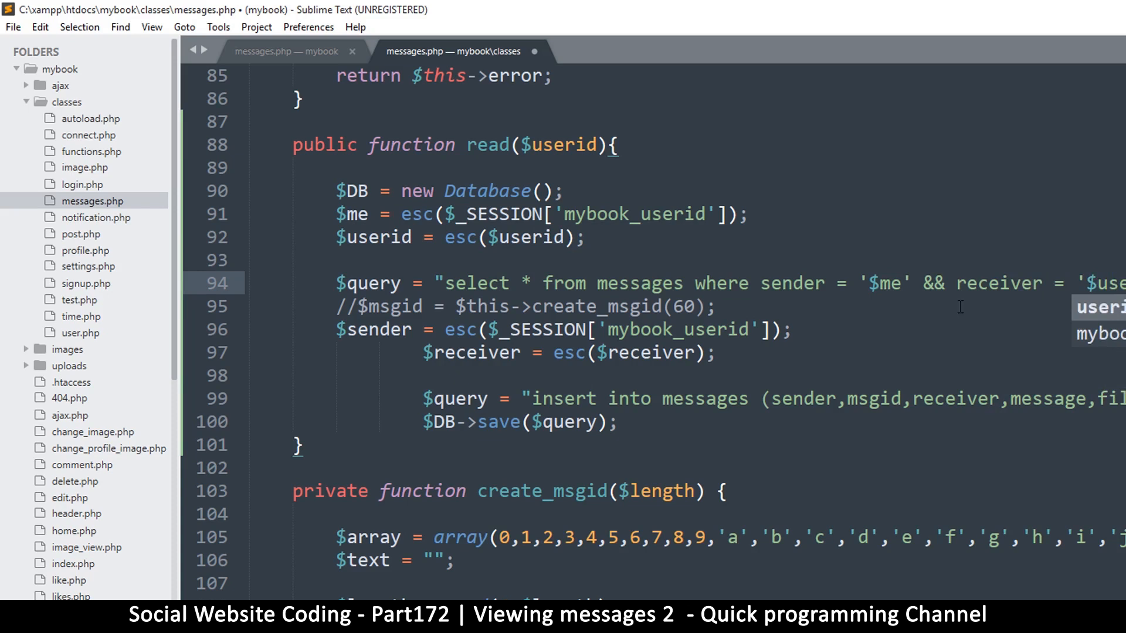
{"action": "mouse_move", "coordinate": [765, 282]}
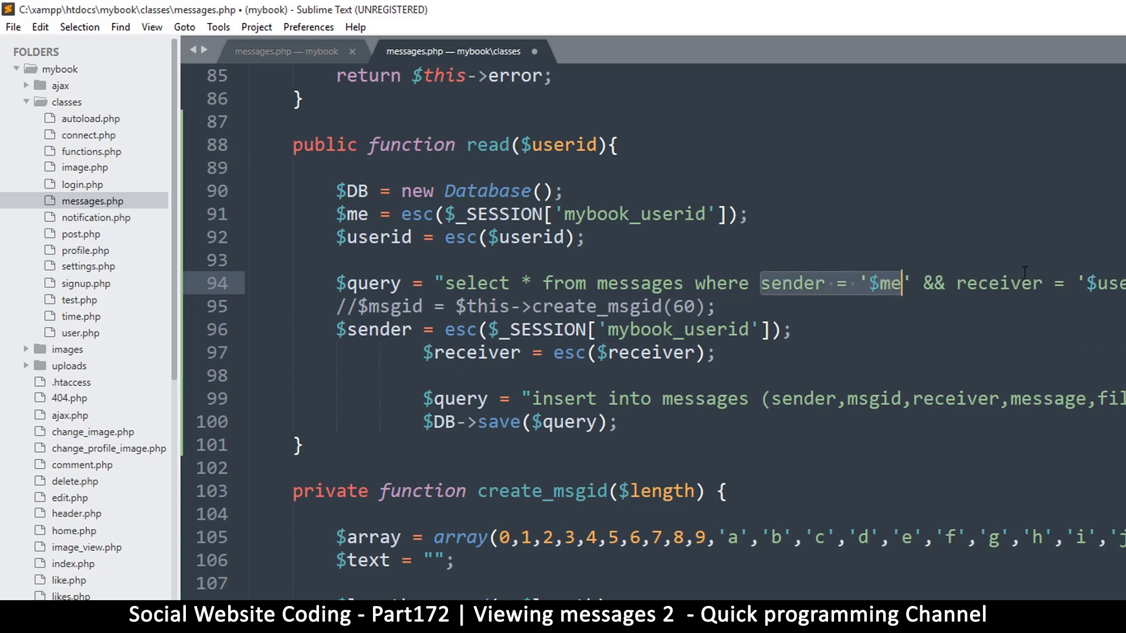
{"action": "mouse_move", "coordinate": [1070, 278]}
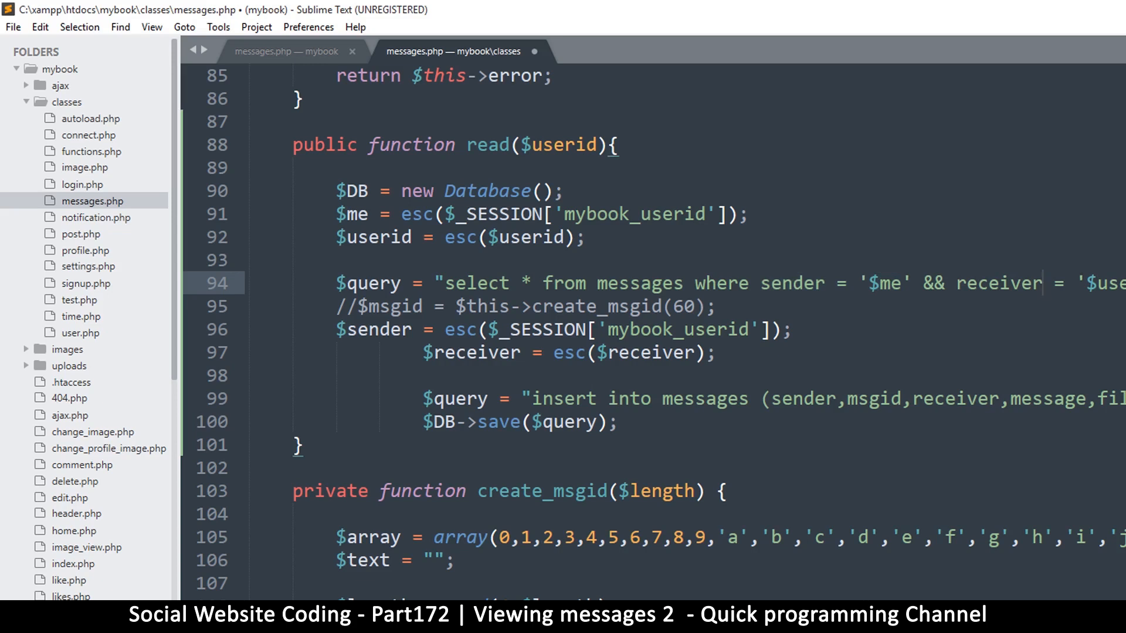
Group the sender/receiver condition and OR it with receiver $me, sender $userid.
{"action": "double_click", "coordinate": [785, 283]}
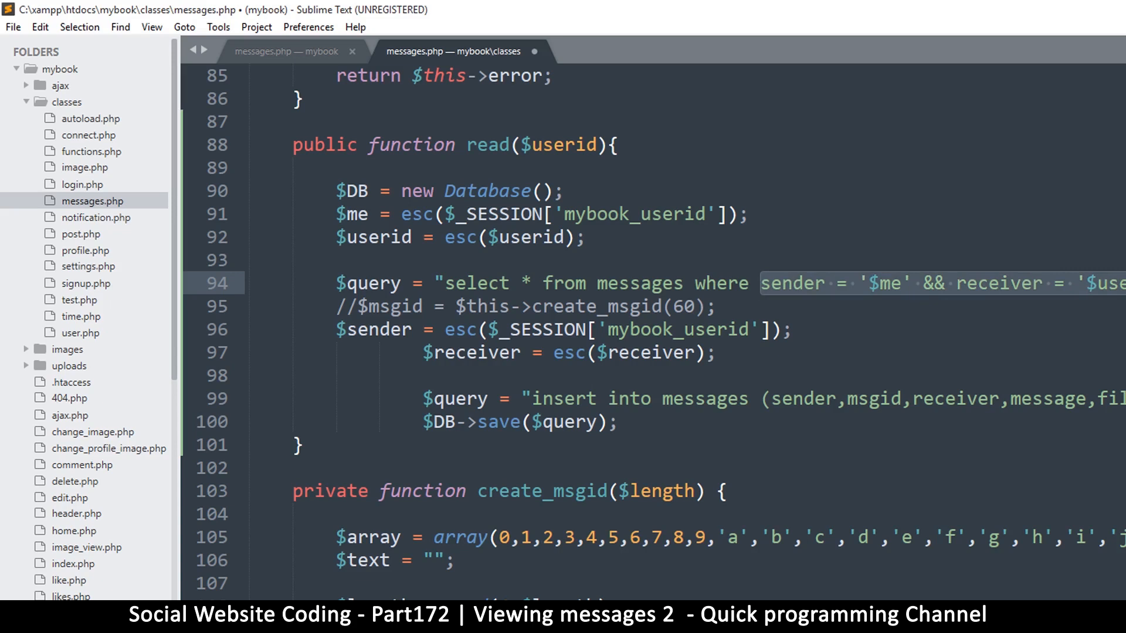
{"action": "type", "text": "("}
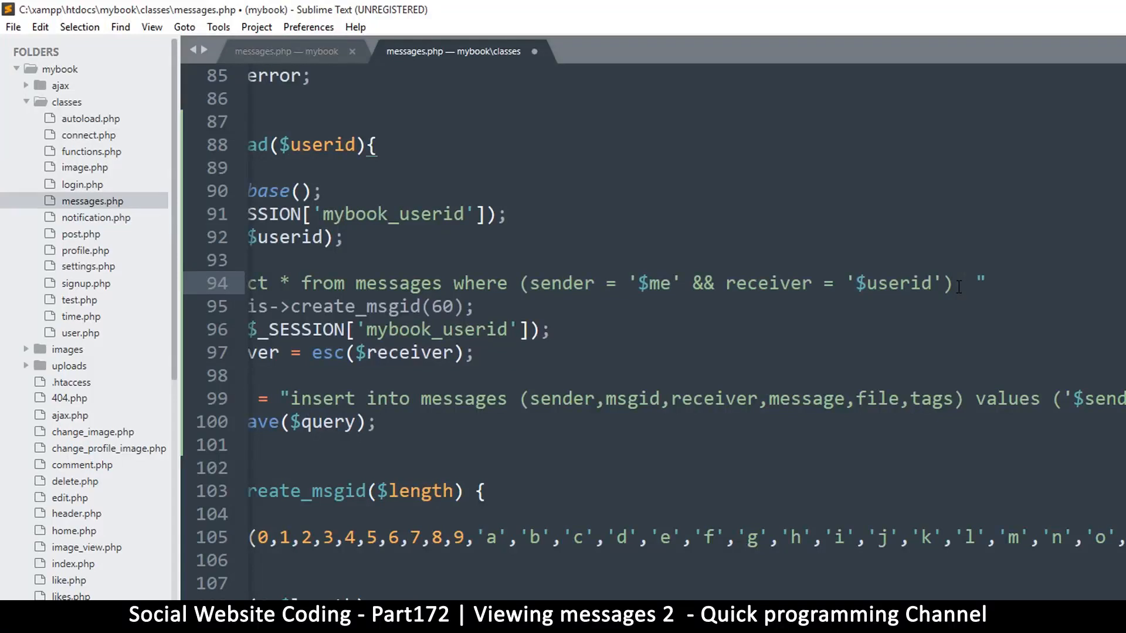
{"action": "type", "text": "|| (receiver = '$me' && sende"}
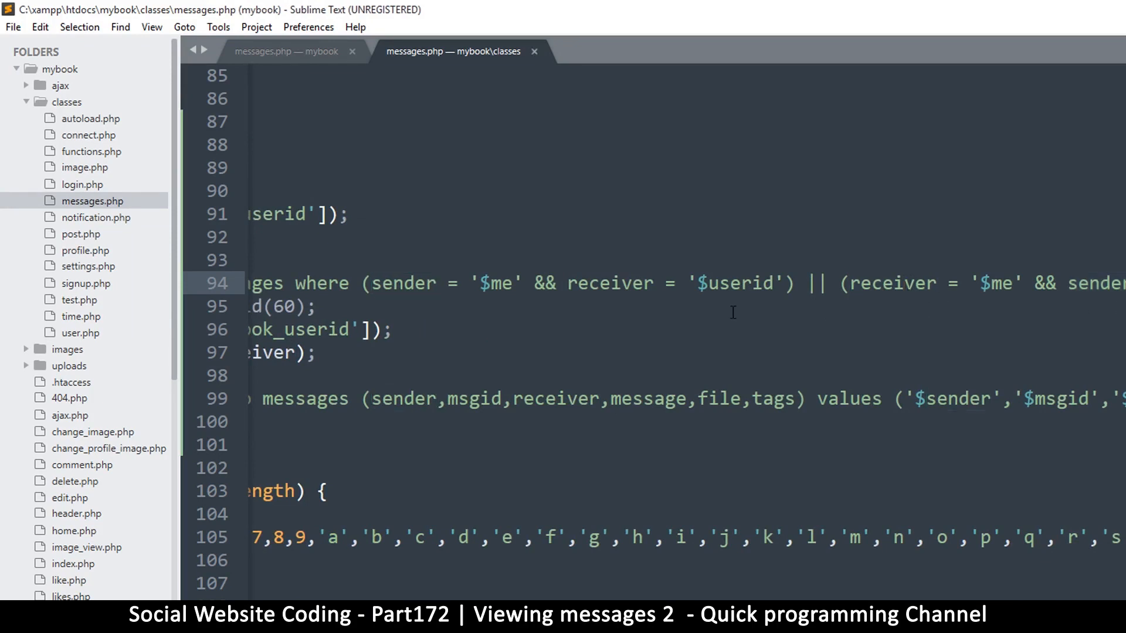
{"action": "left_click_drag", "start_coordinate": [370, 283], "coordinate": [714, 282]}
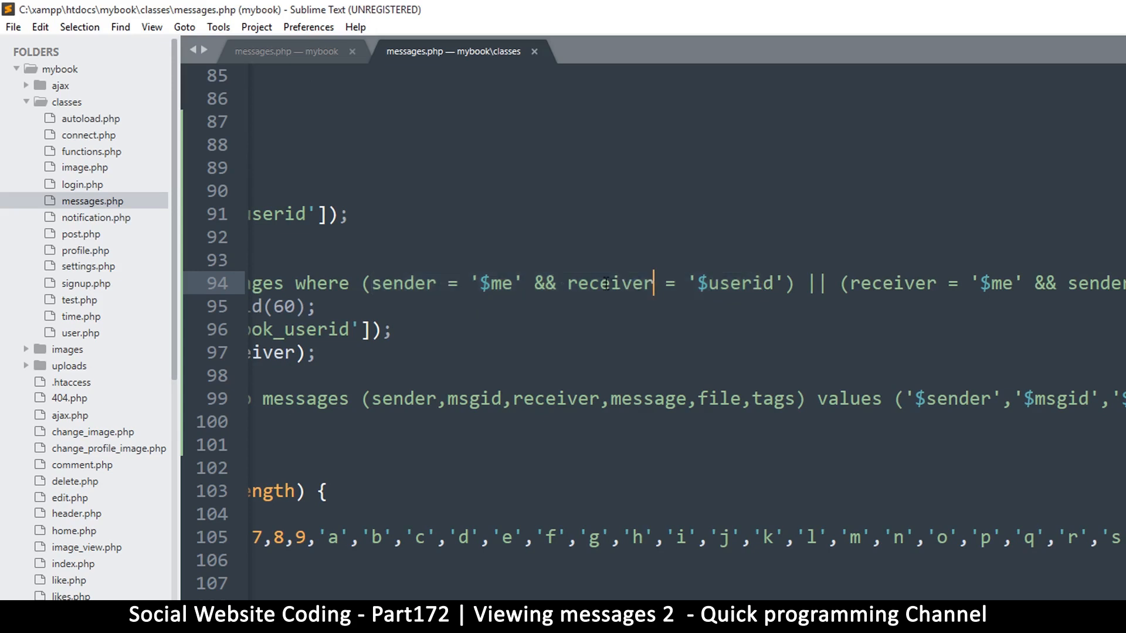
{"action": "left_click_drag", "start_coordinate": [653, 283], "coordinate": [729, 282]}
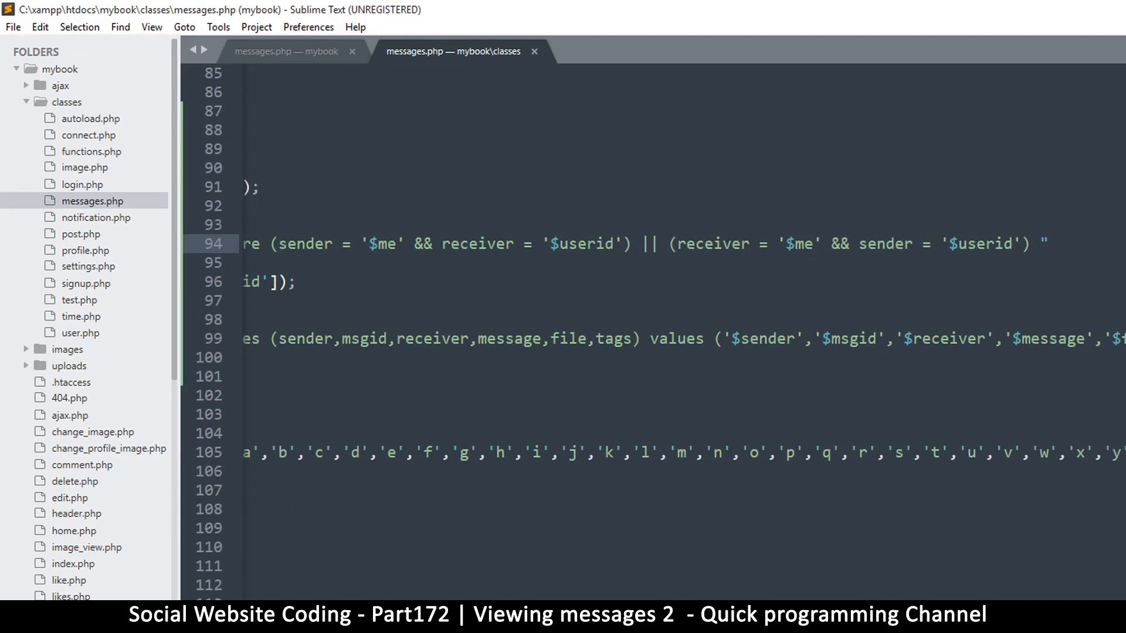
End the query with order by id desc and a limit clause.
{"action": "scroll", "scroll_direction": "left", "scroll_amount": 3}
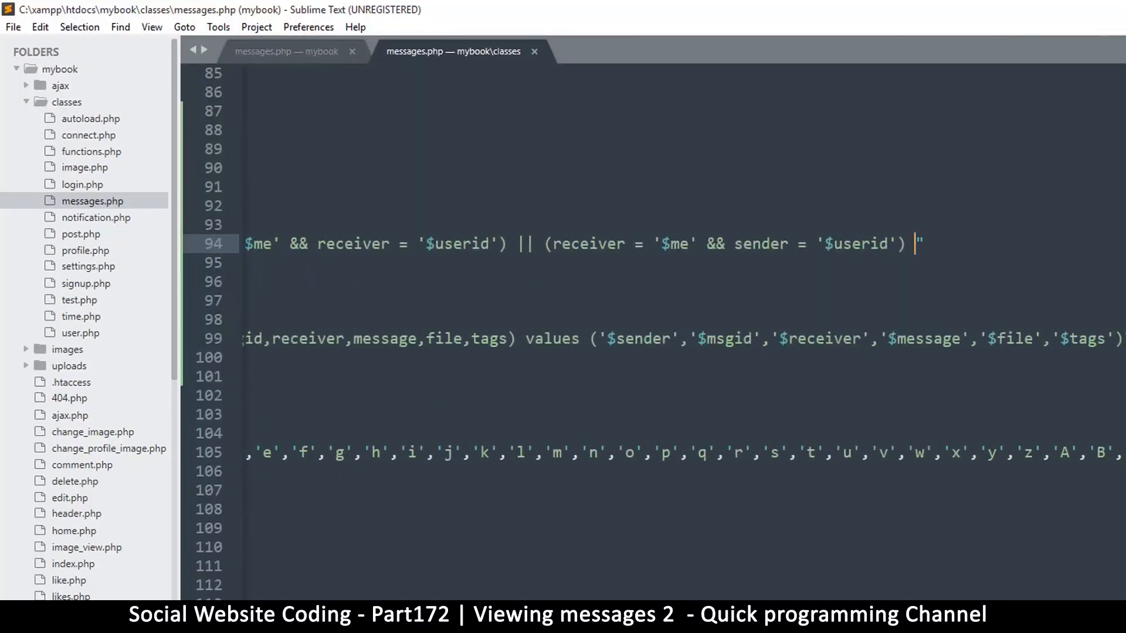
{"action": "type", "text": "order"}
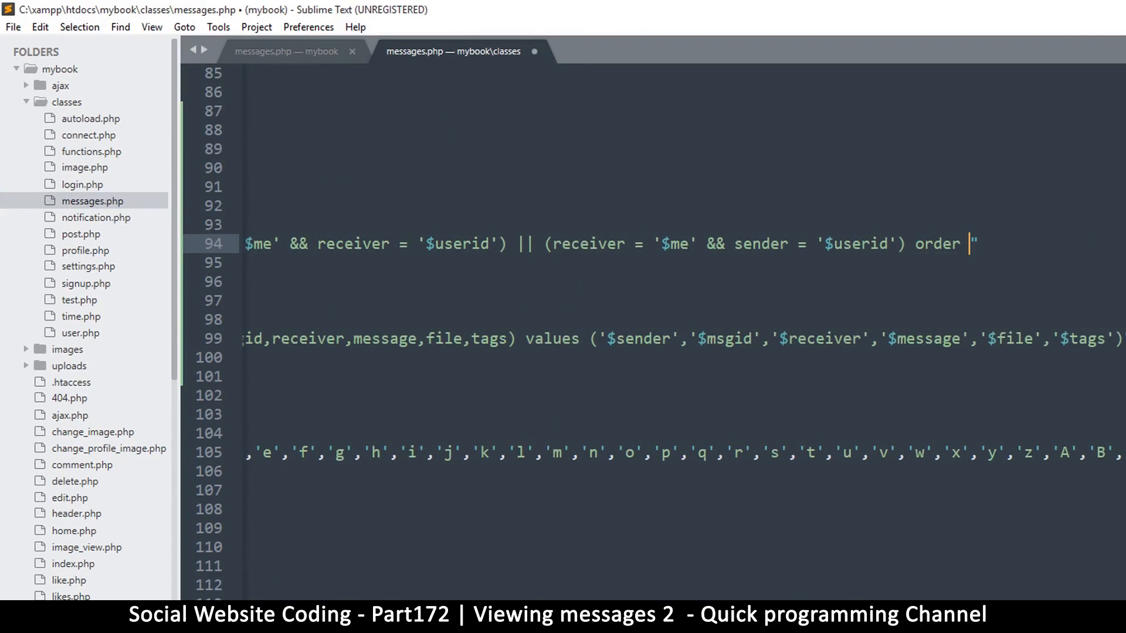
{"action": "type", "text": "by"}
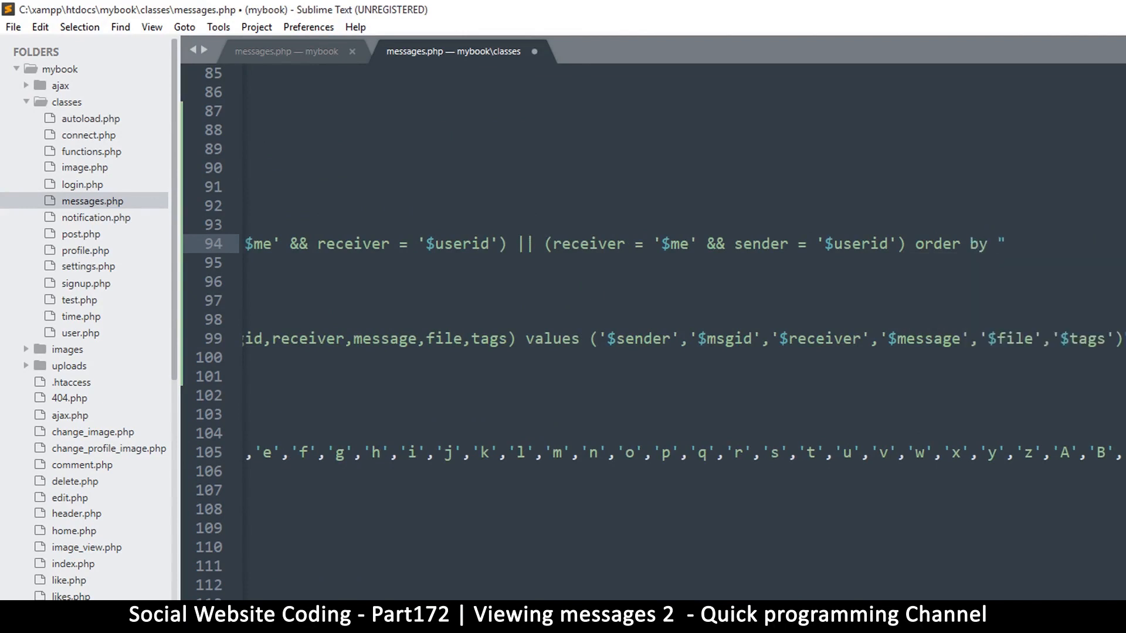
{"action": "type", "text": "id de"}
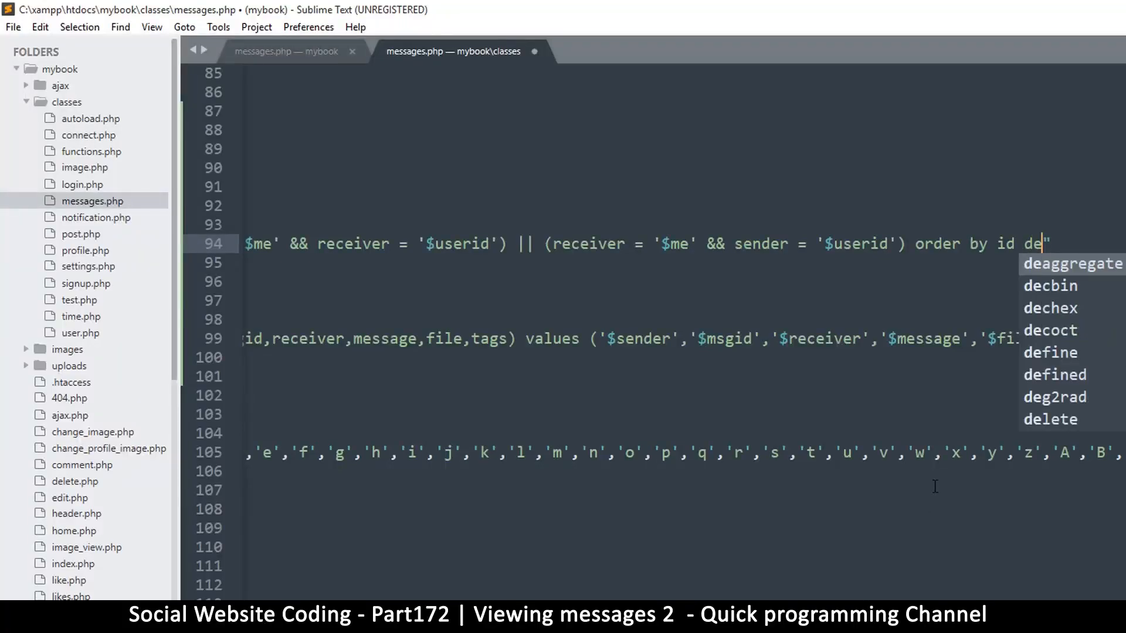
{"action": "type", "text": "sc"}
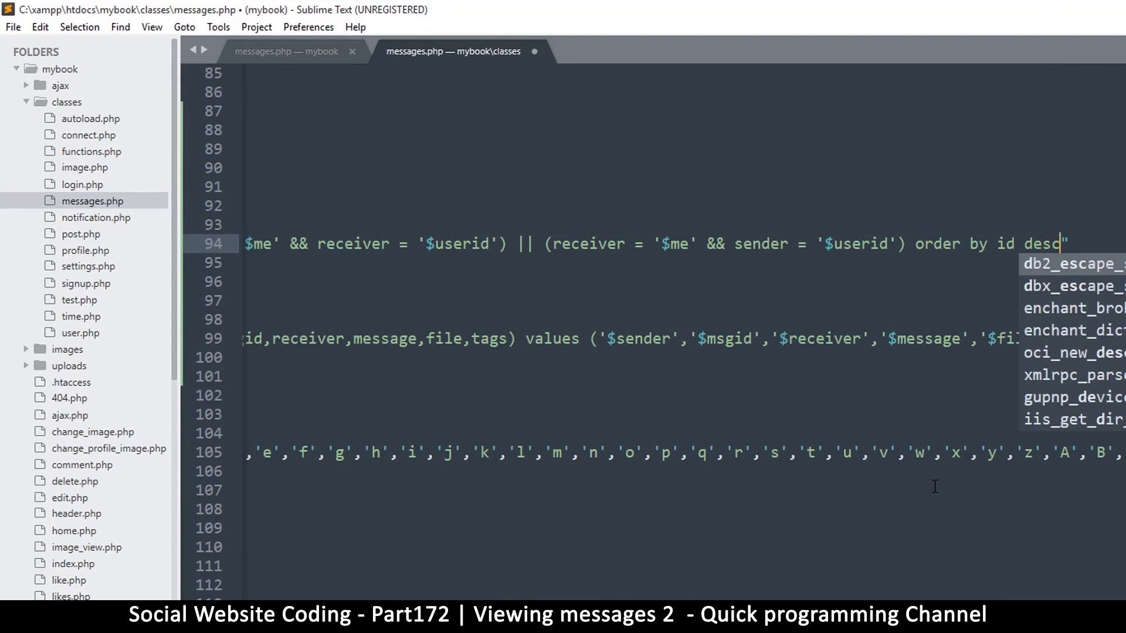
{"action": "type", "text": "limit"}
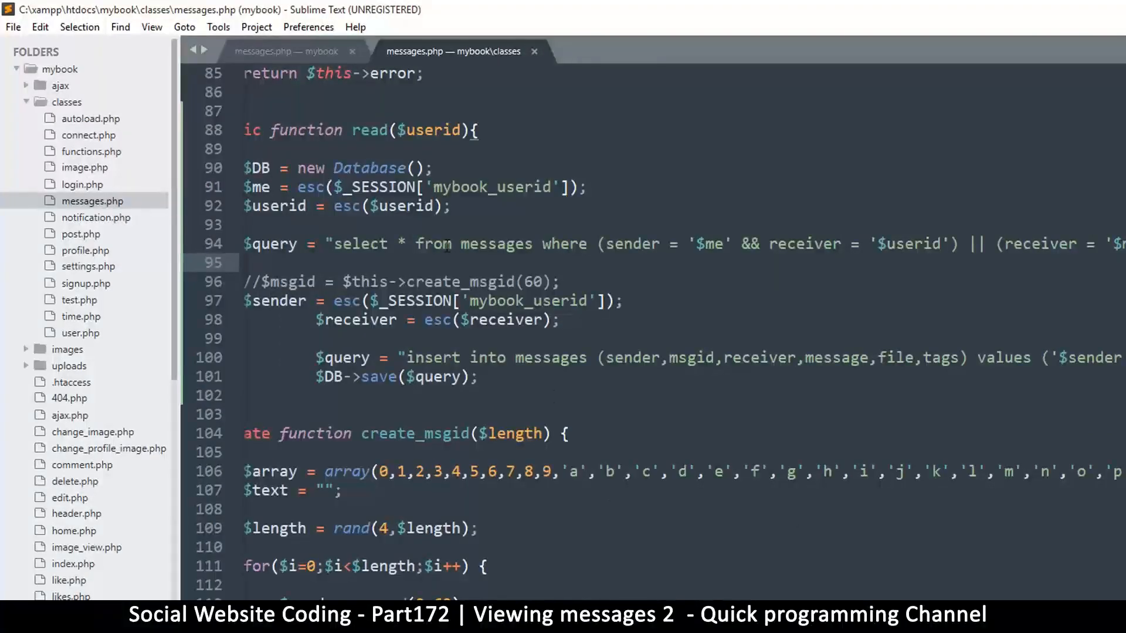
Drop the leftover insert lines, call $DB->read into $data, and return $data.
{"action": "scroll", "scroll_direction": "down", "scroll_amount": 3}
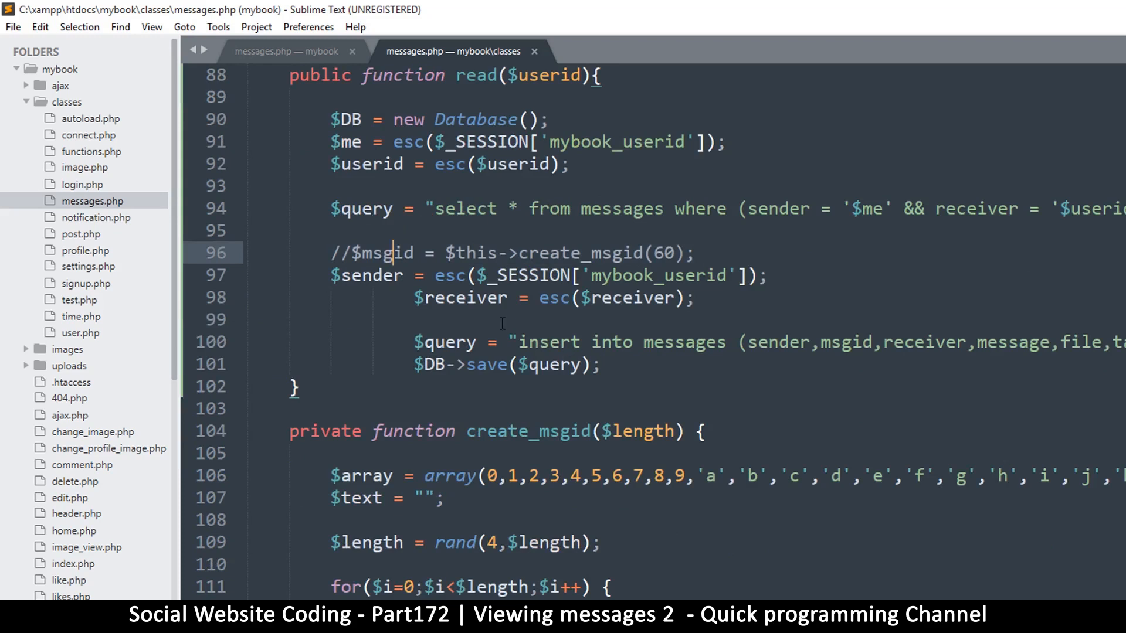
{"action": "mouse_move", "coordinate": [319, 236]}
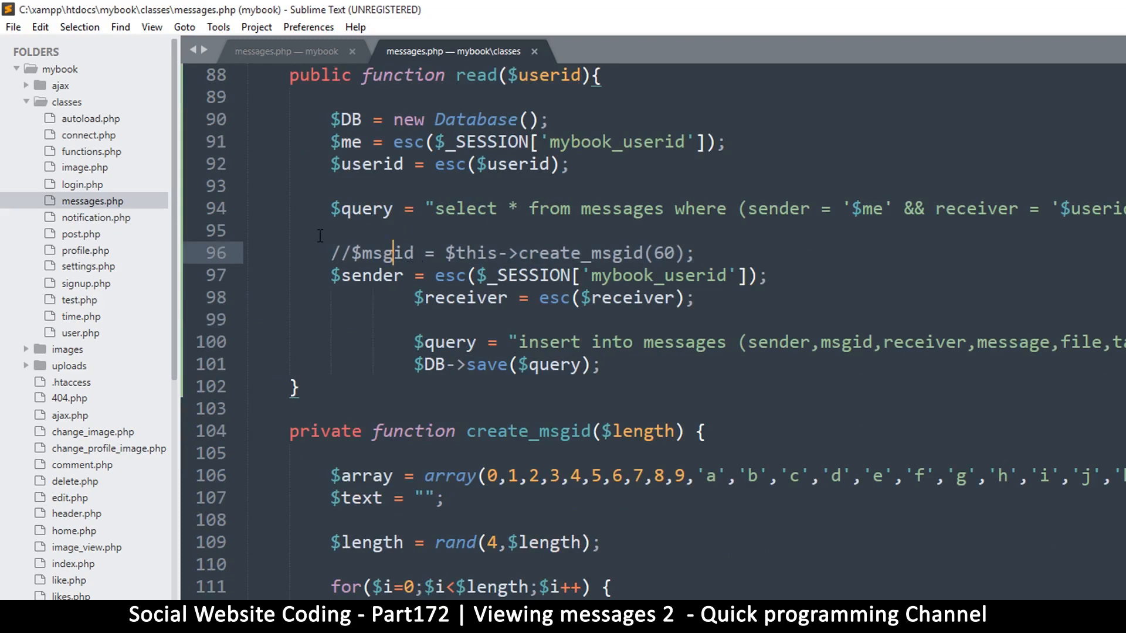
{"action": "left_click", "coordinate": [330, 230]}
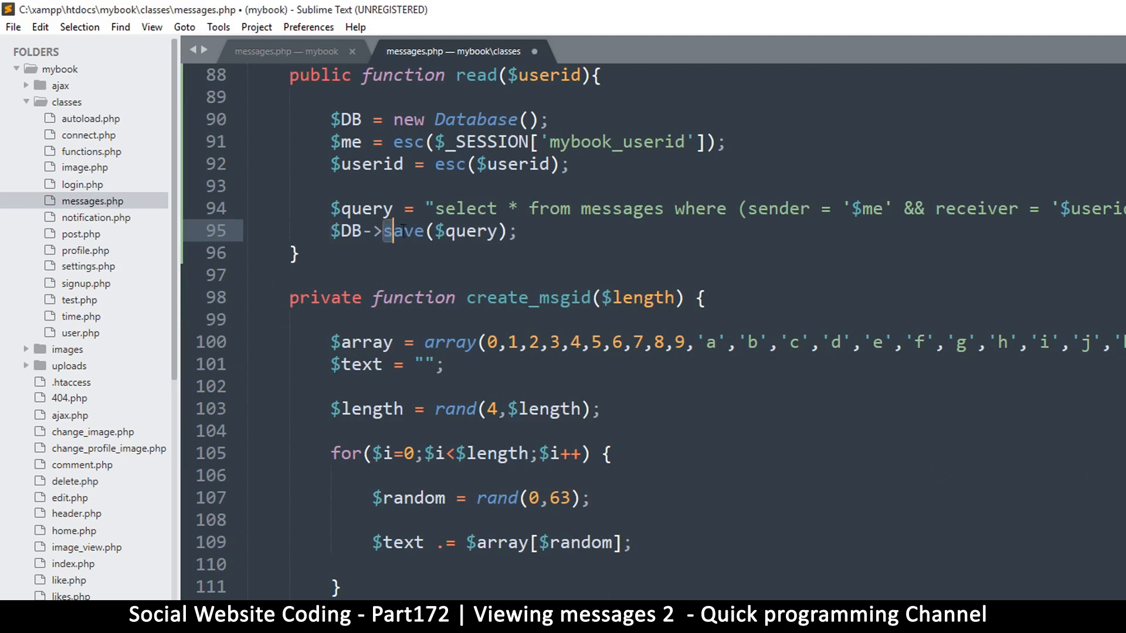
{"action": "type", "text": "read"}
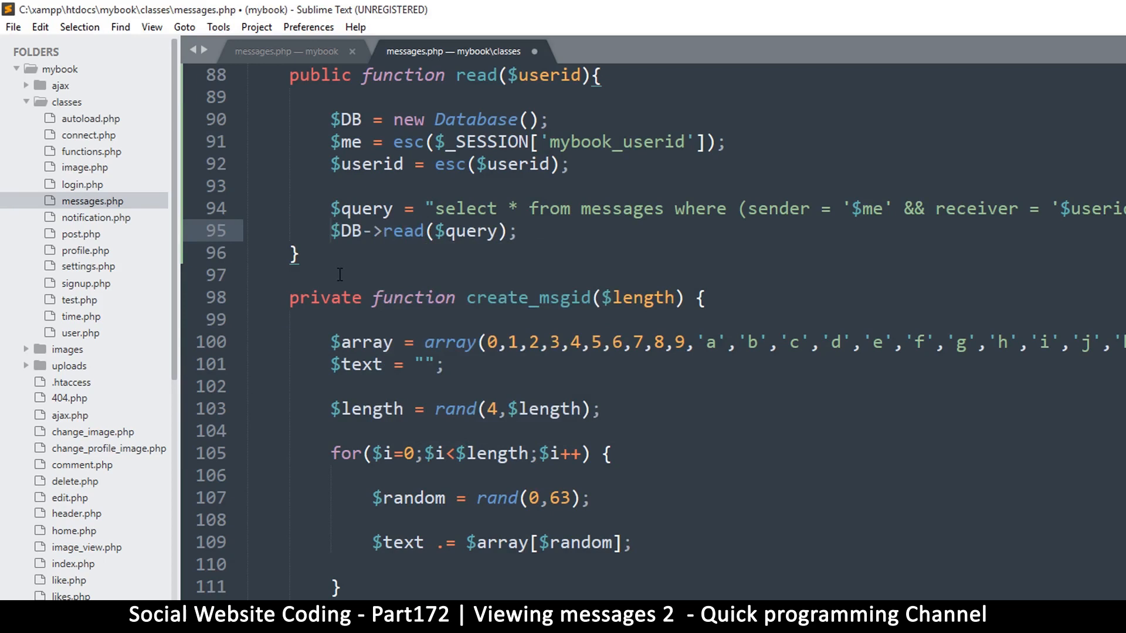
{"action": "type", "text": "$data"}
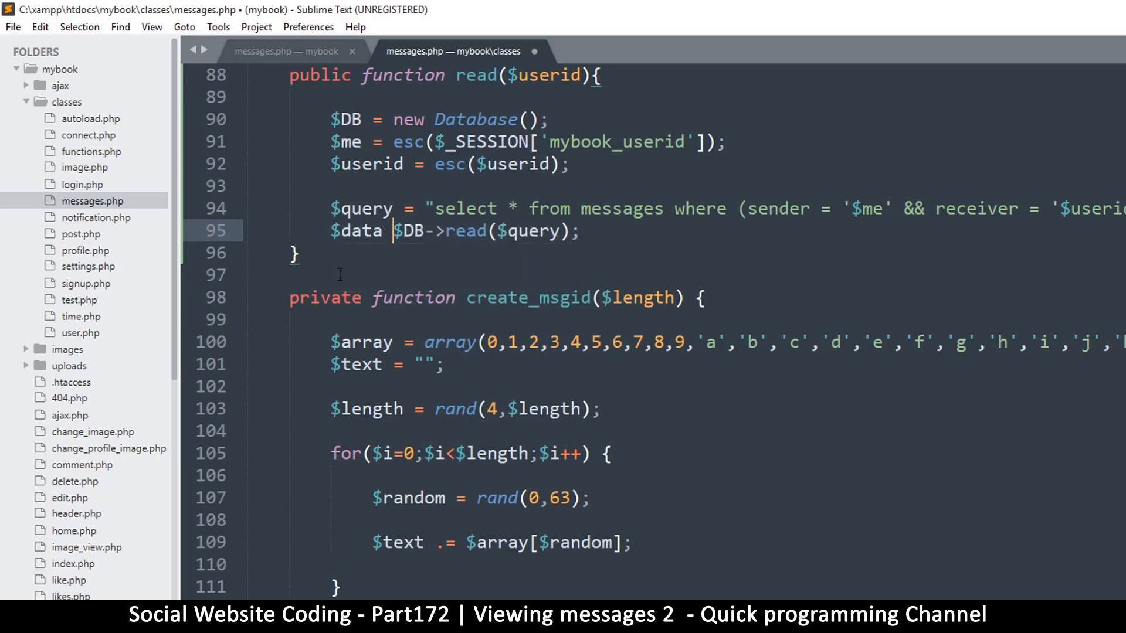
{"action": "type", "text": "="}
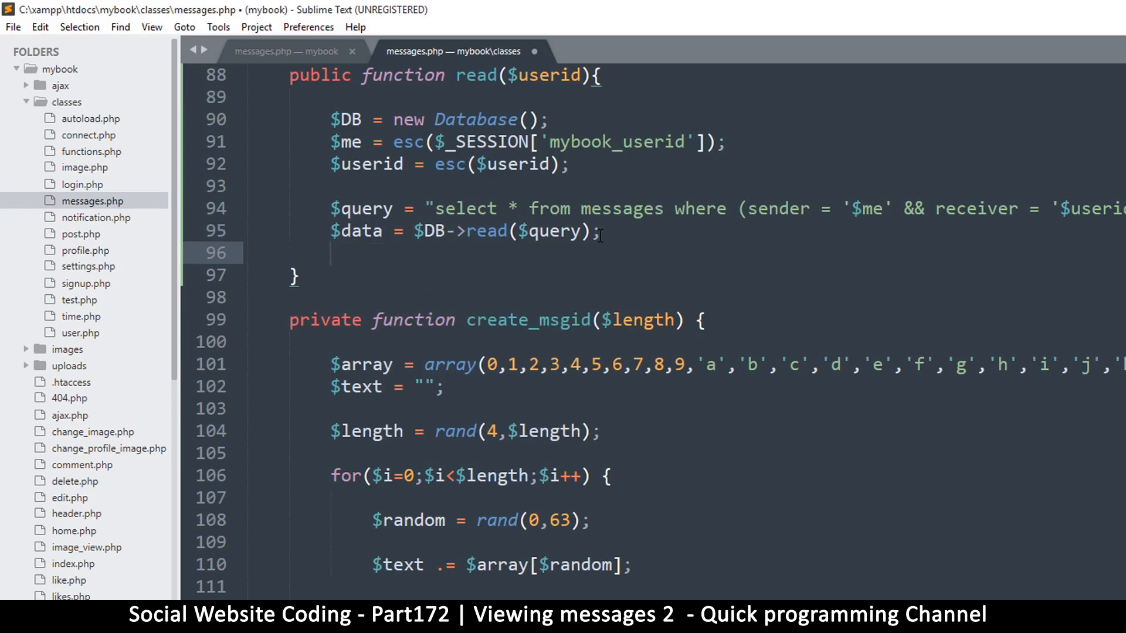
{"action": "type", "text": "return"}
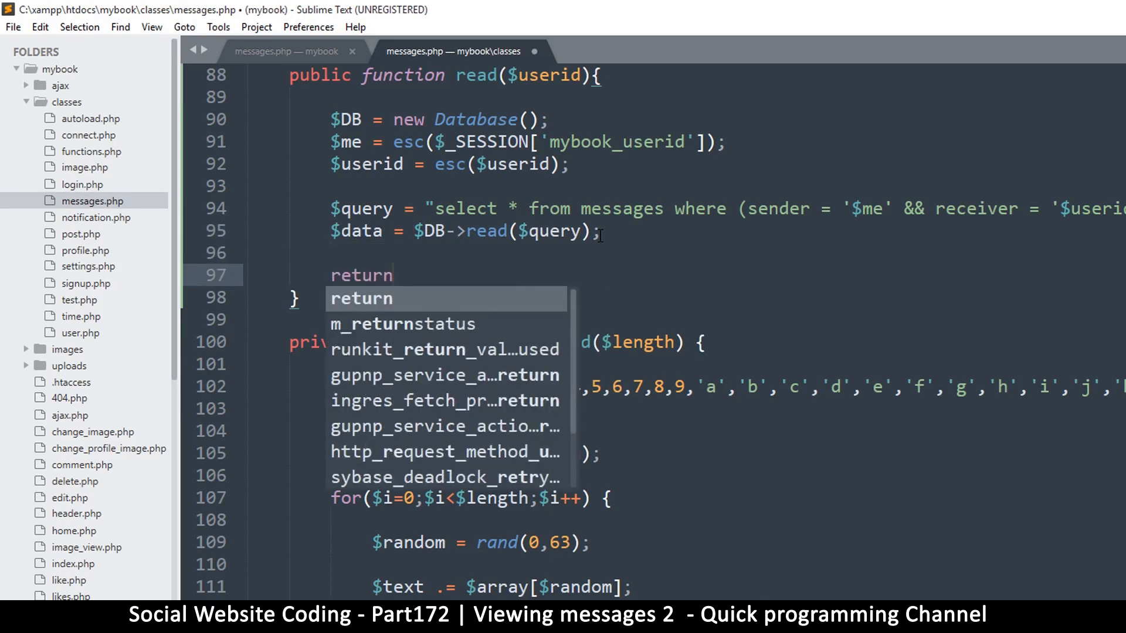
{"action": "type", "text": "$data;"}
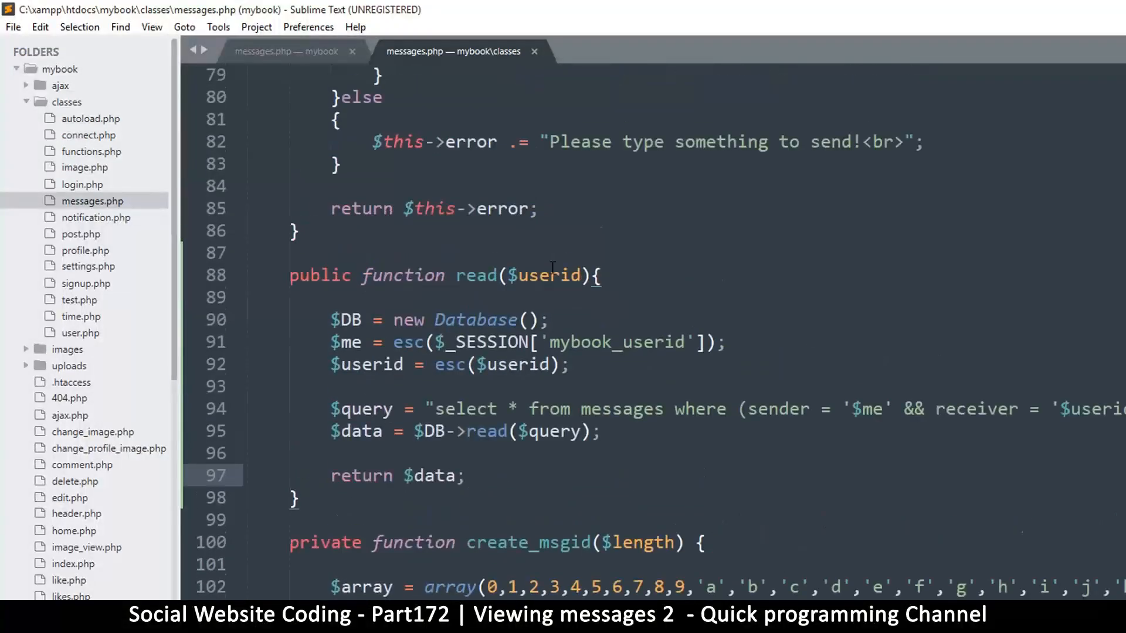
Switch to the page-level messages.php and locate the Messages object creation near the read branch.
{"action": "left_click", "coordinate": [286, 51]}
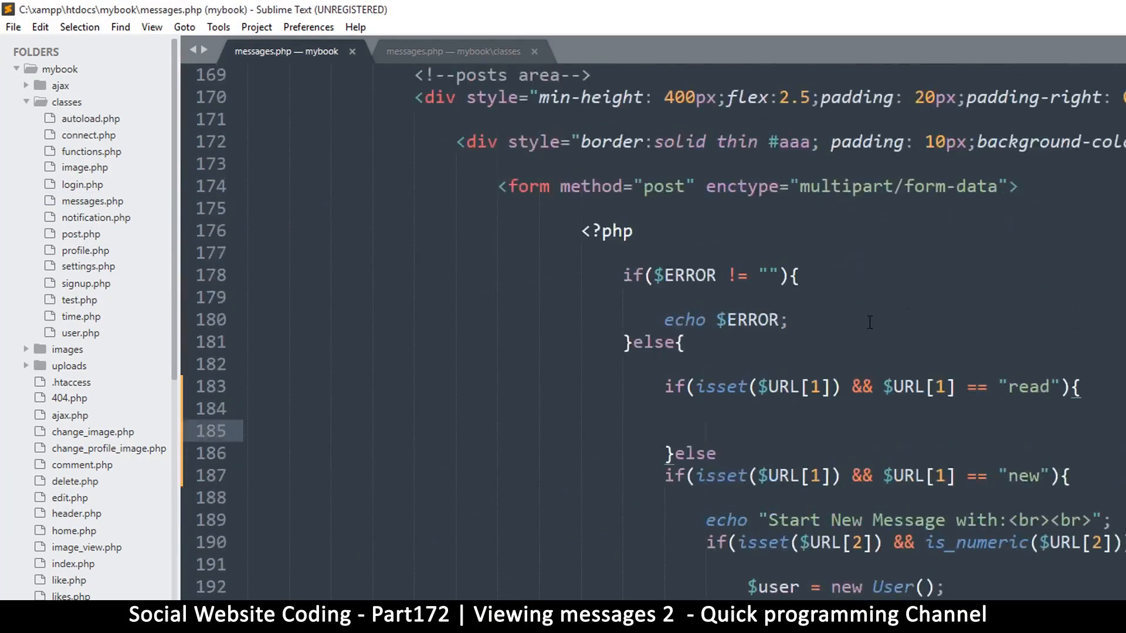
{"action": "scroll", "scroll_direction": "up", "scroll_amount": 3}
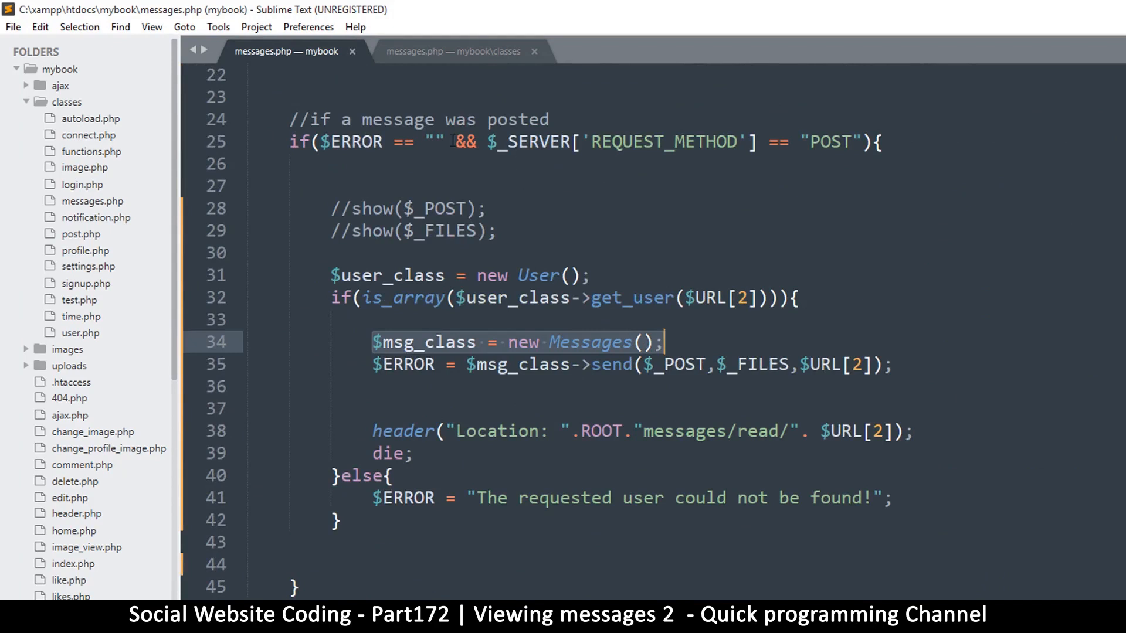
{"action": "left_click", "coordinate": [664, 341]}
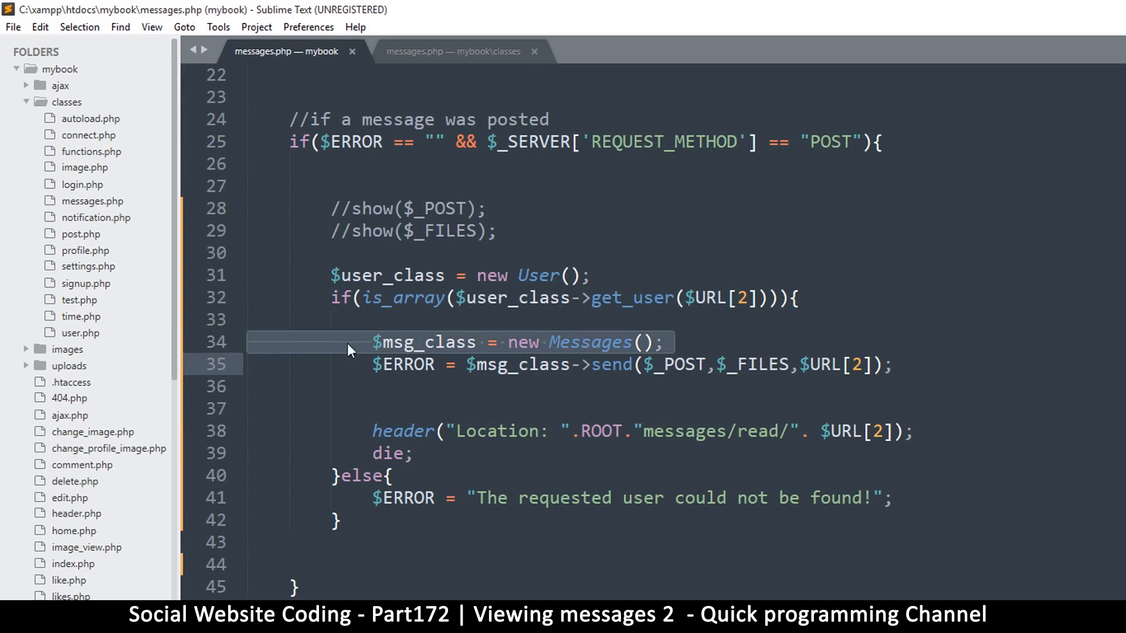
{"action": "left_click", "coordinate": [663, 341]}
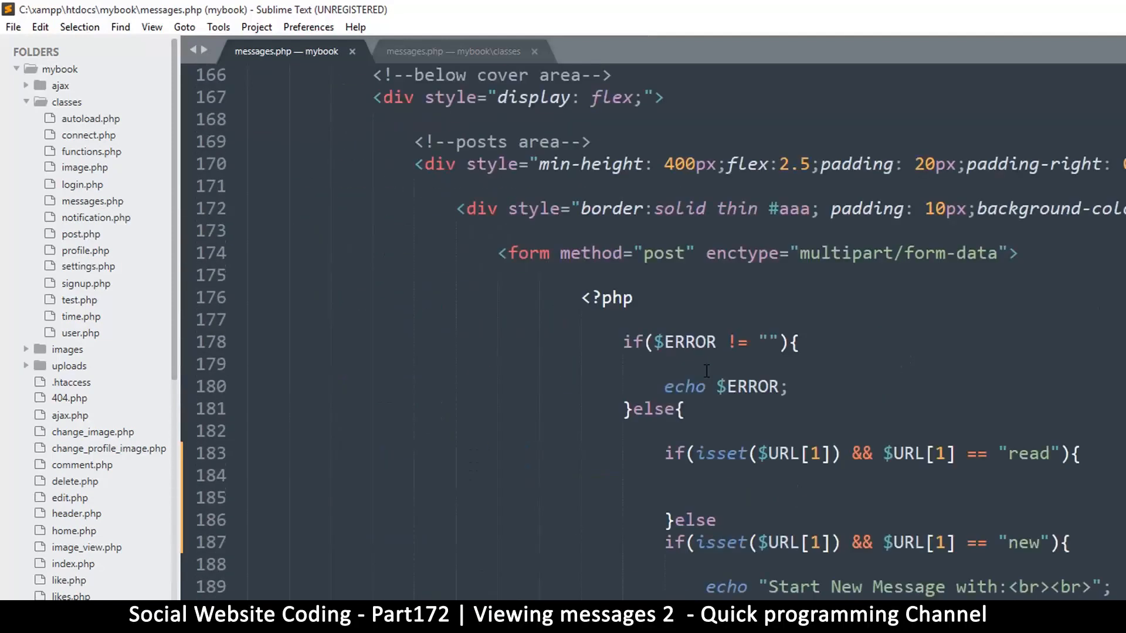
Create $msg_class = new Messages() in the read branch and start the $msg_class->read call.
{"action": "scroll", "scroll_direction": "down", "scroll_amount": 3}
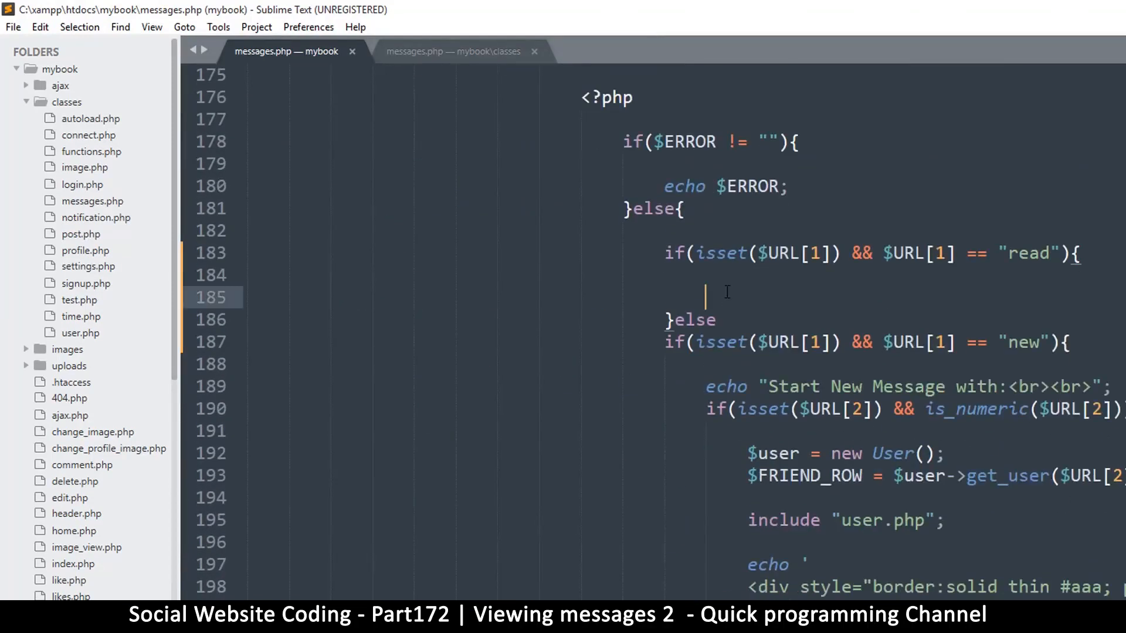
{"action": "type", "text": "$msg_class = new Messages();"}
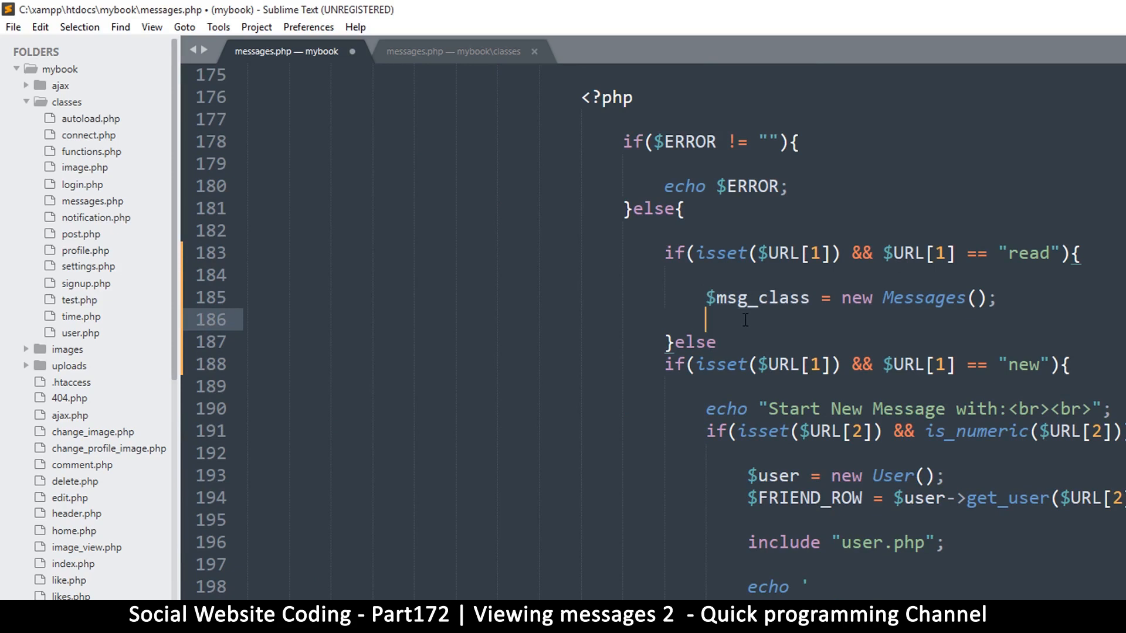
{"action": "type", "text": "$msg_class"}
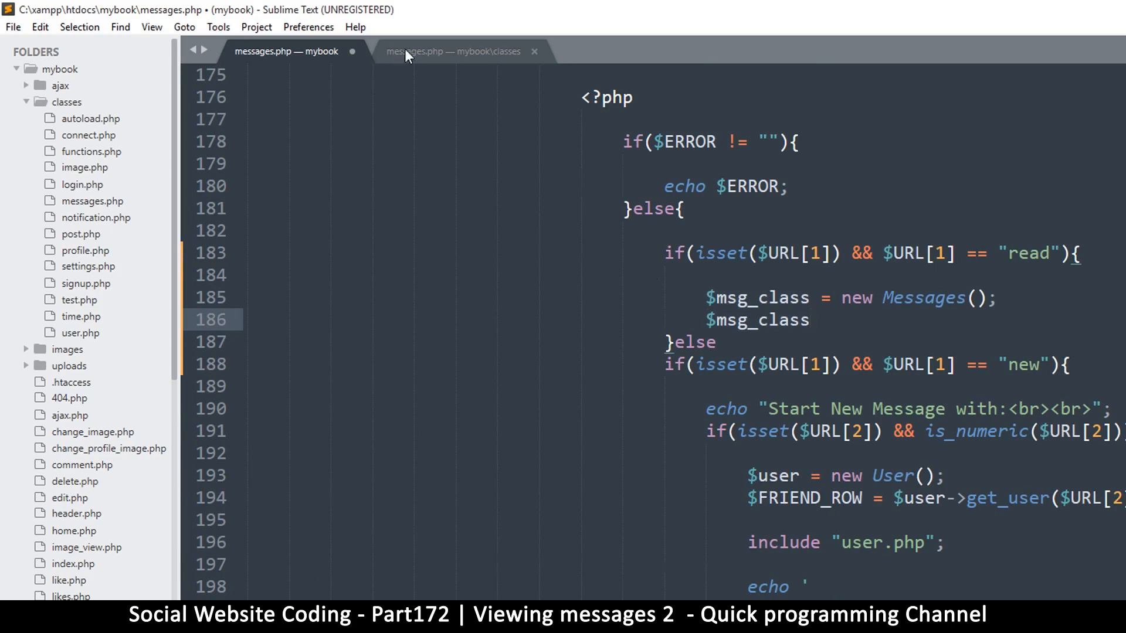
{"action": "left_click", "coordinate": [453, 51]}
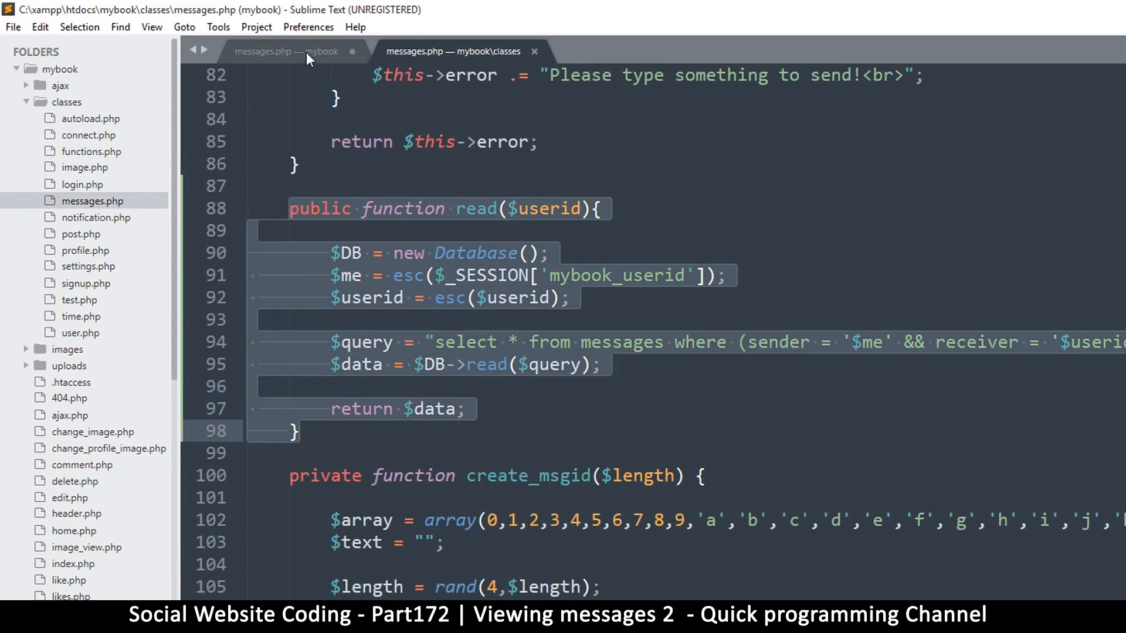
{"action": "left_click", "coordinate": [288, 51]}
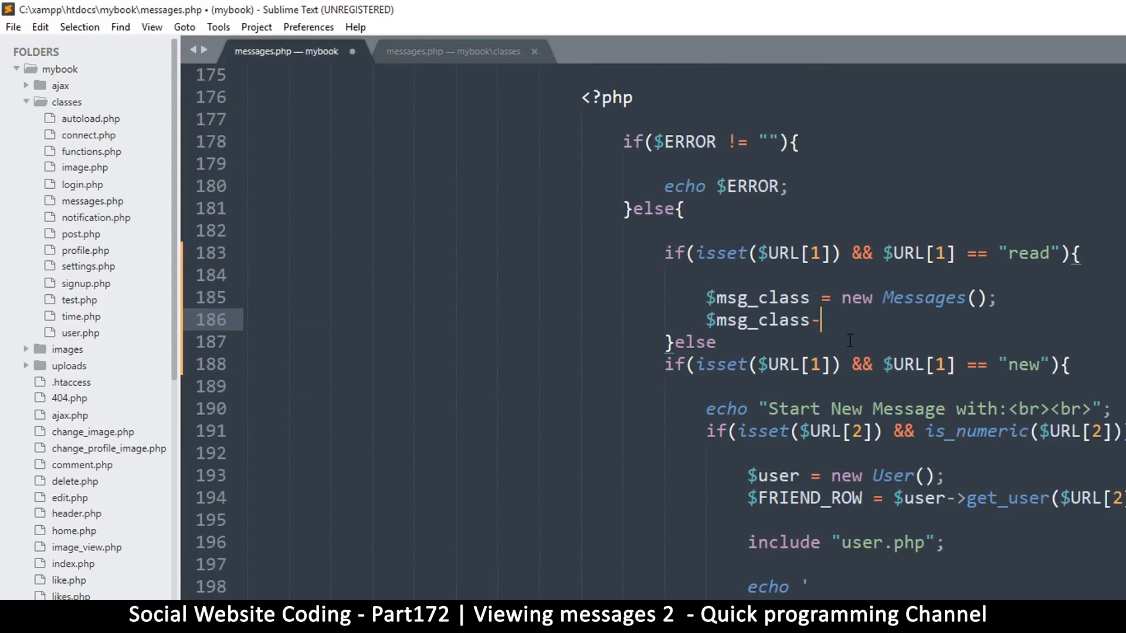
{"action": "type", "text": "read("}
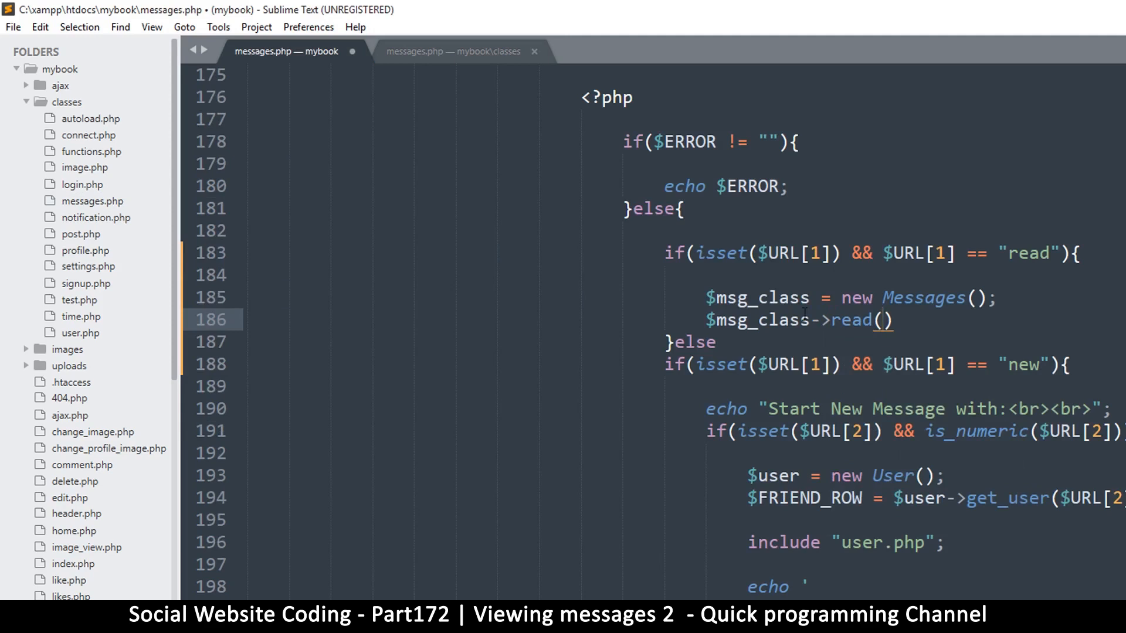
Pass $URL[2] as the argument to the read call.
{"action": "left_click", "coordinate": [884, 253]}
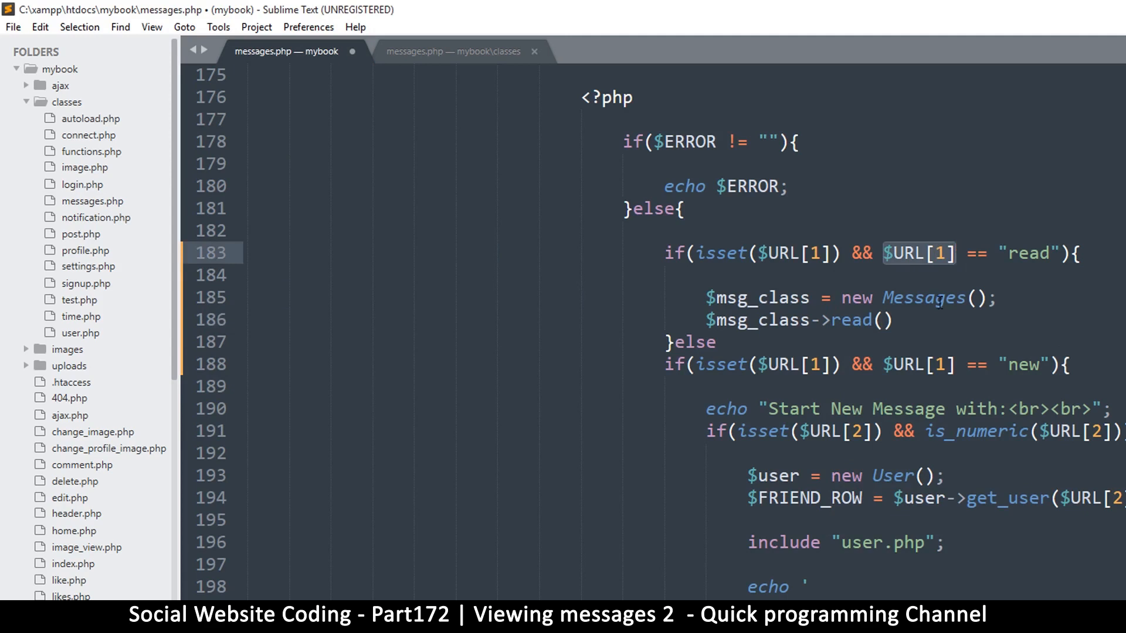
{"action": "left_click", "coordinate": [883, 320]}
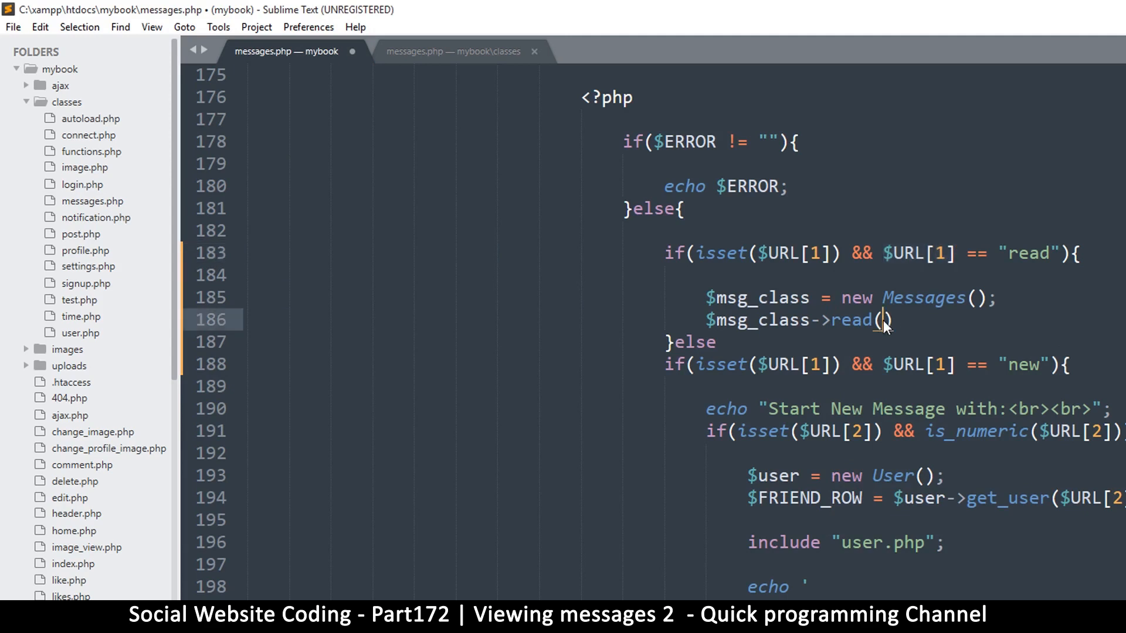
{"action": "type", "text": "$URL[1]"}
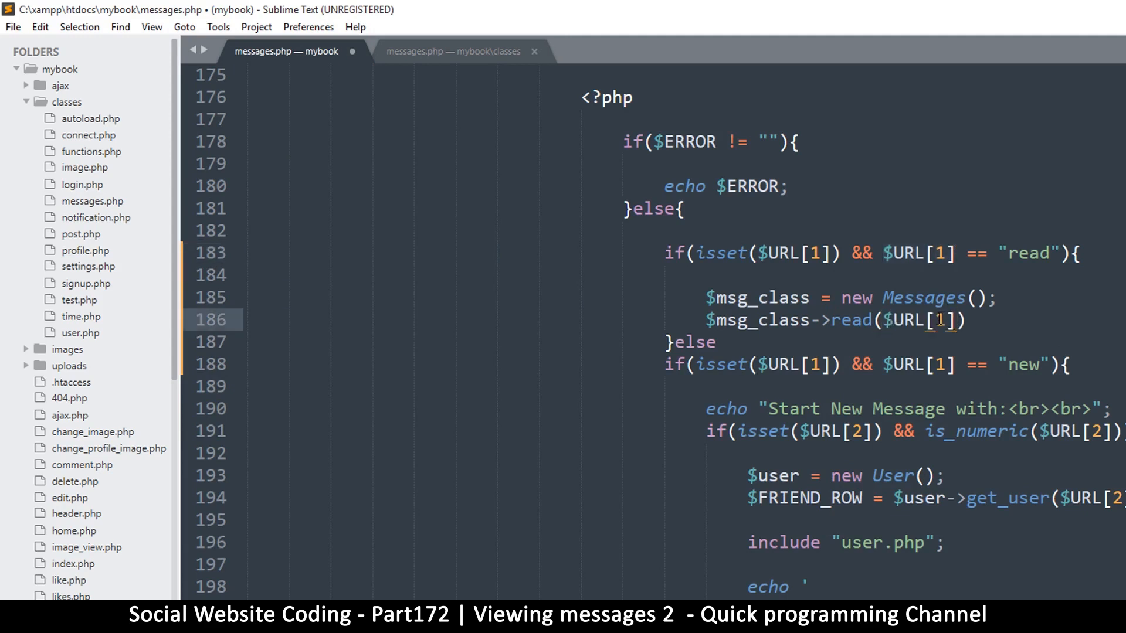
{"action": "type", "text": "2"}
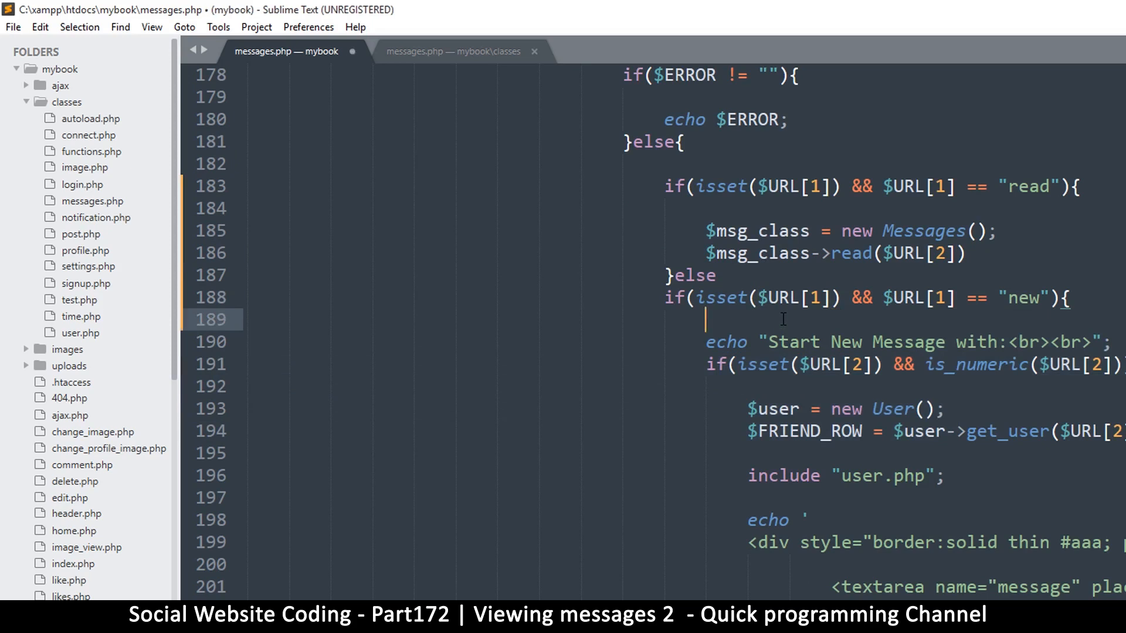
{"action": "type", "text": "messgae"}
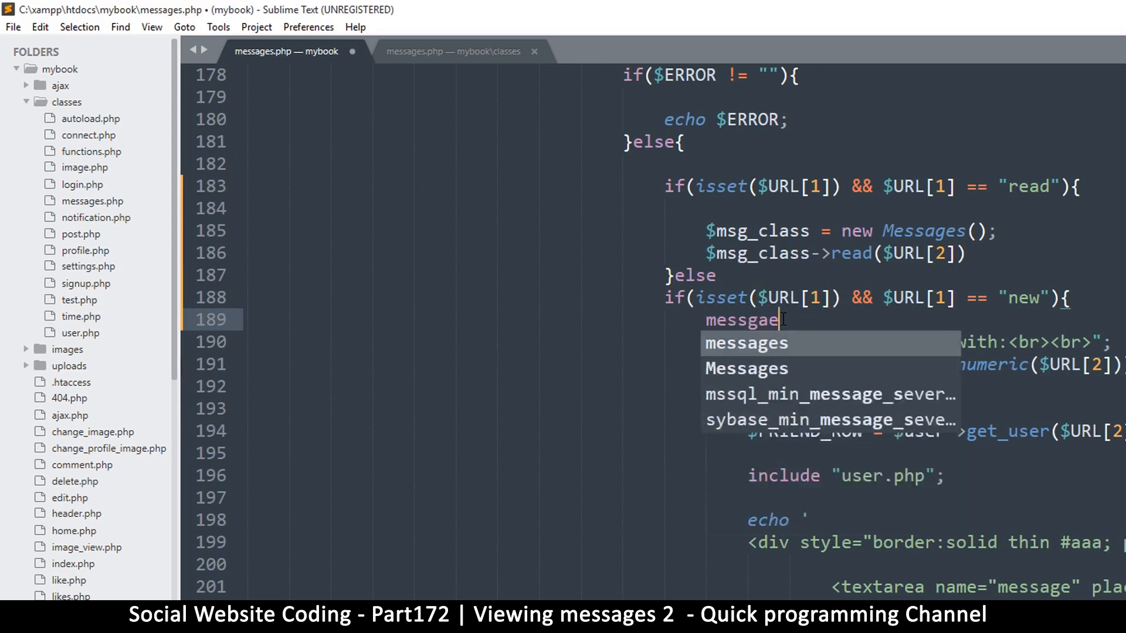
{"action": "type", "text": "/new"}
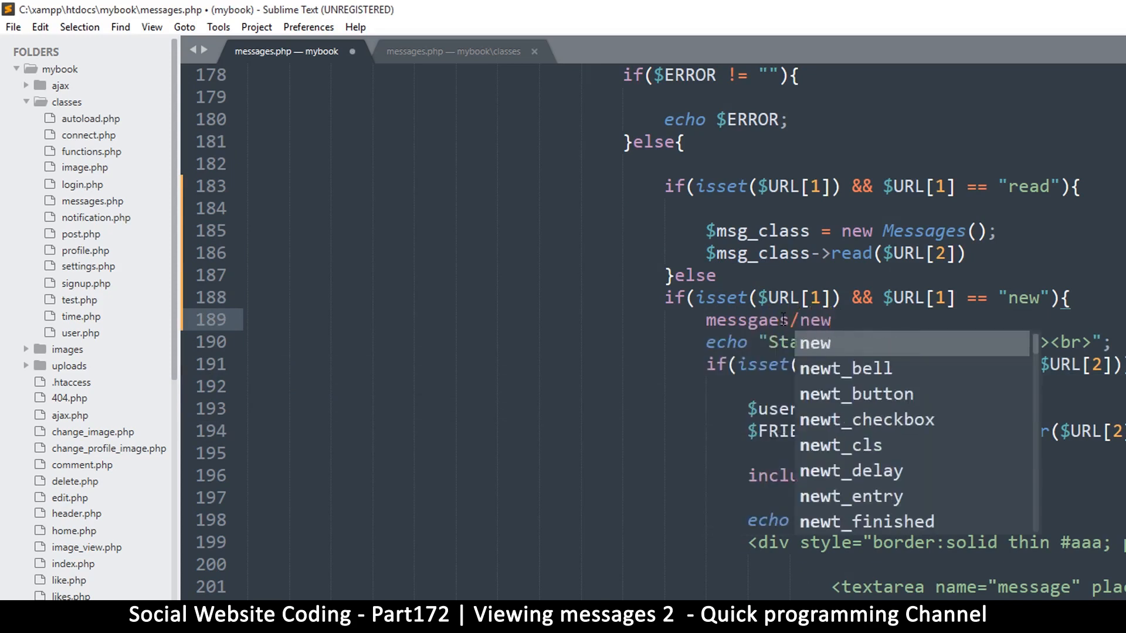
{"action": "type", "text": "/7674343"}
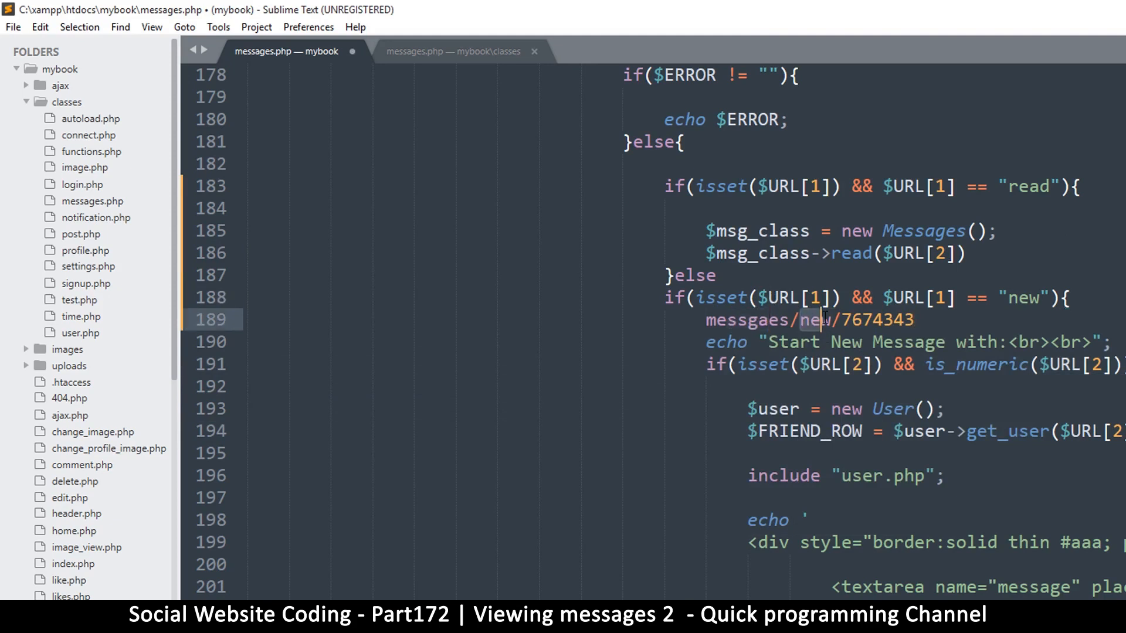
{"action": "double_click", "coordinate": [877, 319]}
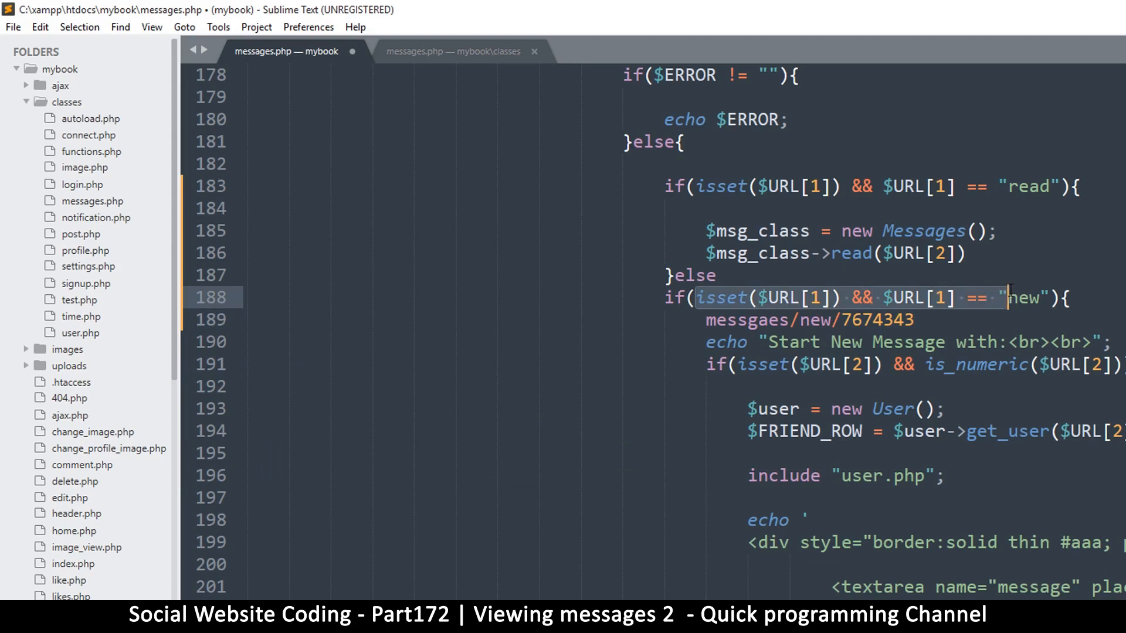
{"action": "double_click", "coordinate": [1023, 296]}
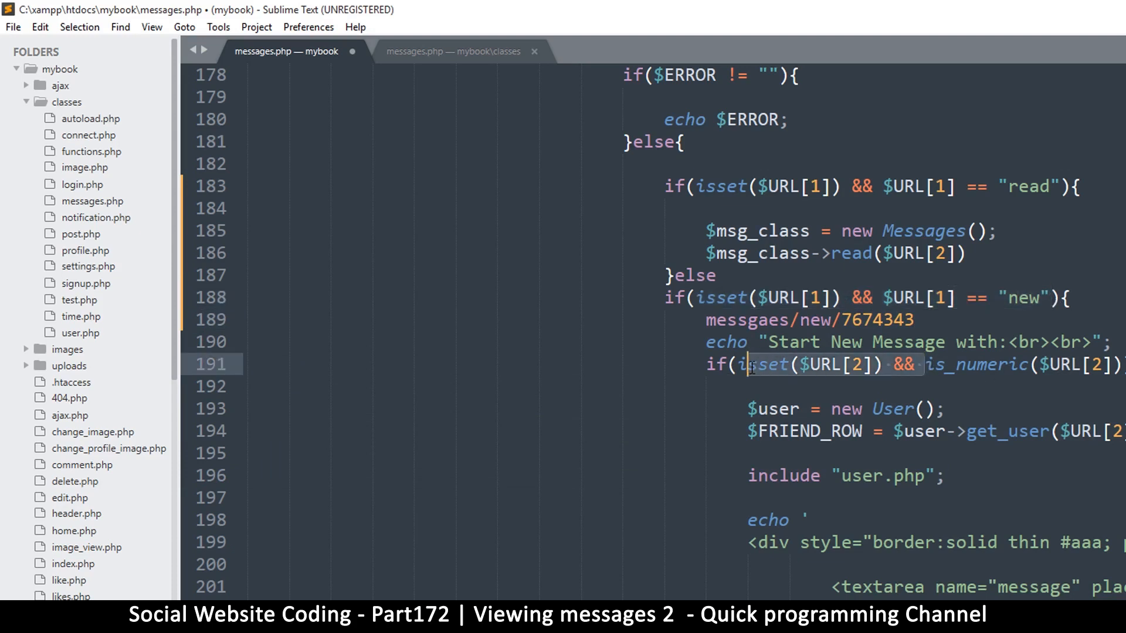
{"action": "scroll", "scroll_direction": "down", "scroll_amount": 3}
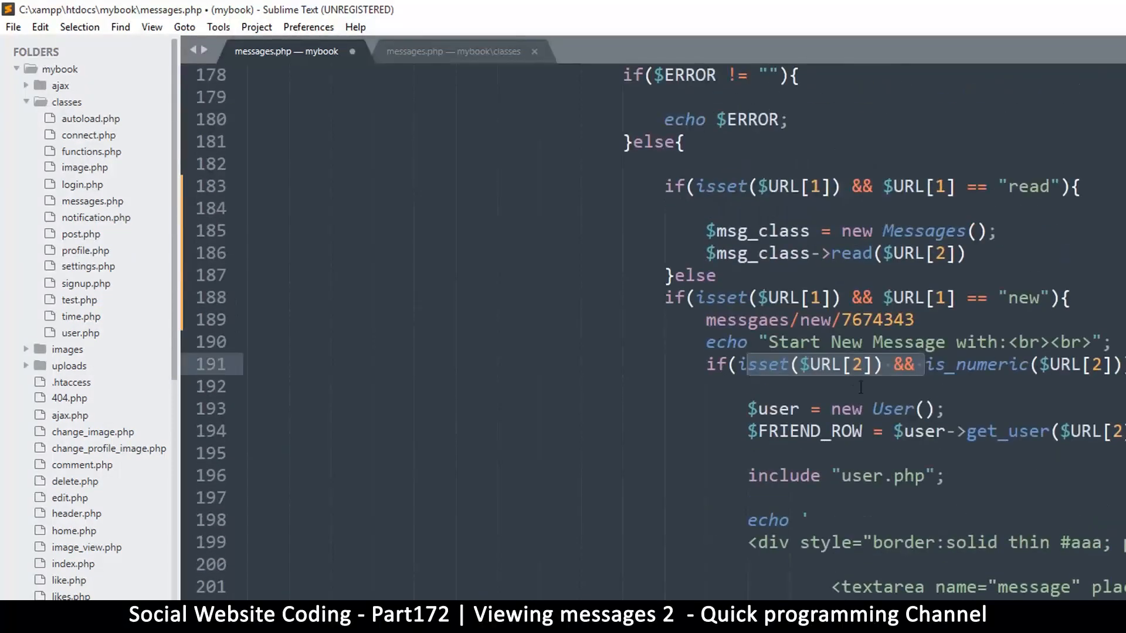
{"action": "scroll", "scroll_direction": "down", "scroll_amount": 3}
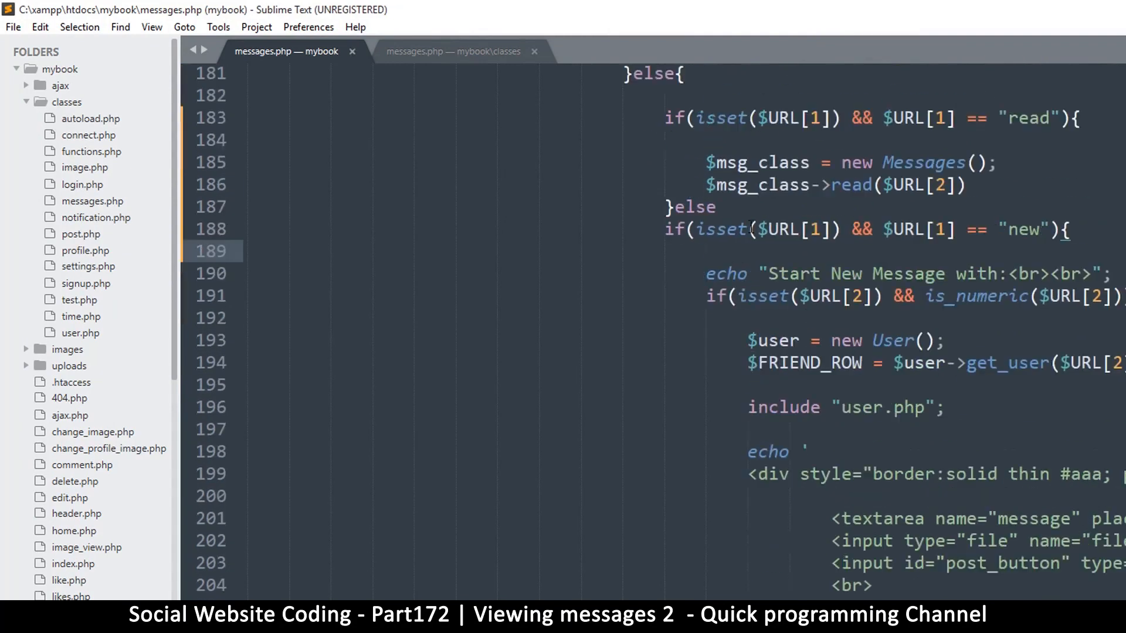
Remove the else-if "new" line, save, and change the echoed heading to "Chatting with:".
{"action": "scroll", "scroll_direction": "down", "scroll_amount": 3}
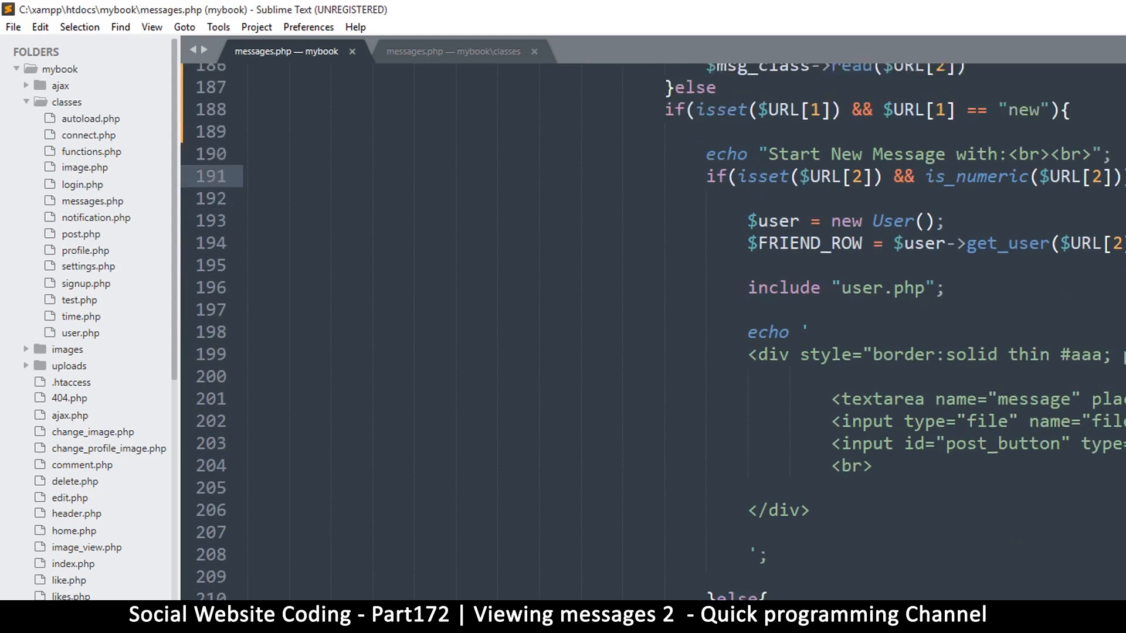
{"action": "scroll", "scroll_direction": "down", "scroll_amount": 3}
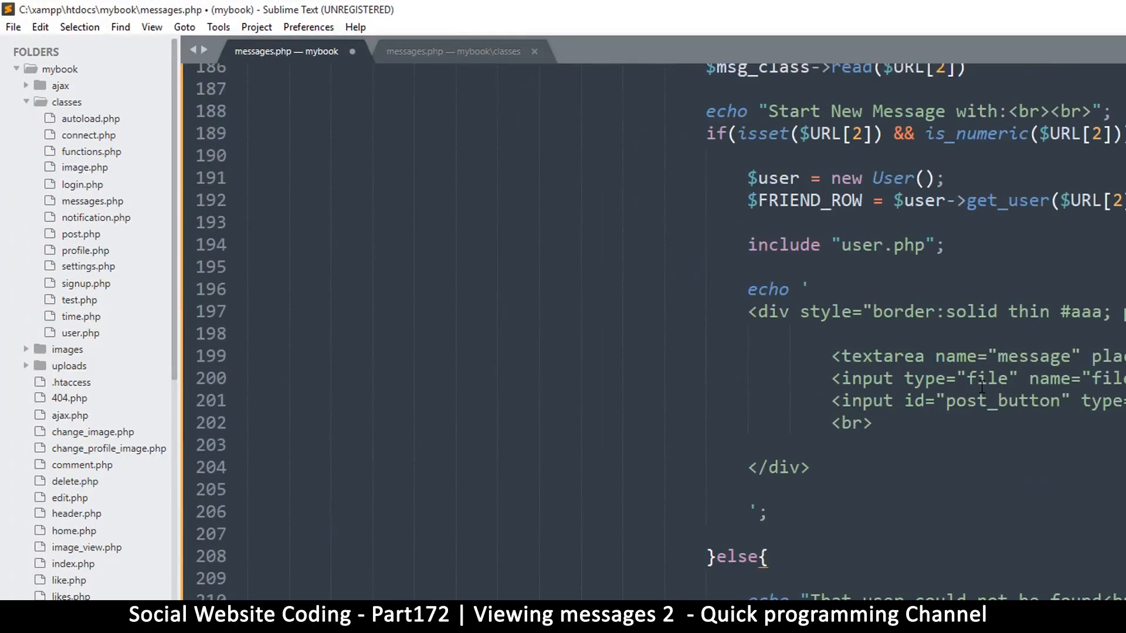
{"action": "key", "text": "ctrl+s"}
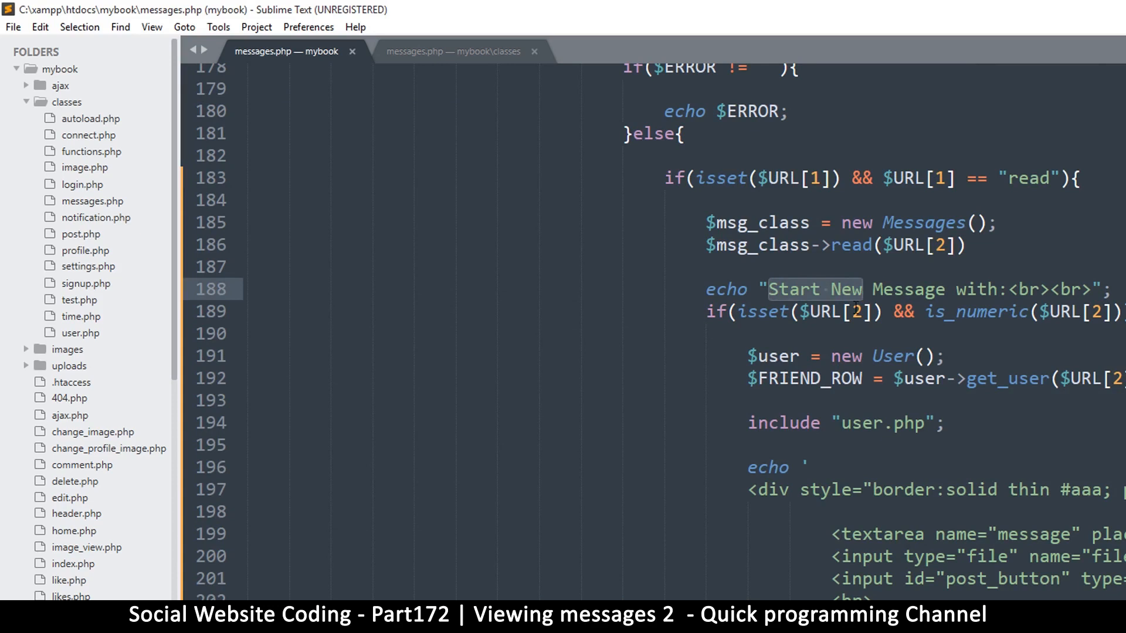
{"action": "type", "text": "Chatting"}
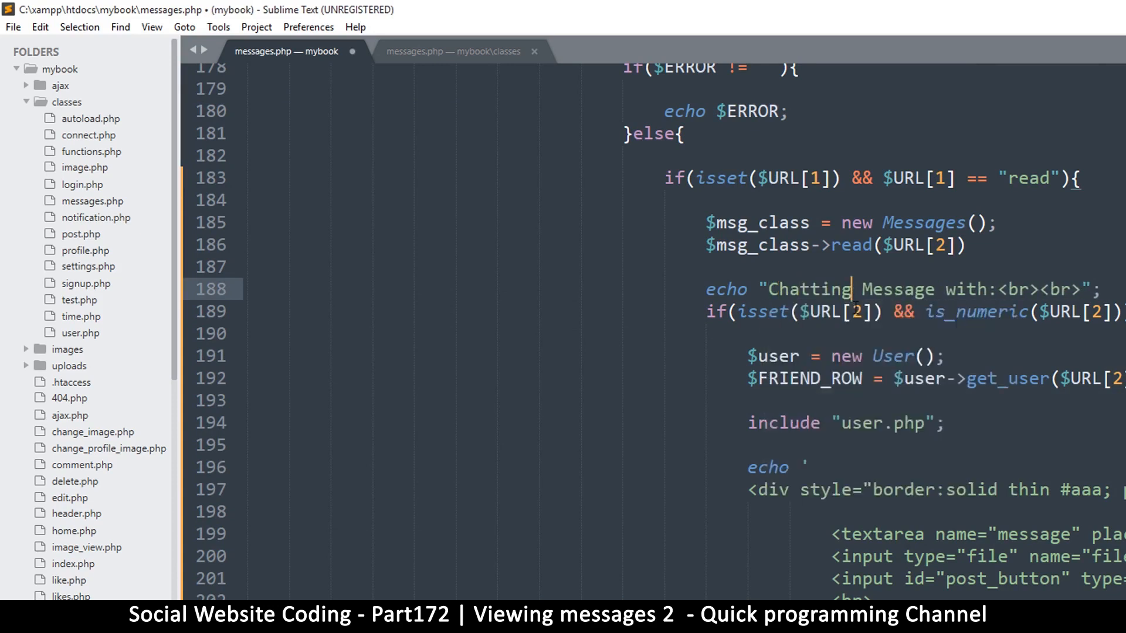
{"action": "type", "text": "with"}
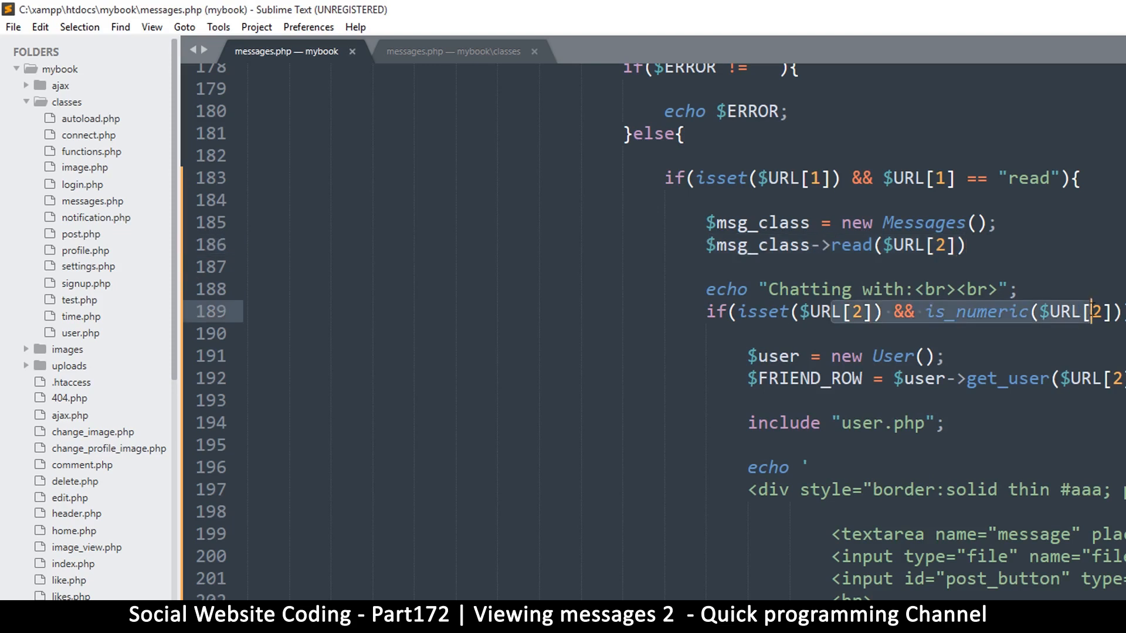
Move the $msg_class lines into the is_numeric friend-ID block and unindent the send form markup.
{"action": "scroll", "scroll_direction": "down", "scroll_amount": 3}
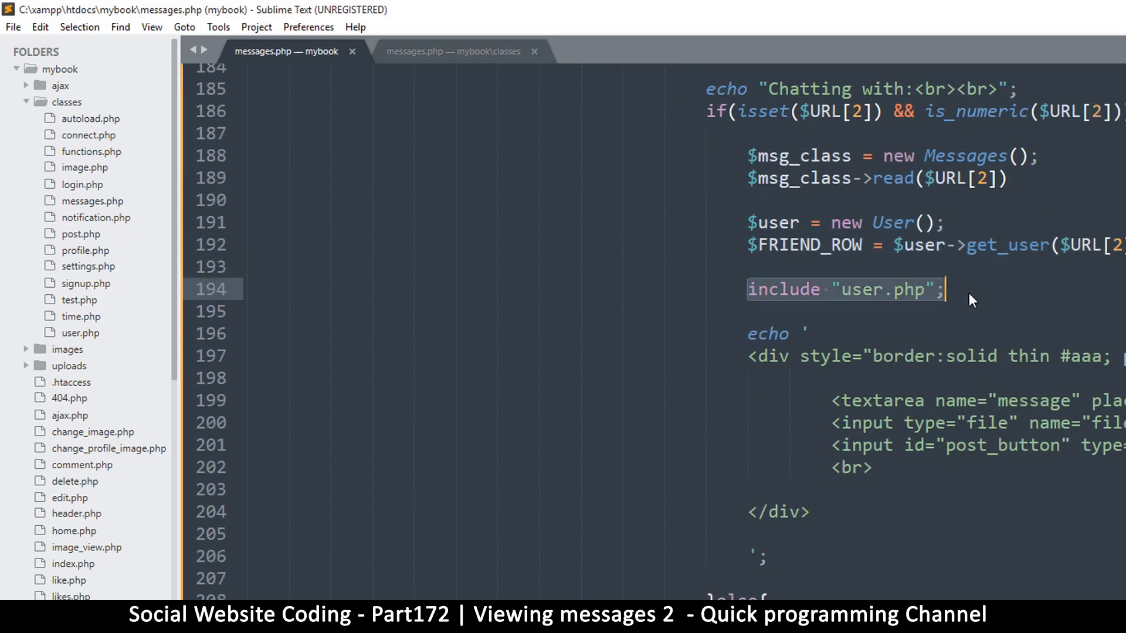
{"action": "scroll", "scroll_direction": "down", "scroll_amount": 3}
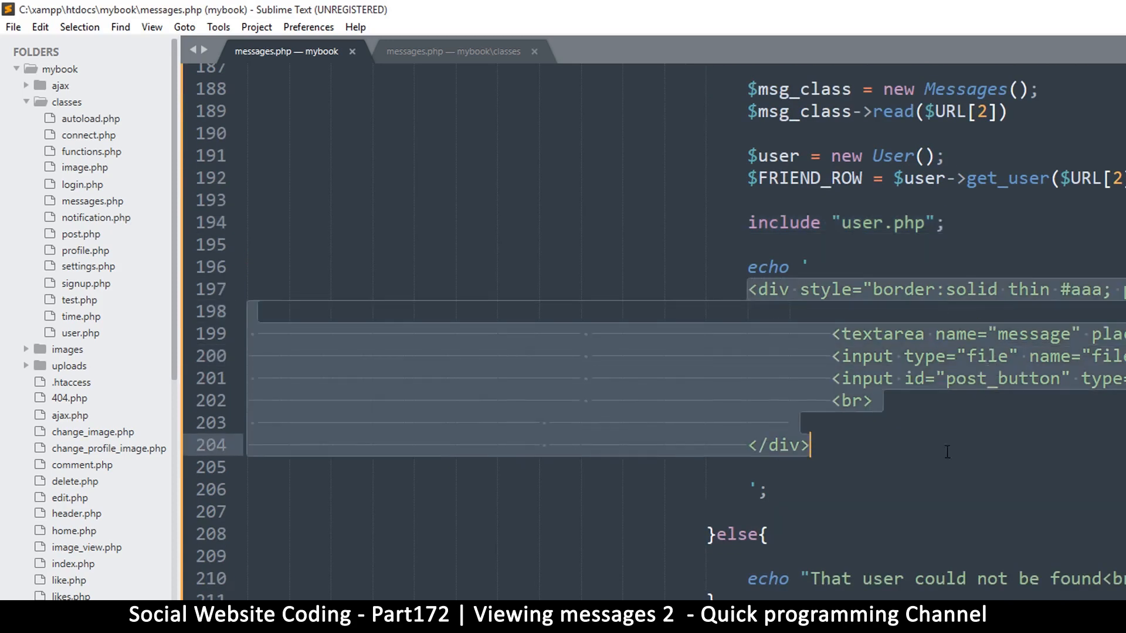
{"action": "mouse_move", "coordinate": [914, 451]}
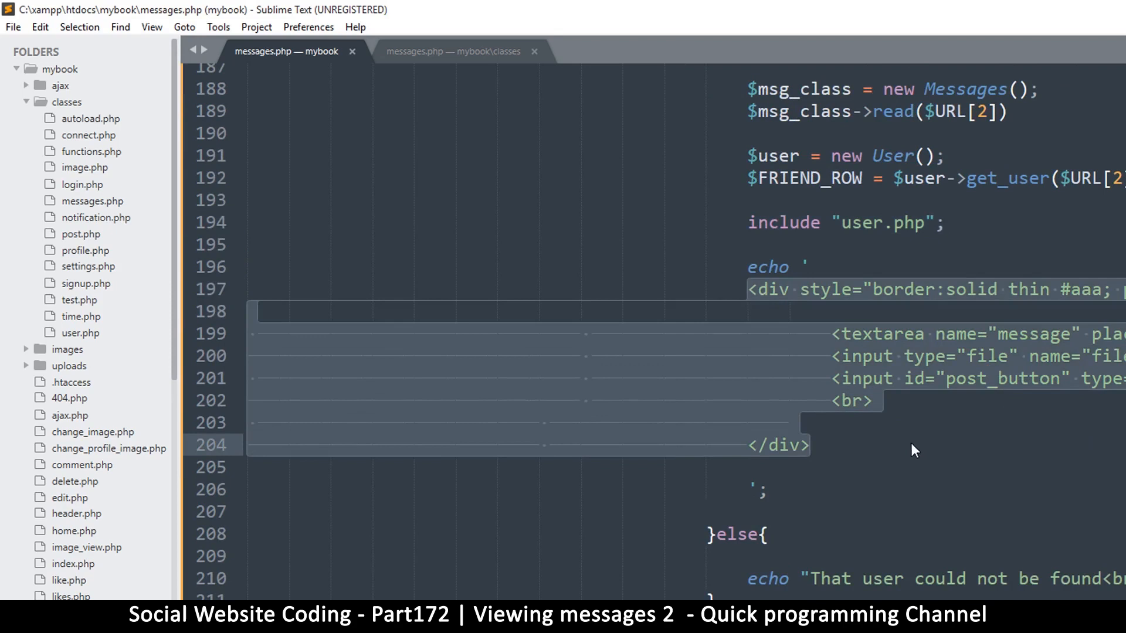
{"action": "scroll", "scroll_direction": "down", "scroll_amount": 3}
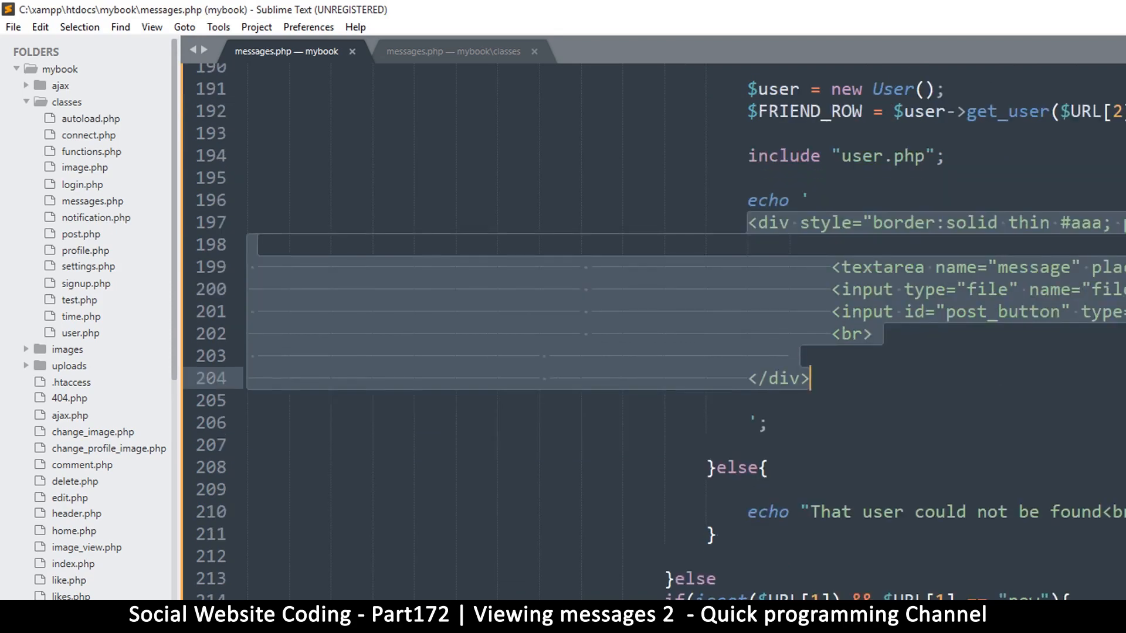
{"action": "scroll", "scroll_direction": "left", "scroll_amount": 3}
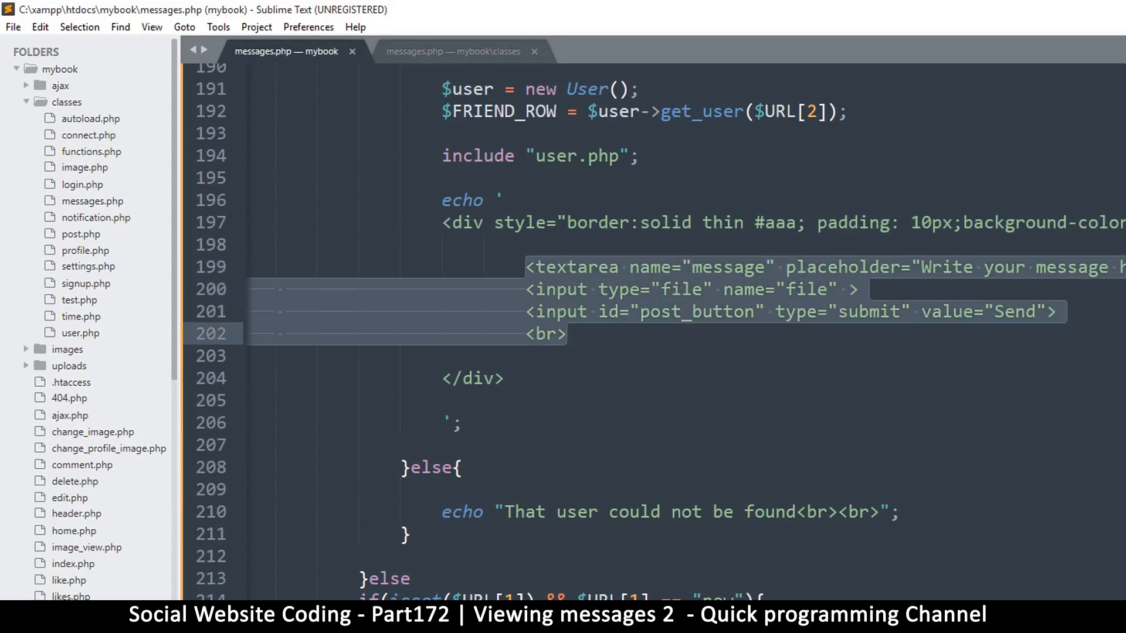
{"action": "mouse_move", "coordinate": [933, 267]}
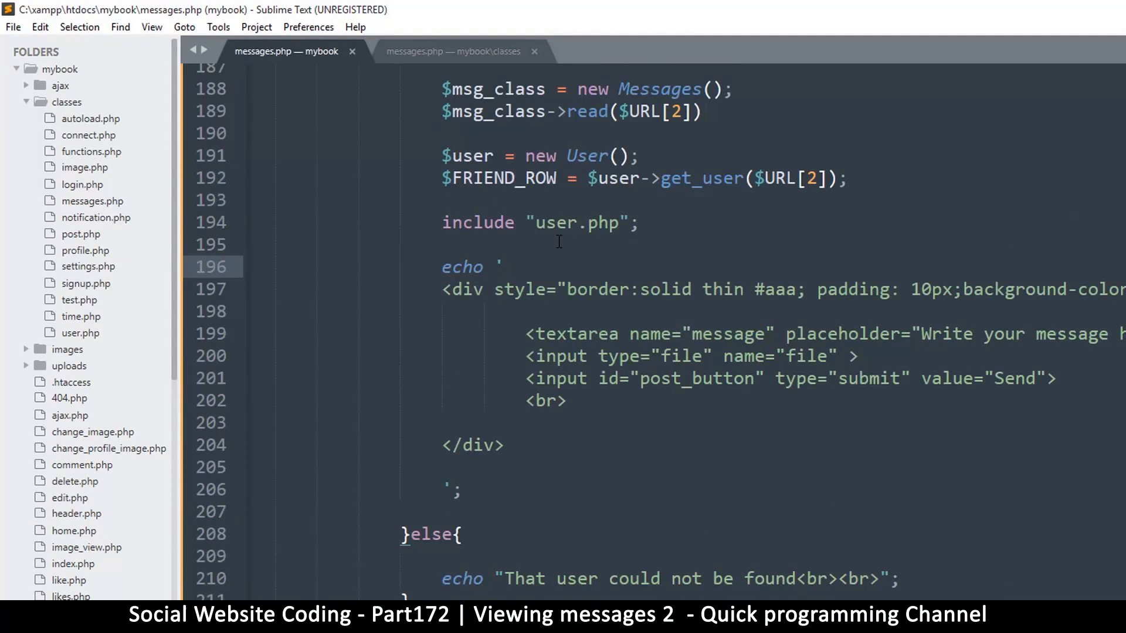
Add an empty <div></div> before the send form and assign the read result to $data.
{"action": "type", "text": "<div>"}
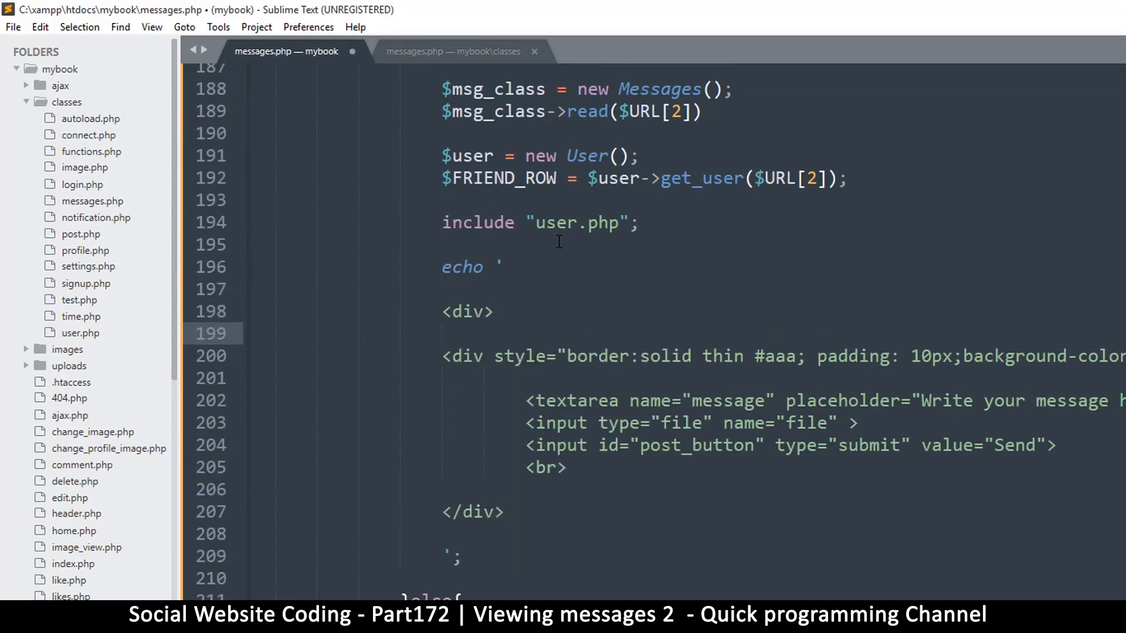
{"action": "type", "text": "</div>"}
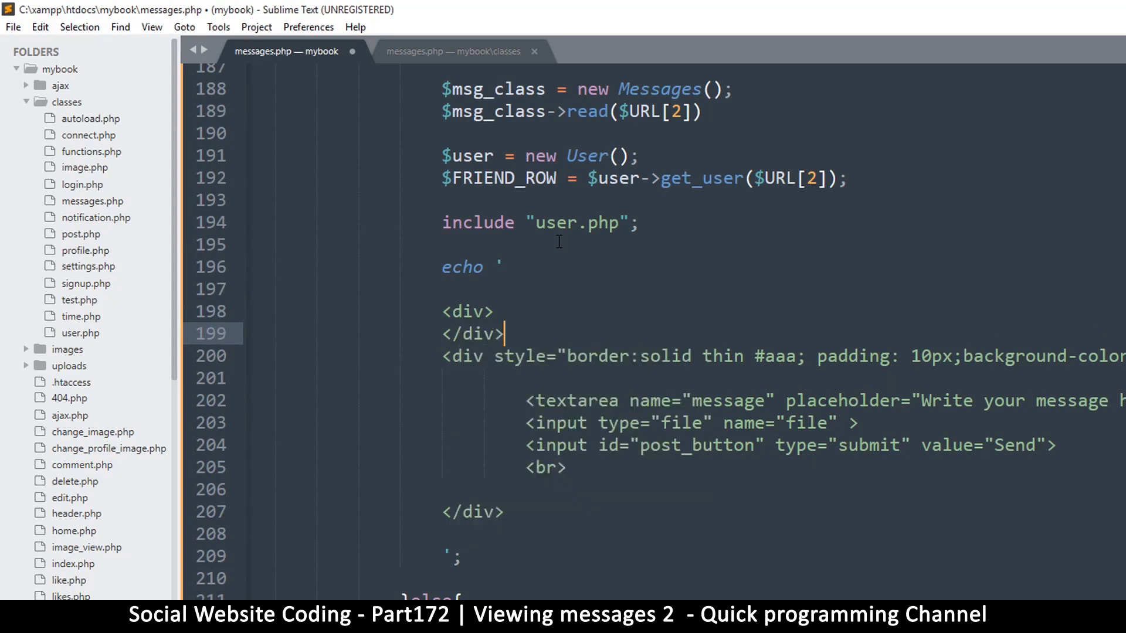
{"action": "key", "text": "enter"}
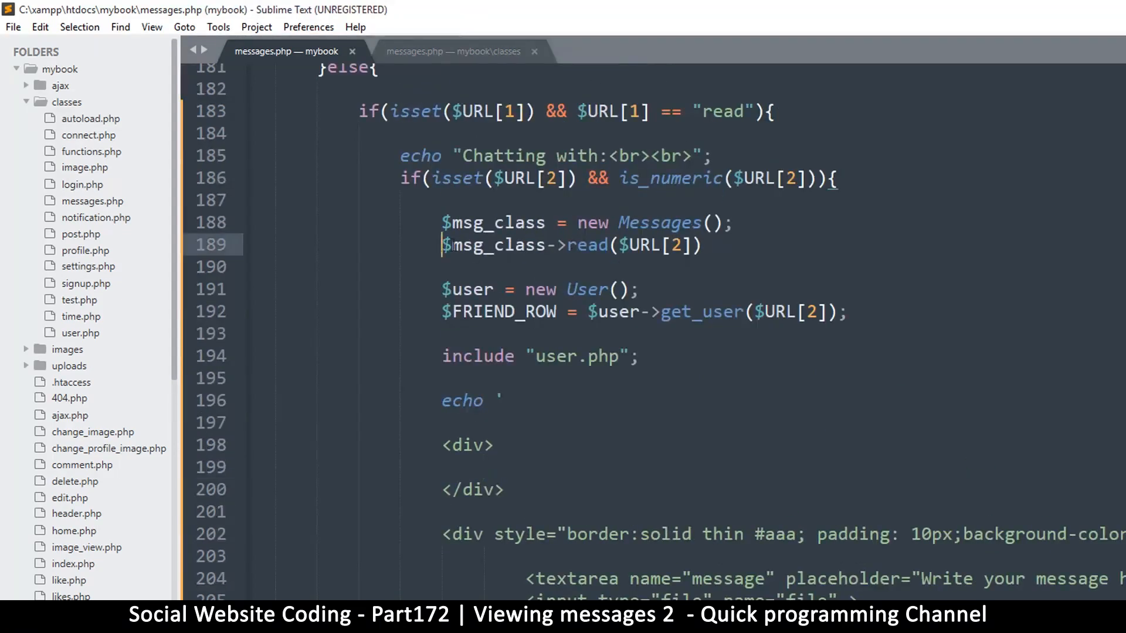
{"action": "double_click", "coordinate": [494, 245]}
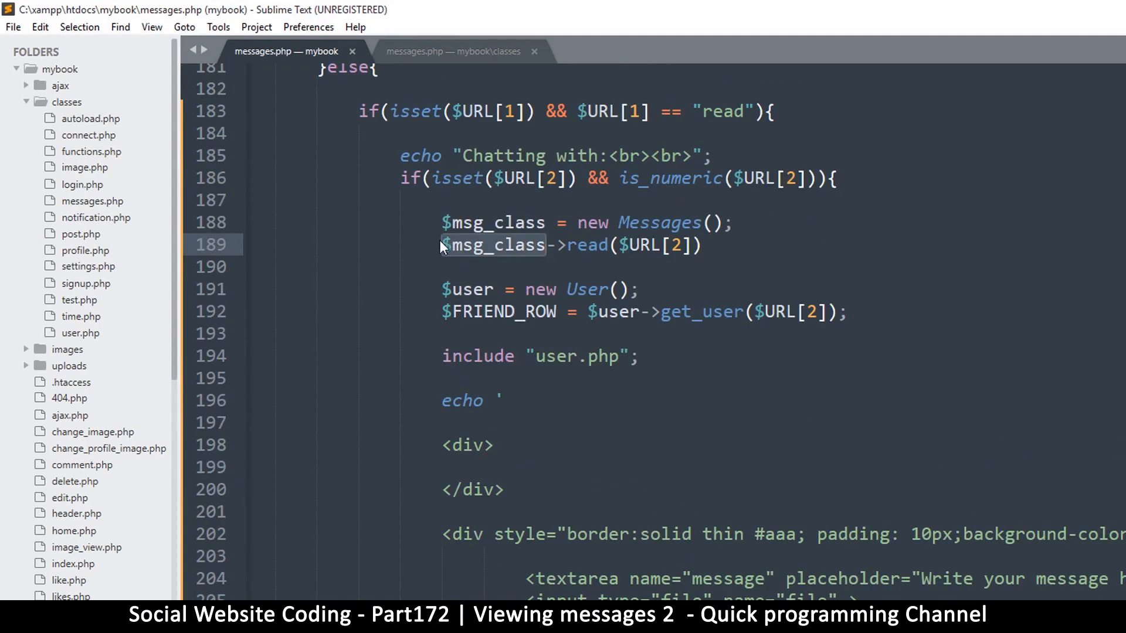
{"action": "type", "text": "data ="}
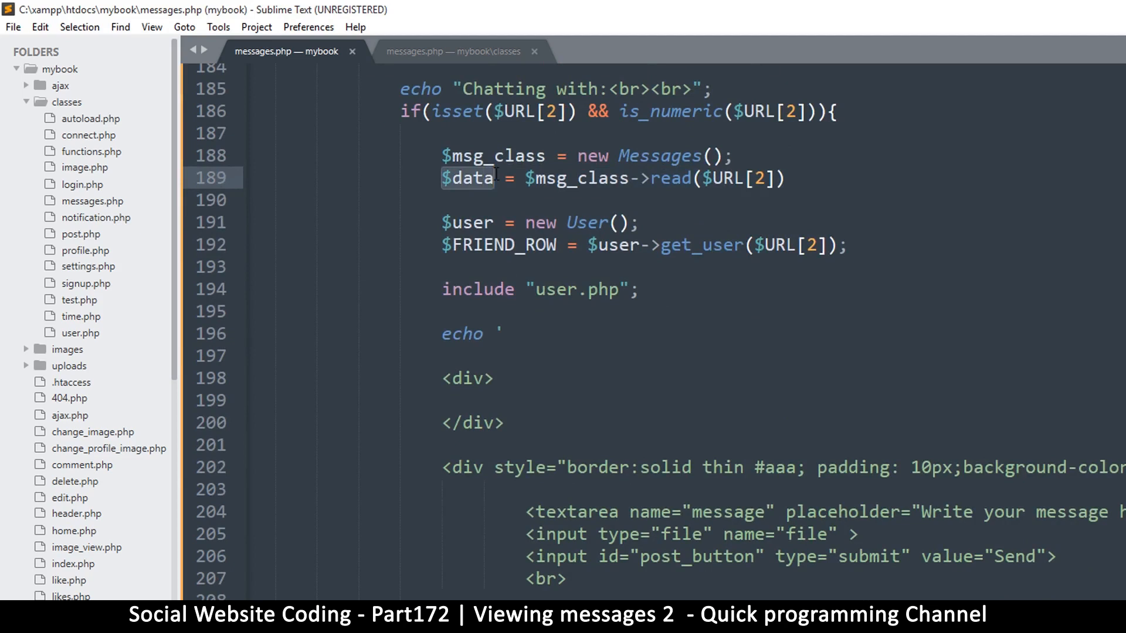
{"action": "scroll", "scroll_direction": "down", "scroll_amount": 3}
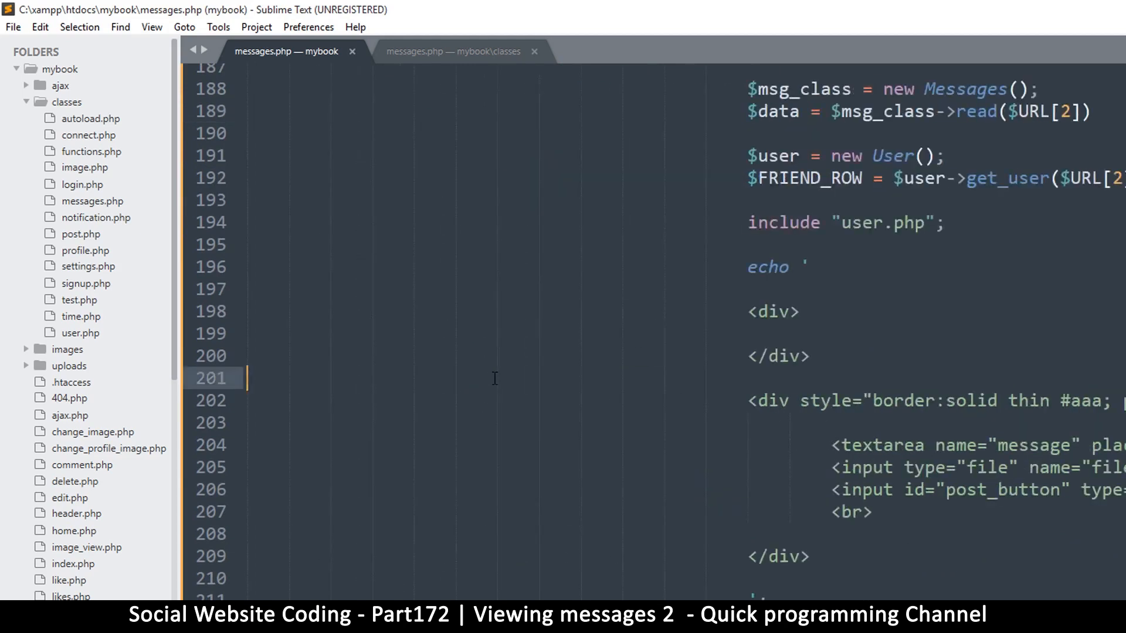
Wrap the opening chat div in its own echo '...'; statement and position between the divs.
{"action": "type", "text": "echo"}
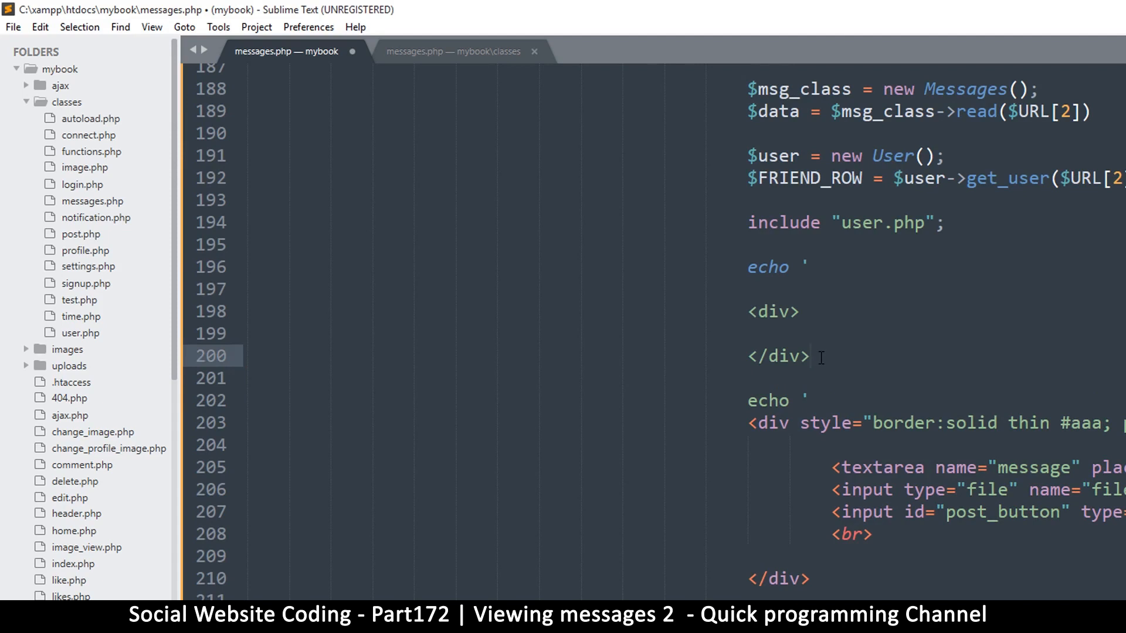
{"action": "type", "text": "';"}
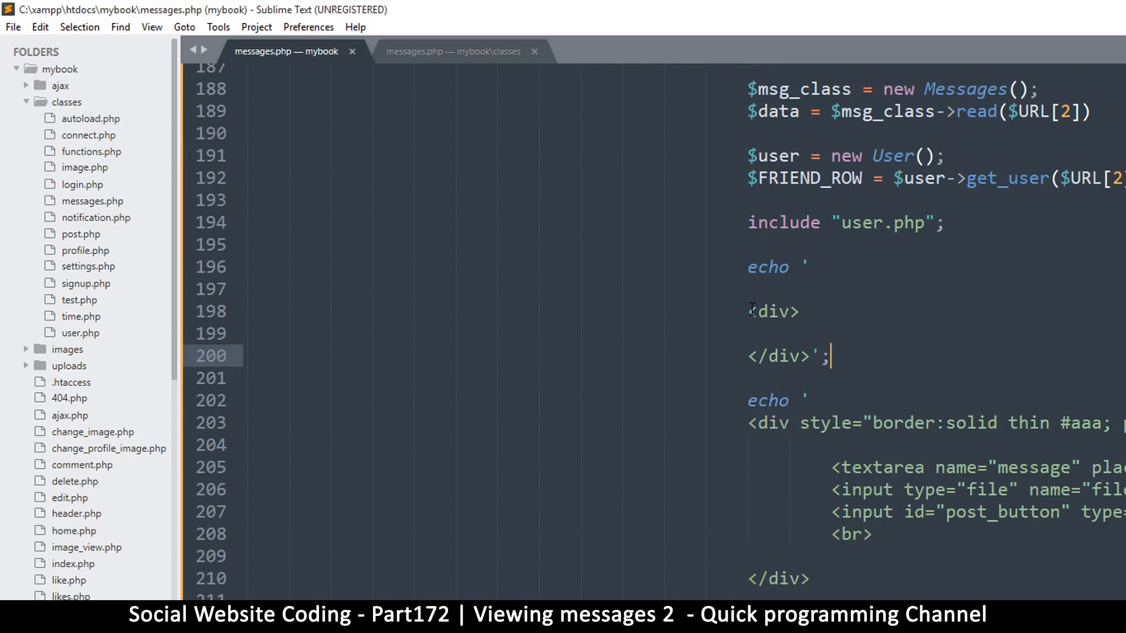
{"action": "mouse_move", "coordinate": [811, 311]}
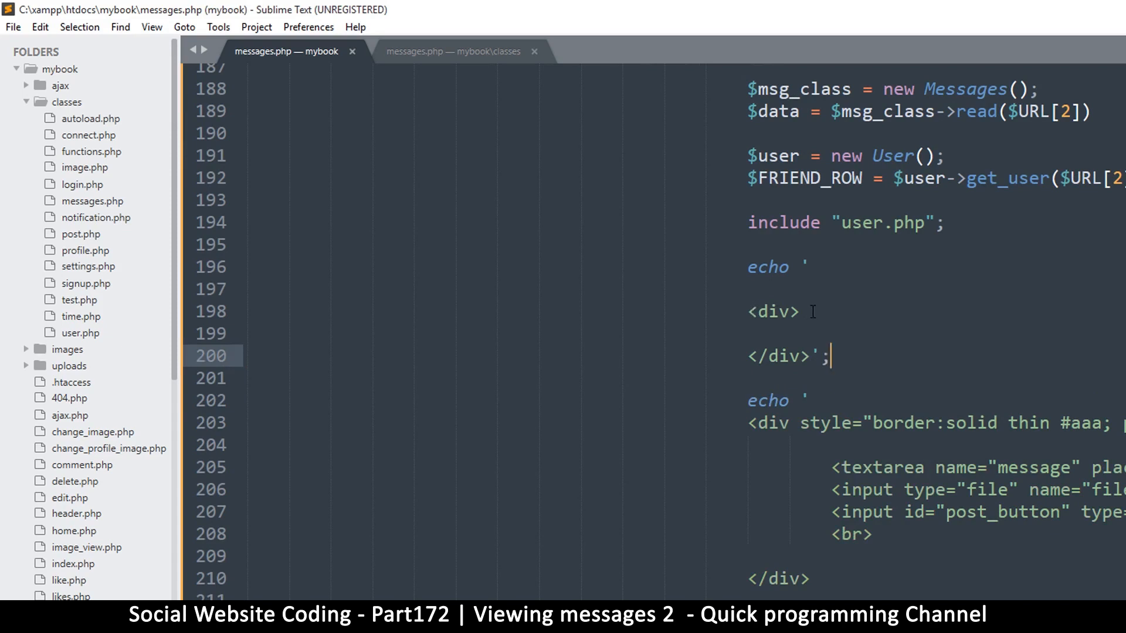
{"action": "mouse_move", "coordinate": [807, 310]}
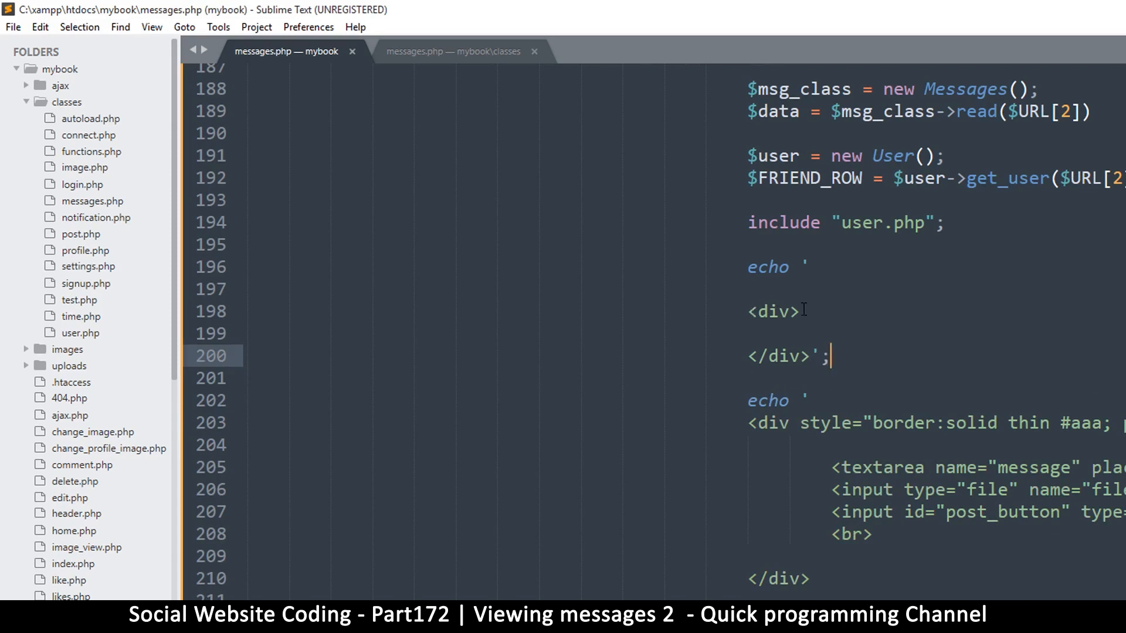
{"action": "left_click", "coordinate": [896, 257]}
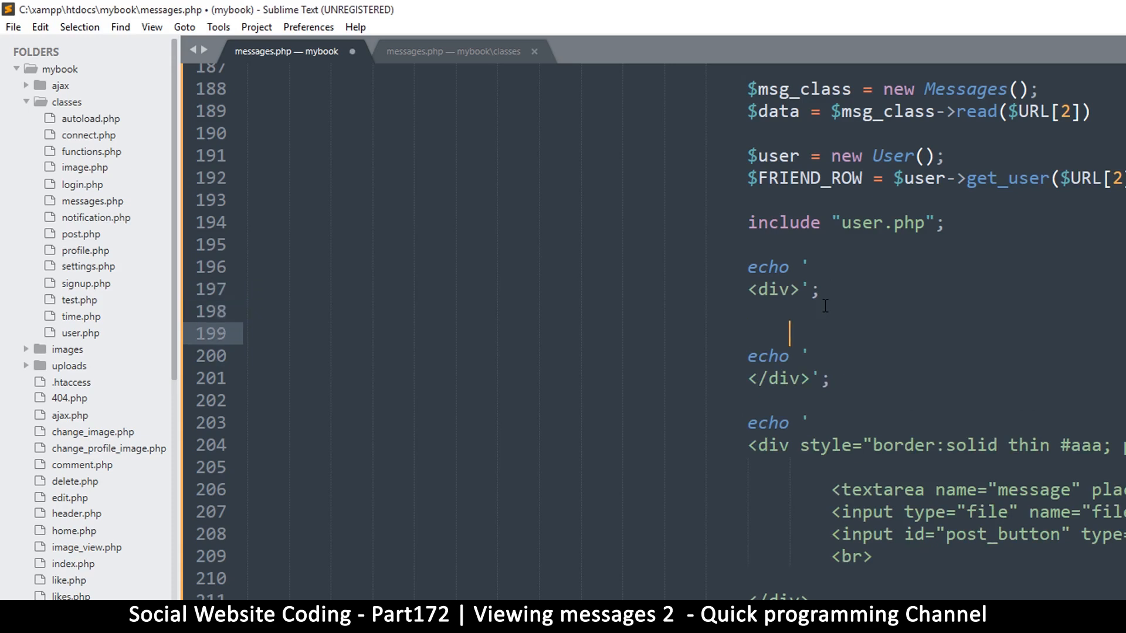
Add foreach ($data as $msg_row) { show($msg_row); } between the divs and save.
{"action": "type", "text": "foreach ($variable as $key => $va"}
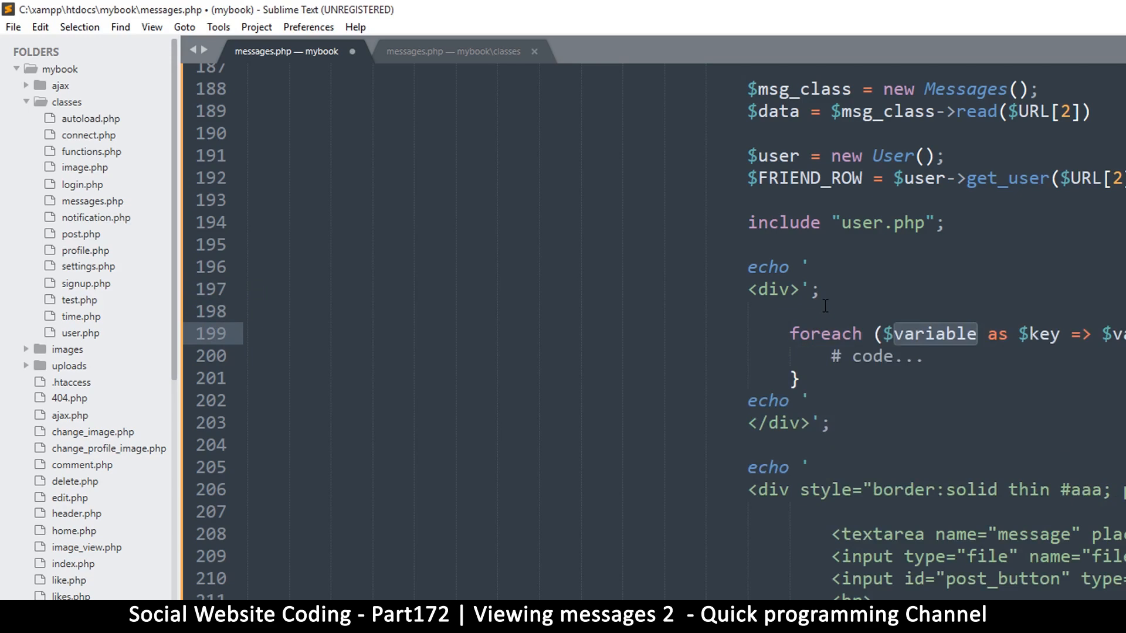
{"action": "type", "text": "data"}
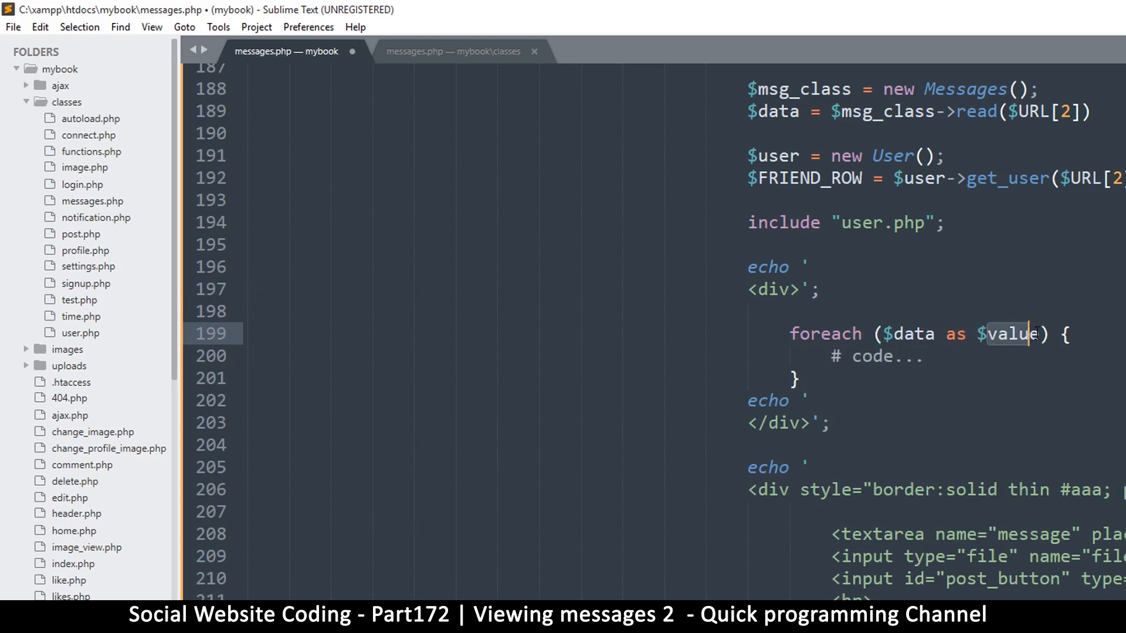
{"action": "type", "text": "msg"}
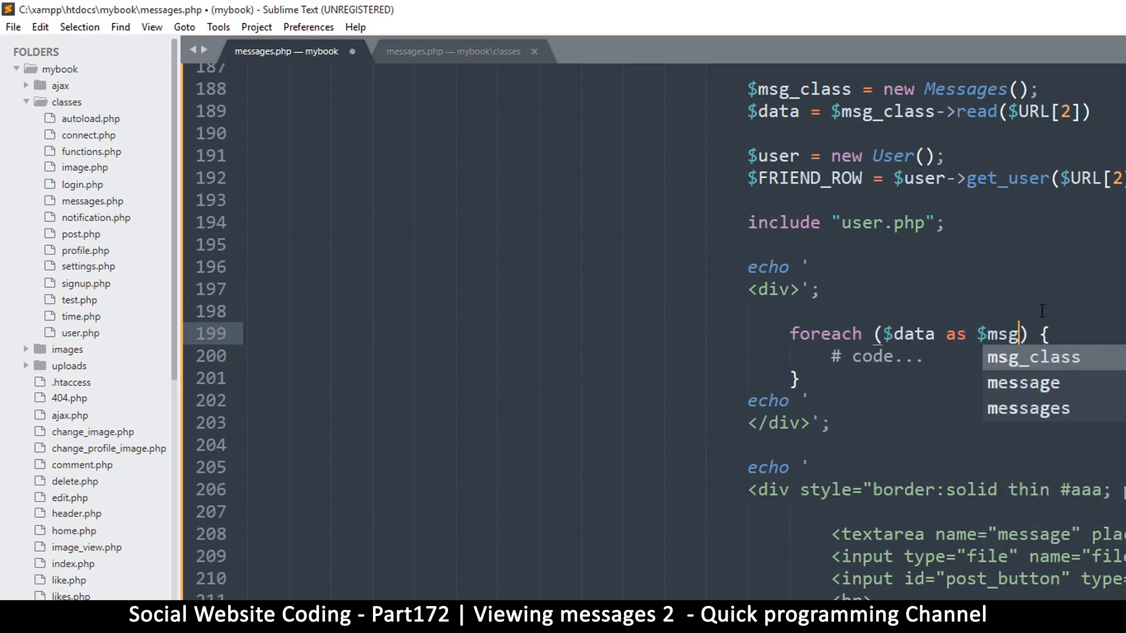
{"action": "type", "text": "_row"}
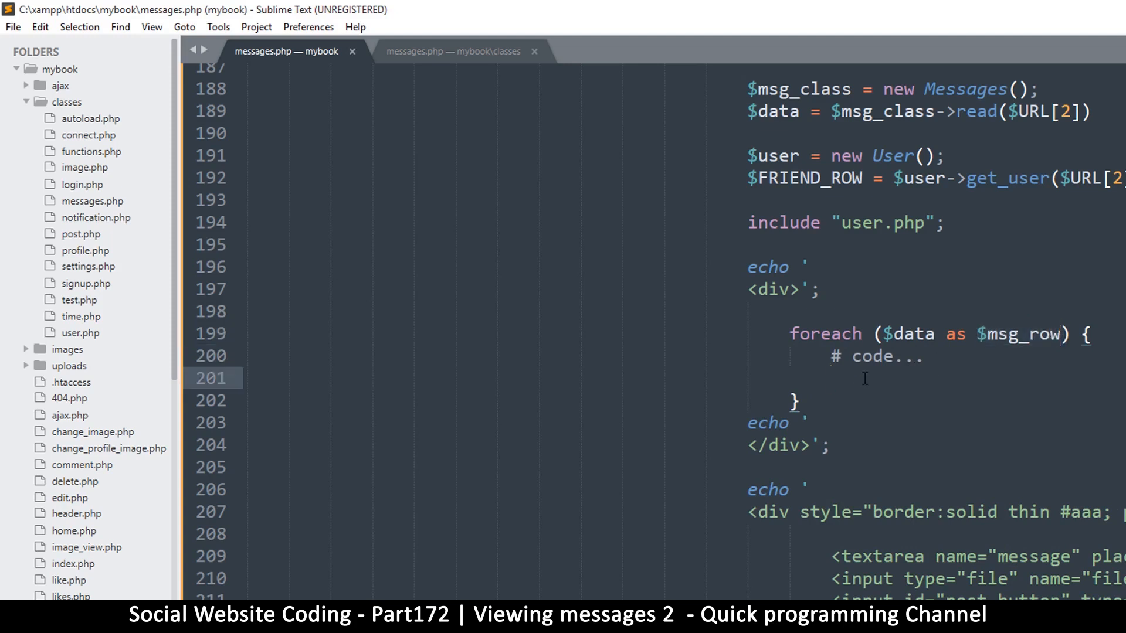
{"action": "type", "text": "show()"}
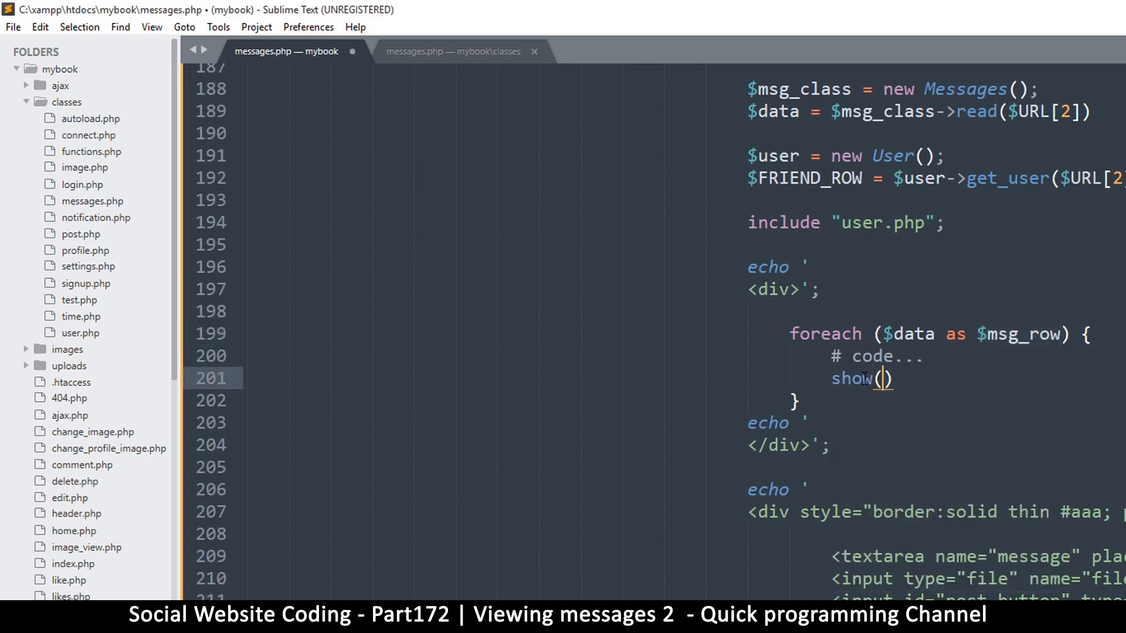
{"action": "type", "text": "$msg_row;"}
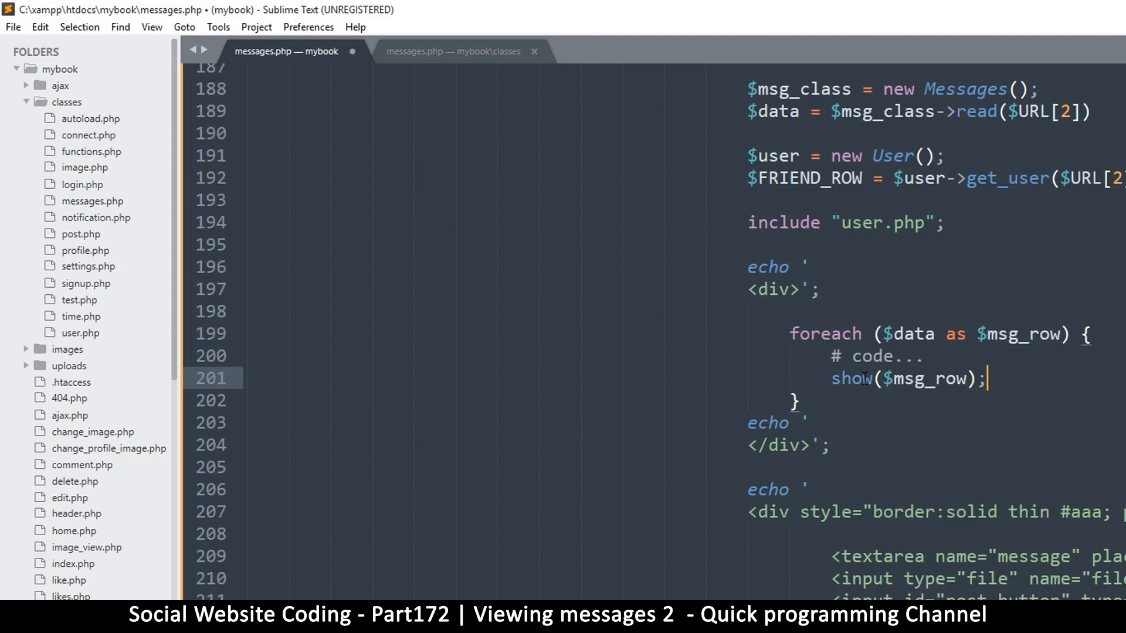
{"action": "key", "text": "ctrl+s"}
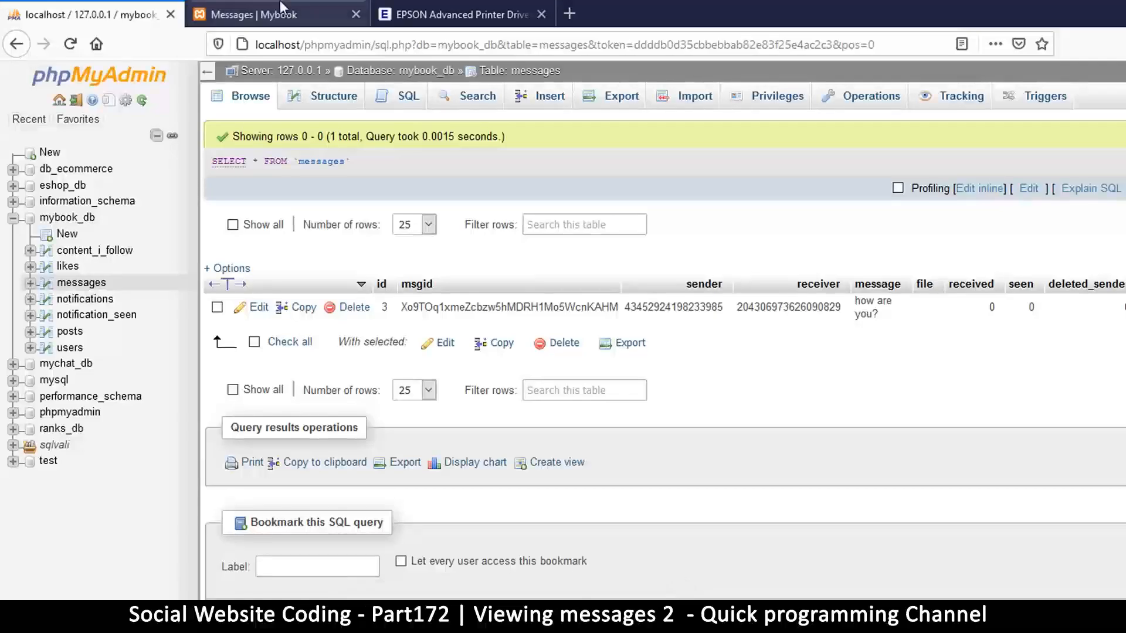
Reload the Mybook Messages page and inspect the parse error reported on line 191.
{"action": "left_click", "coordinate": [69, 43]}
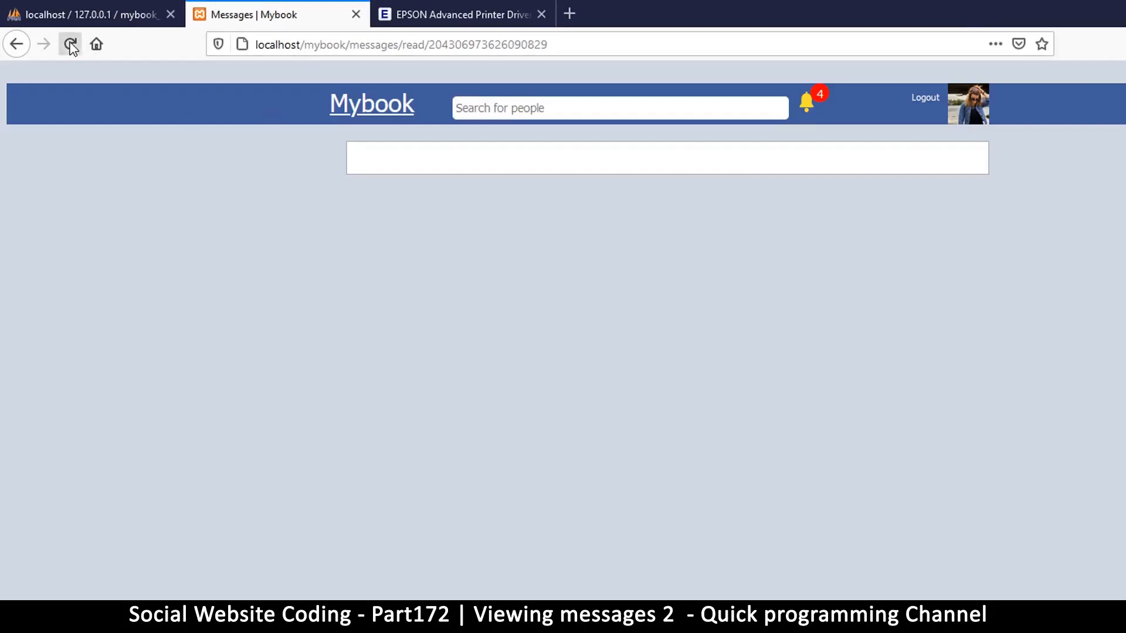
{"action": "left_click", "coordinate": [69, 43]}
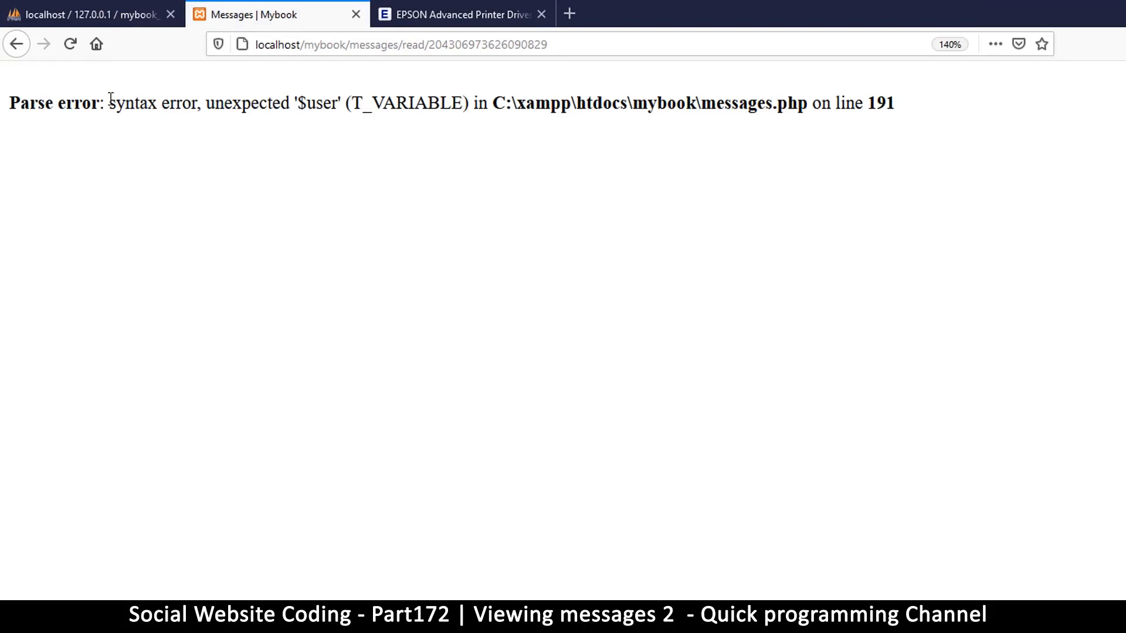
{"action": "left_click_drag", "start_coordinate": [108, 103], "coordinate": [206, 104]}
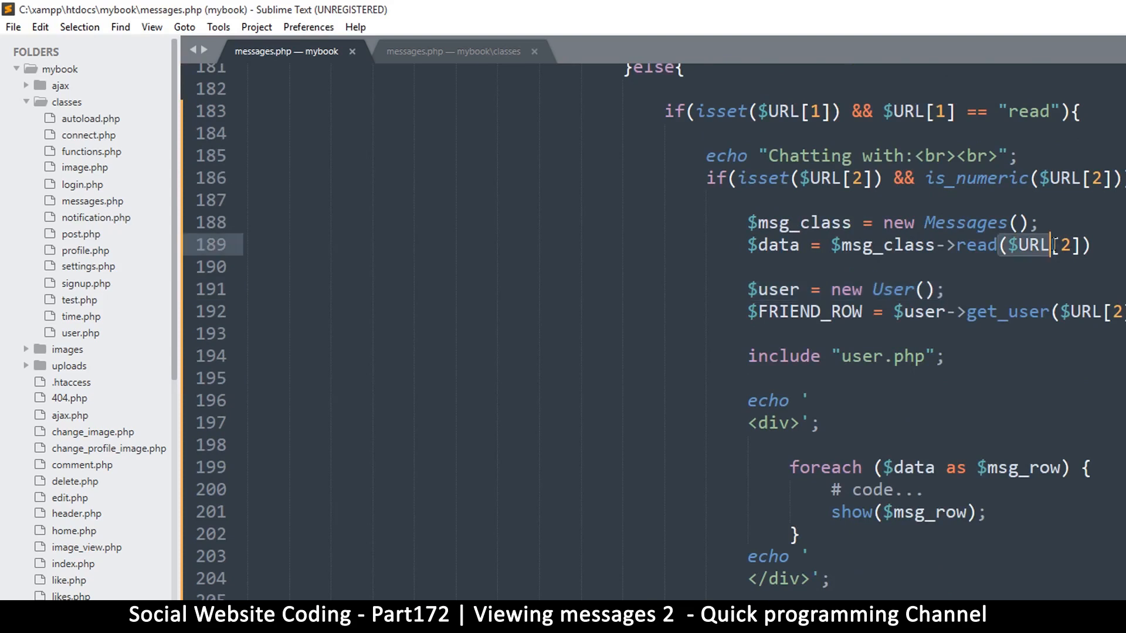
Add the missing ';' after the read call on line 189 and save.
{"action": "type", "text": ";"}
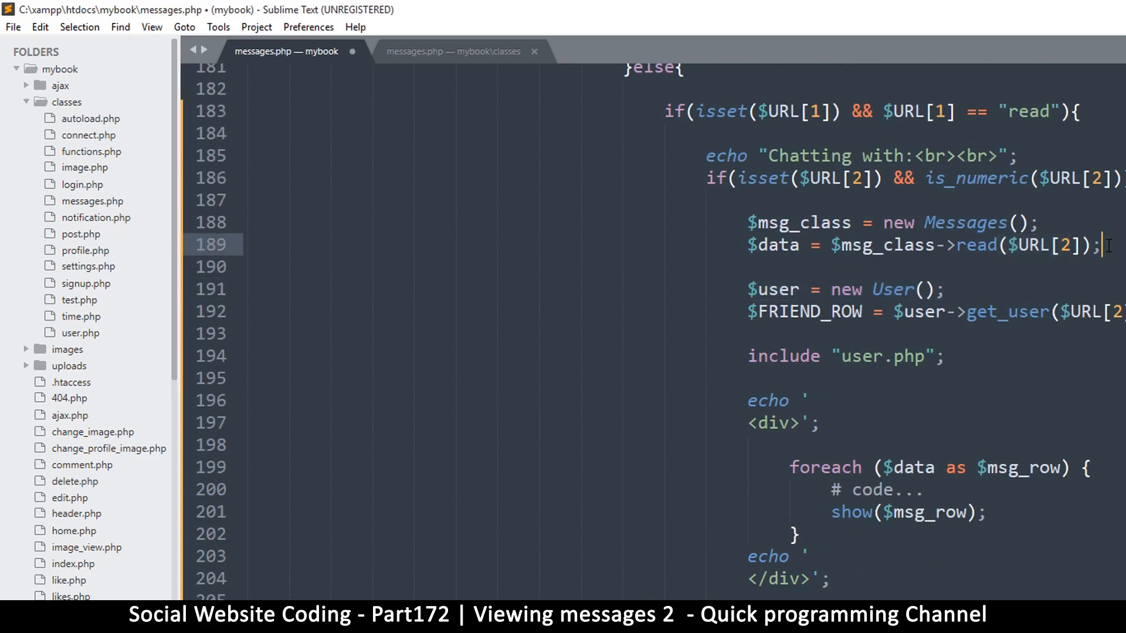
{"action": "key", "text": "ctrl+s"}
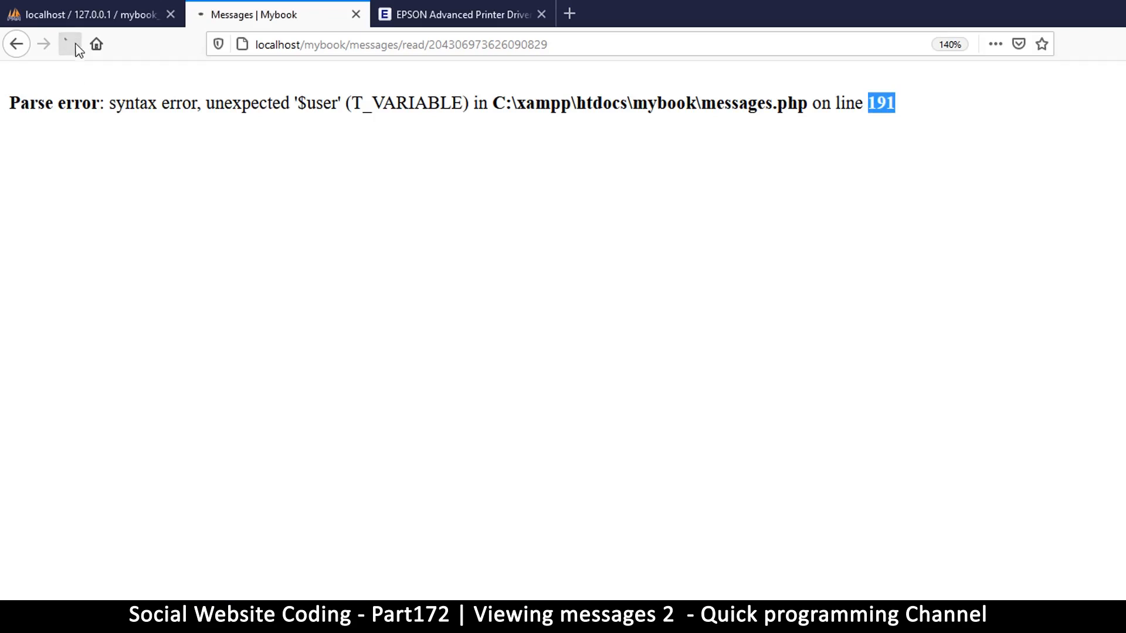
Reload the conversation page, inspect the printed message Array, and focus the reply textarea.
{"action": "left_click", "coordinate": [69, 43]}
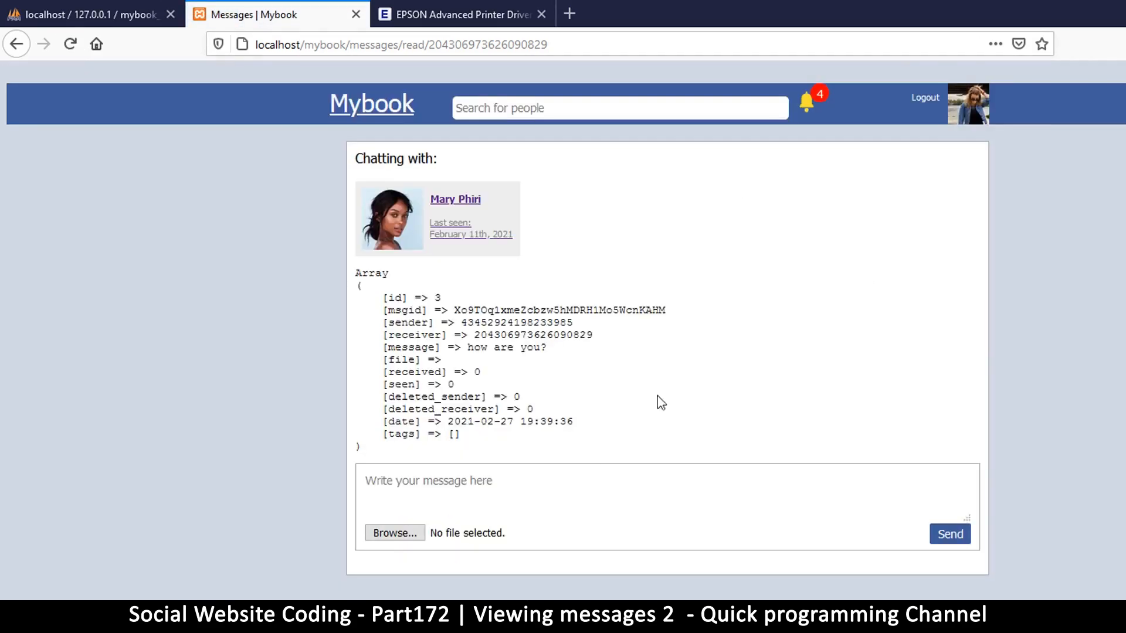
{"action": "mouse_move", "coordinate": [359, 280]}
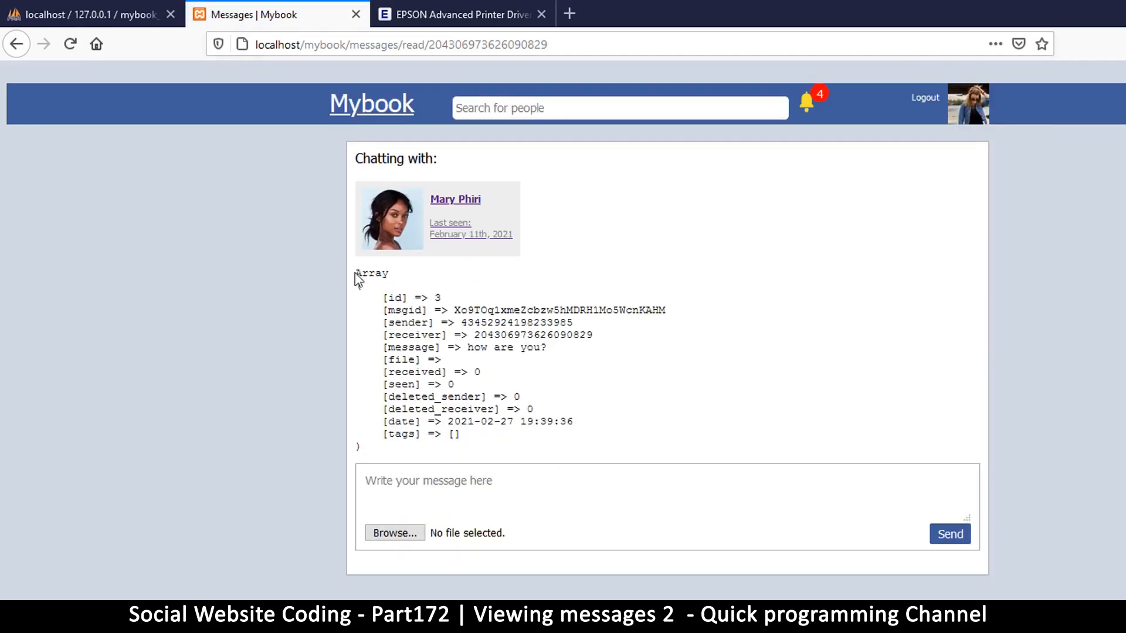
{"action": "left_click_drag", "start_coordinate": [354, 273], "coordinate": [561, 450]}
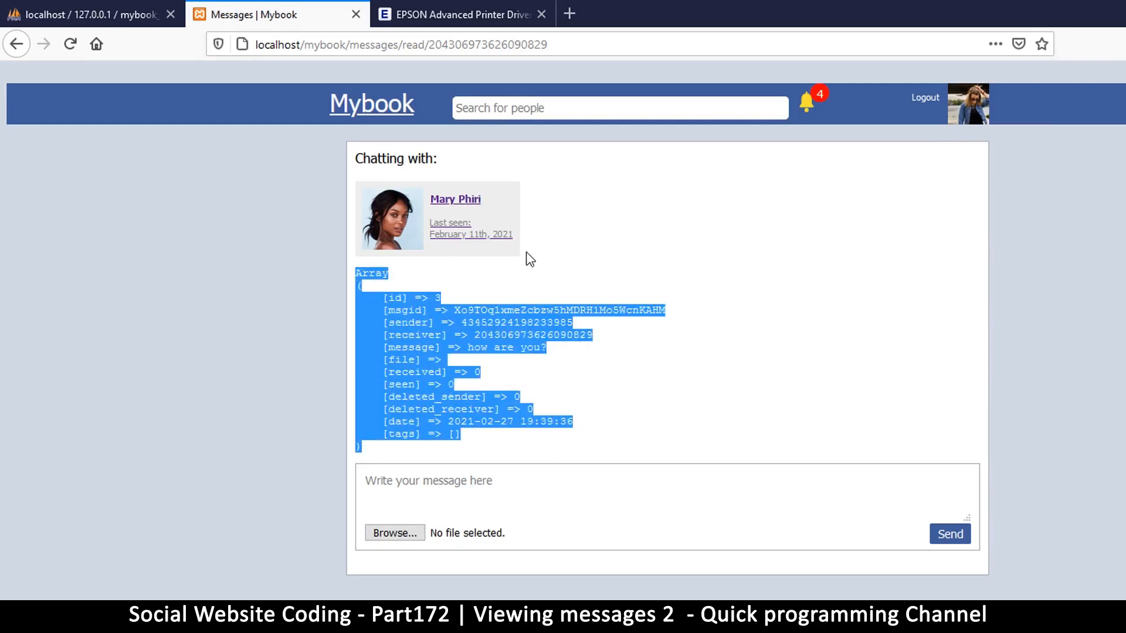
{"action": "left_click", "coordinate": [376, 294]}
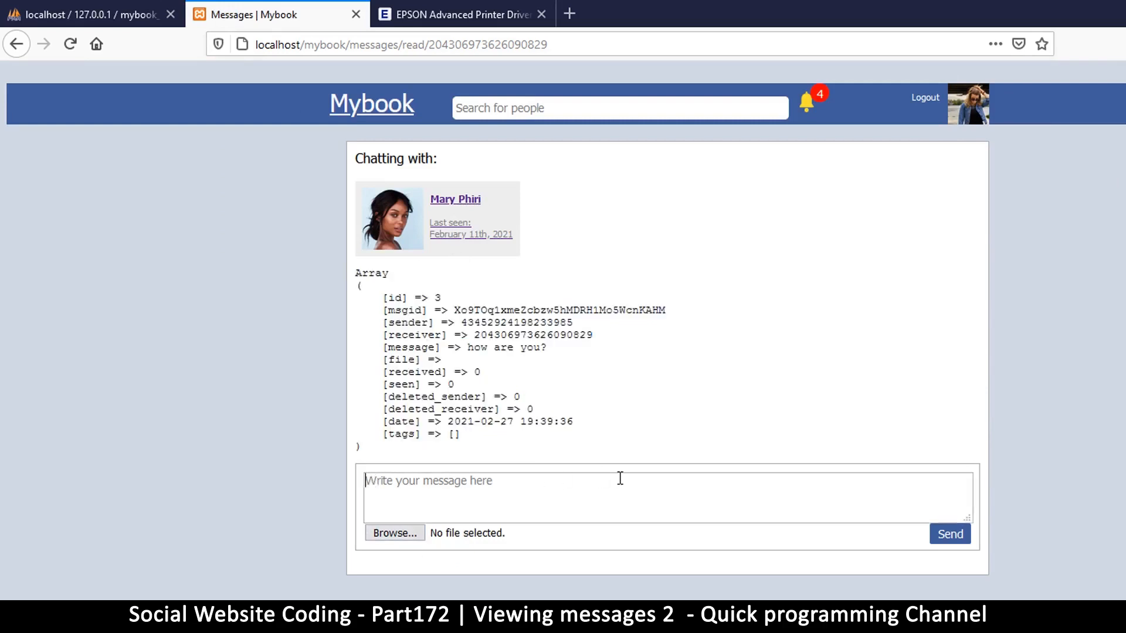
{"action": "mouse_move", "coordinate": [621, 529]}
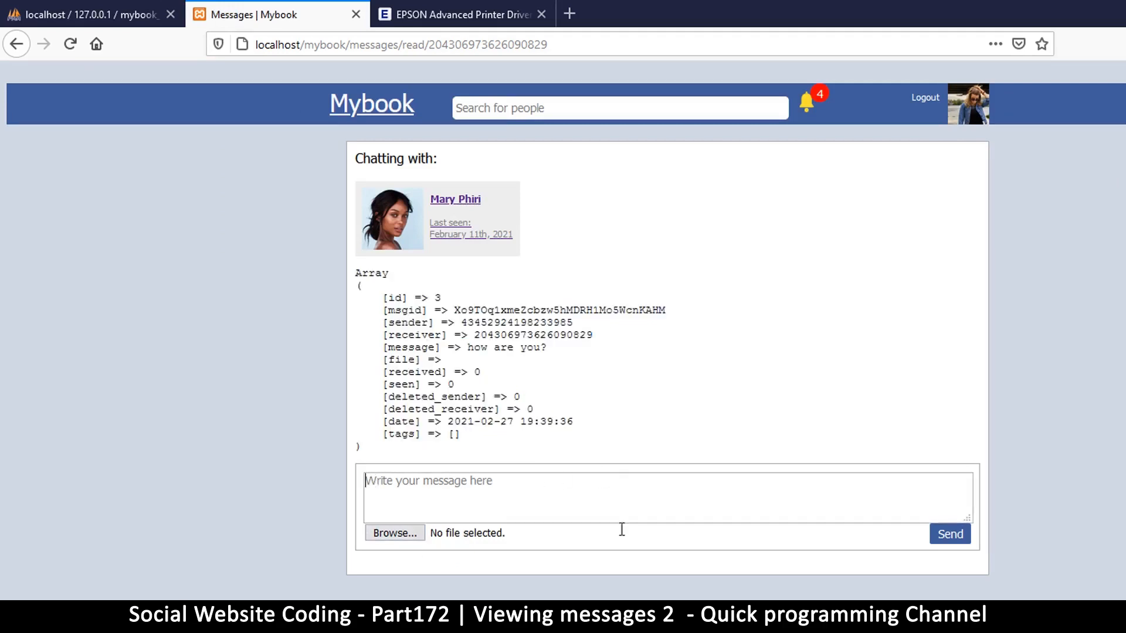